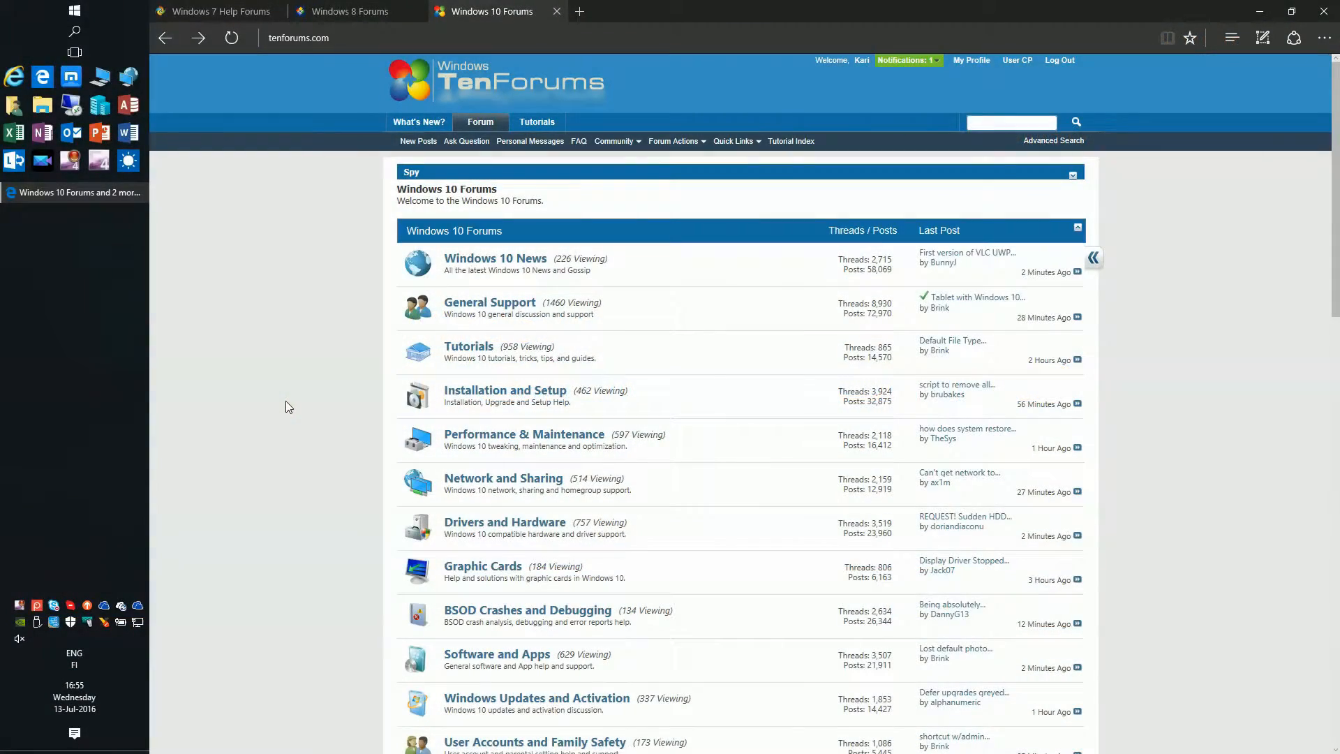
mouse_move(903, 237)
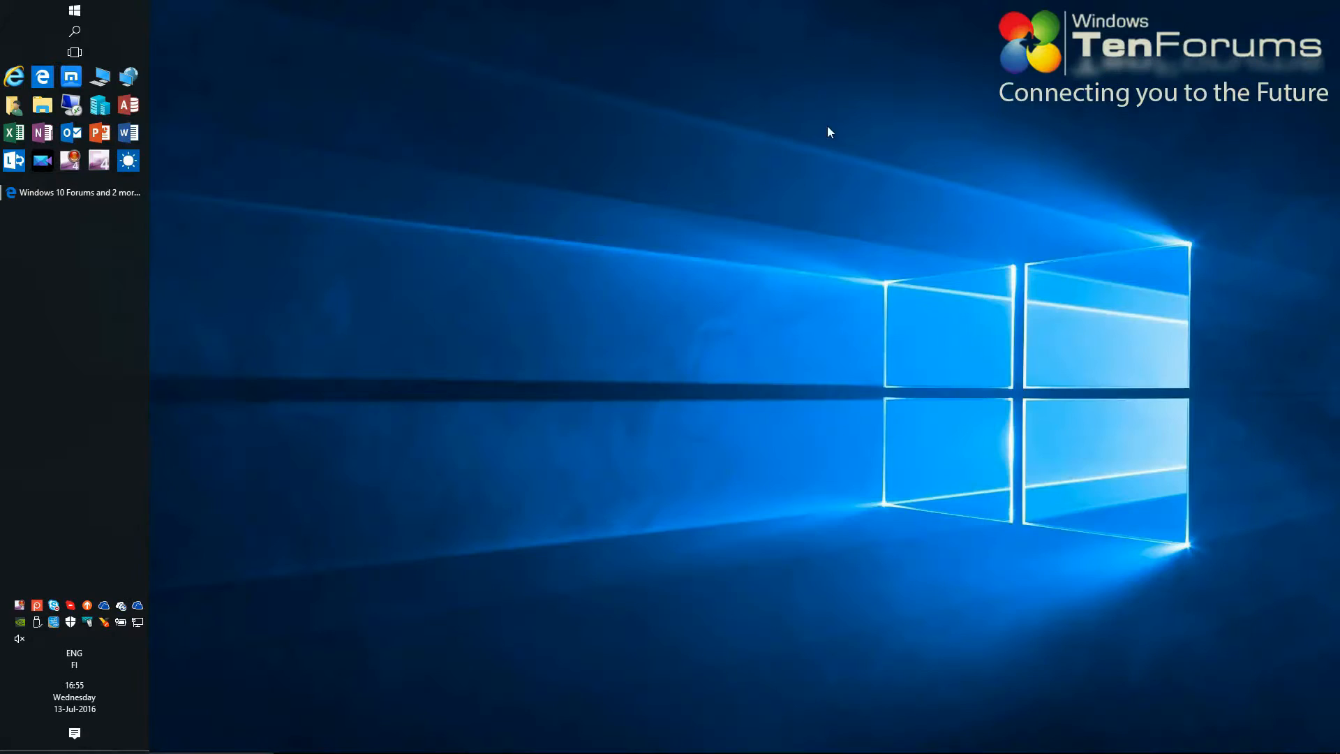
Step: Launch Windows PowerShell ISE as administrator from the Start menu's Windows PowerShell folder
click(74, 16)
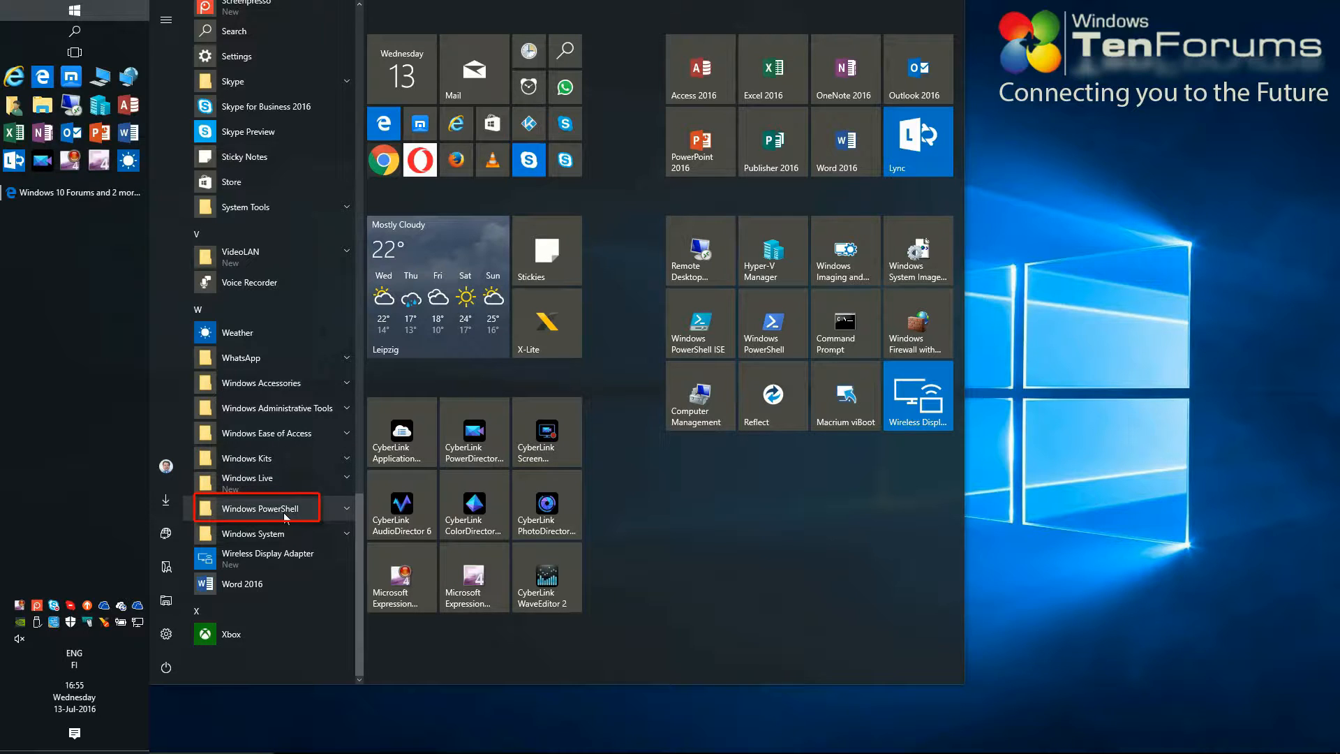
click(257, 508)
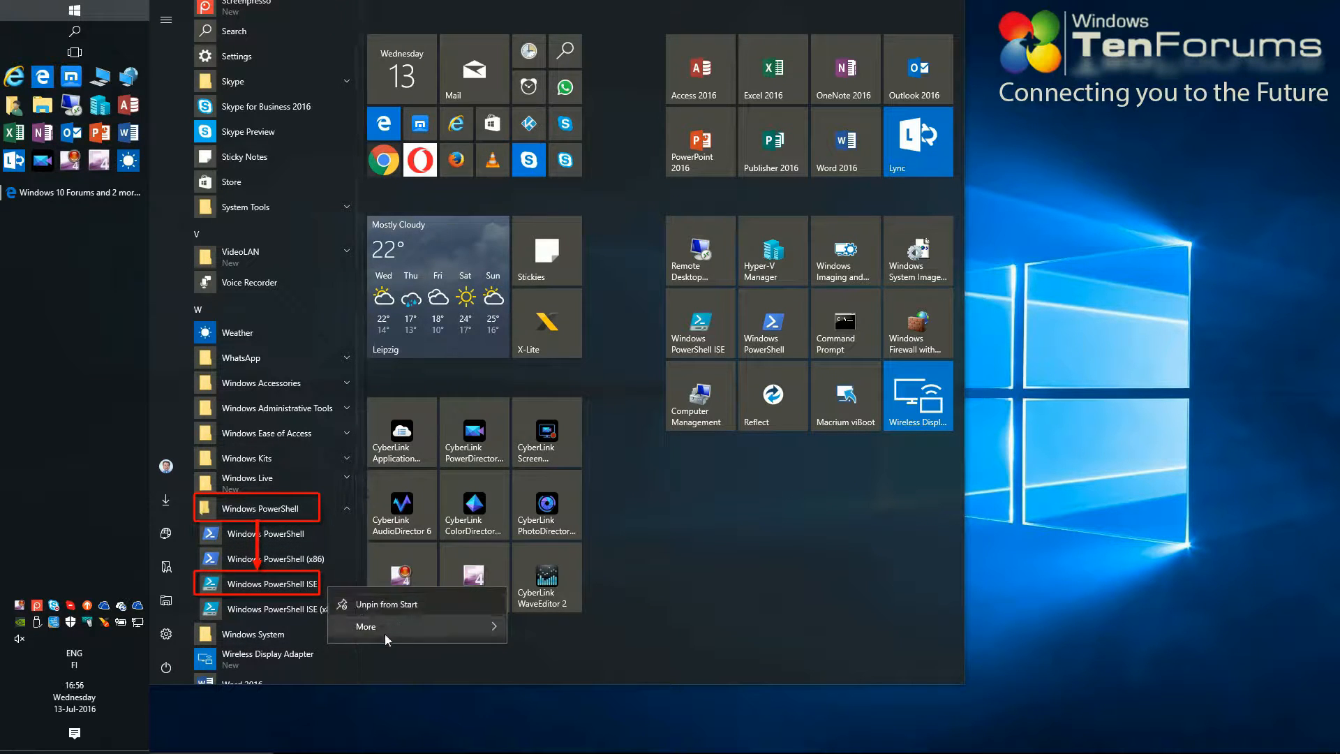
click(562, 671)
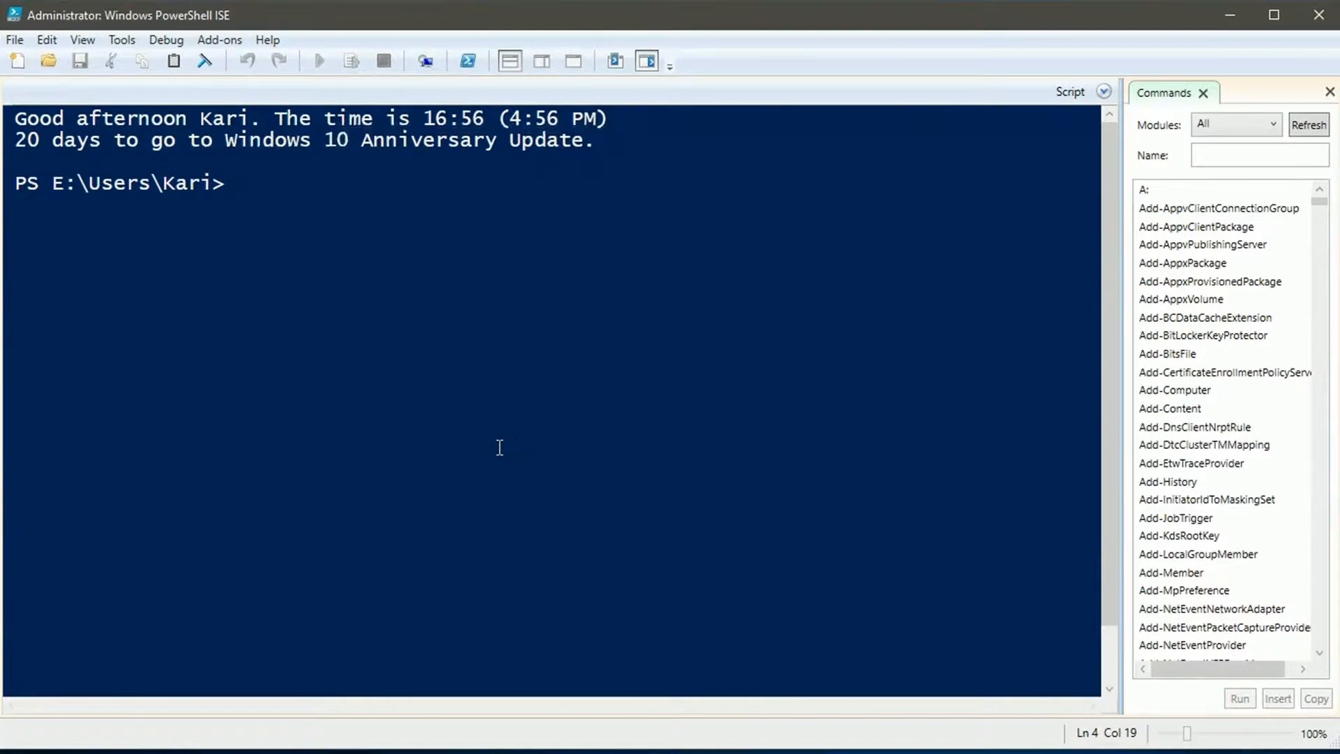
mouse_move(490, 435)
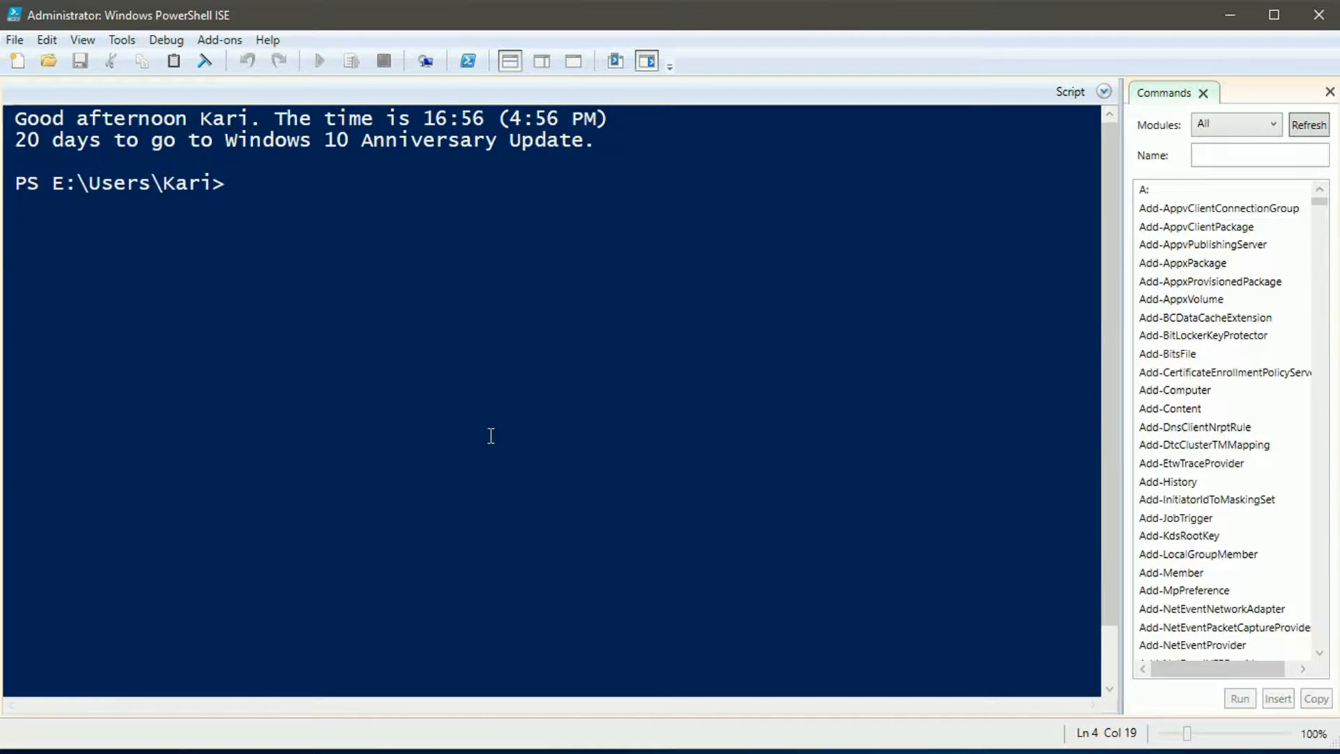
Step: Run $PSVersionTable to show PSVersion 5.1.14385.0, then clear the console with cls
text($)
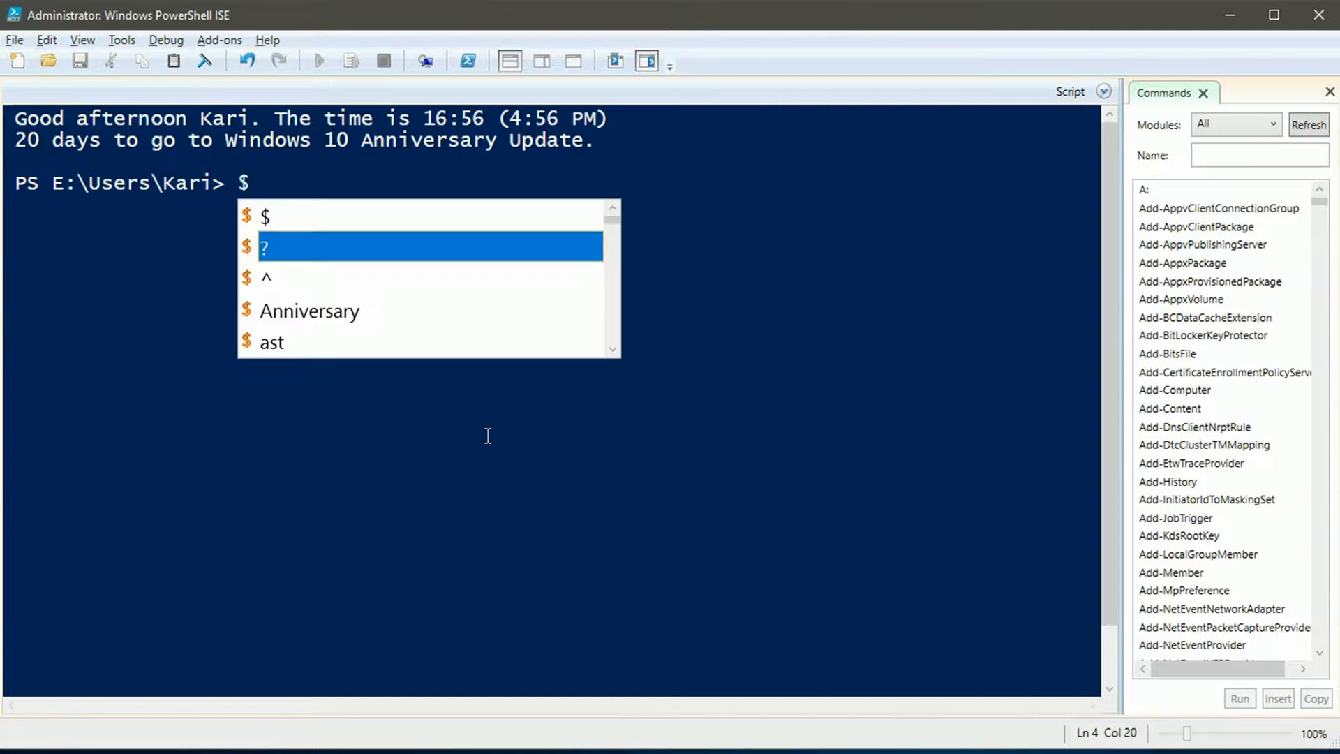
text(PSV)
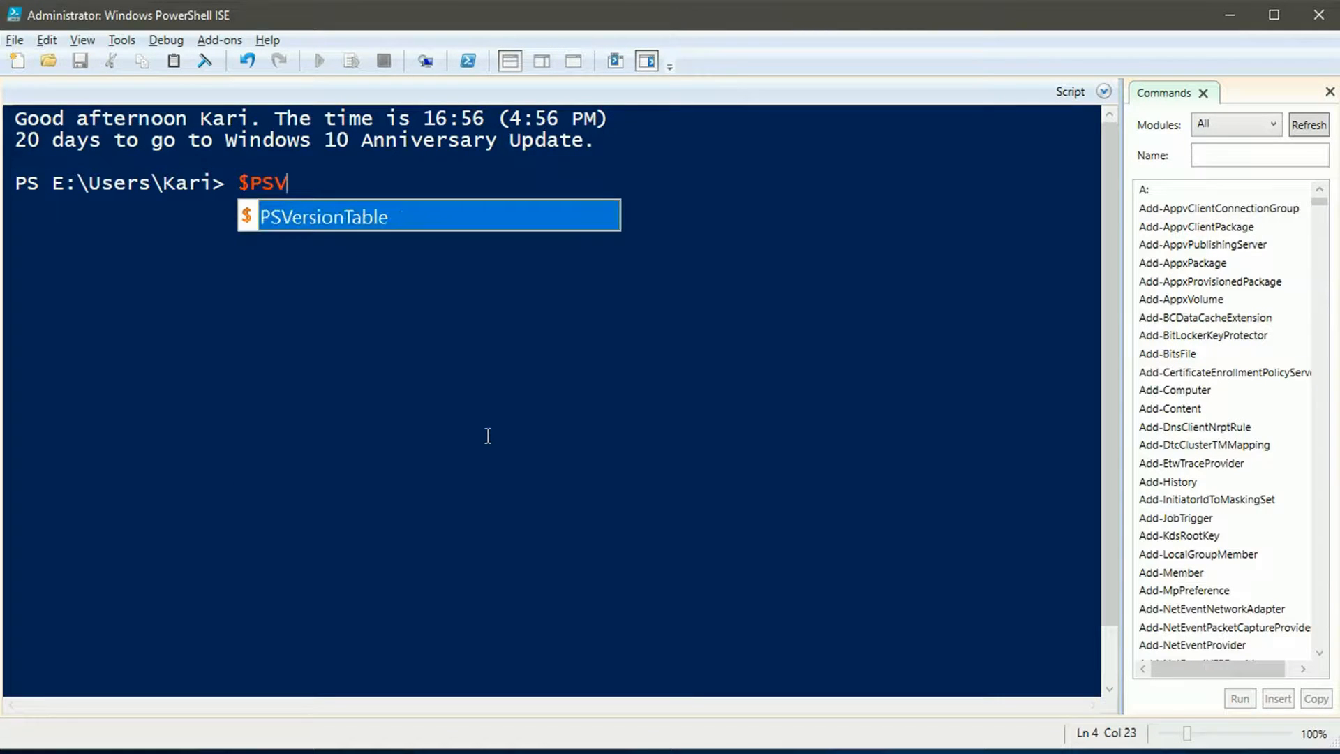
key(Enter)
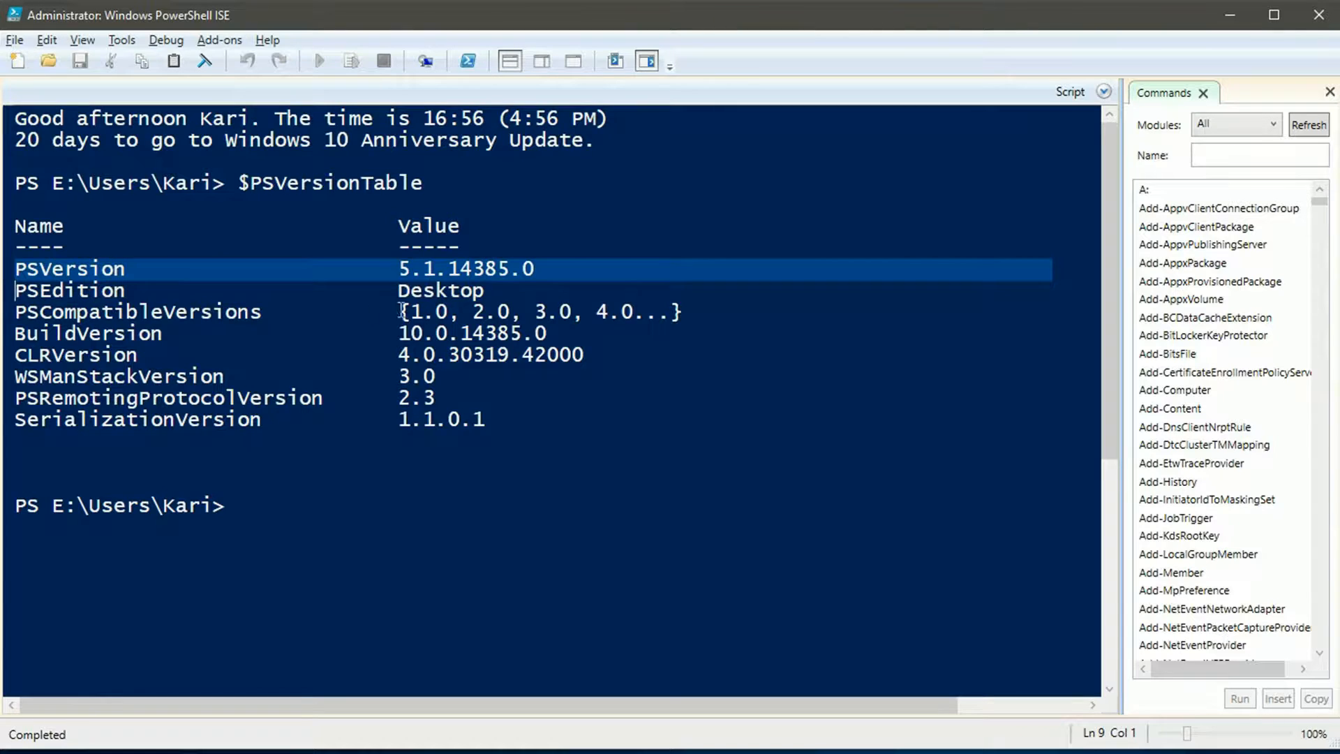
mouse_move(703, 525)
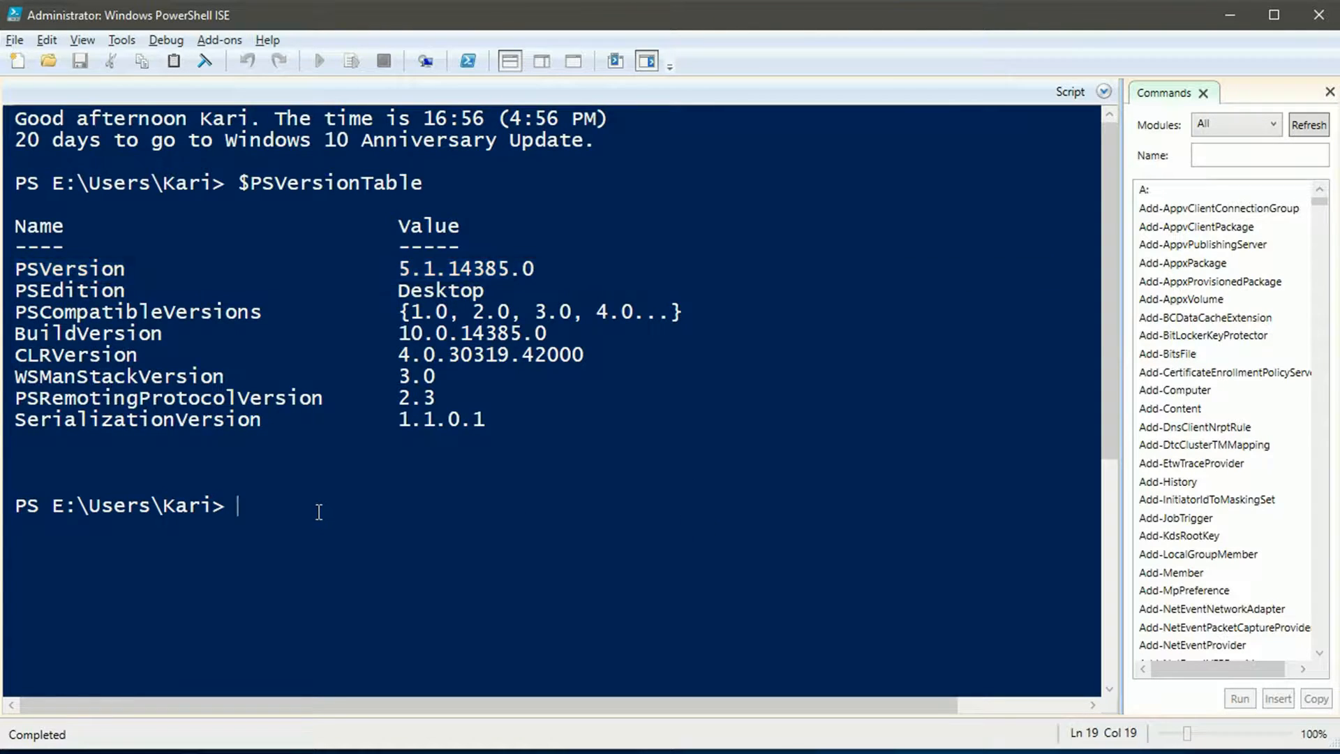
text(cls)
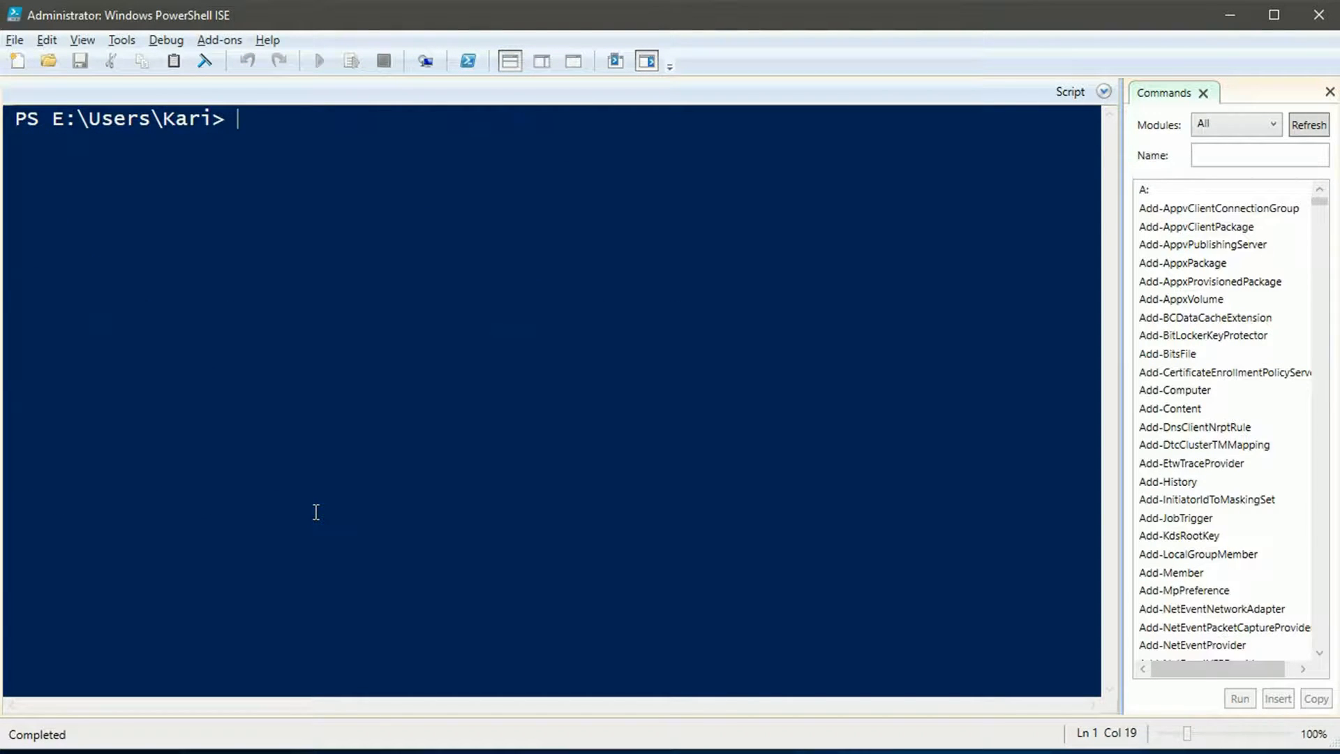
Step: Run Get-ChildItem C:\Windows, highlighting the Get verb and ChildItem noun, to list the folder's contents
text(Get)
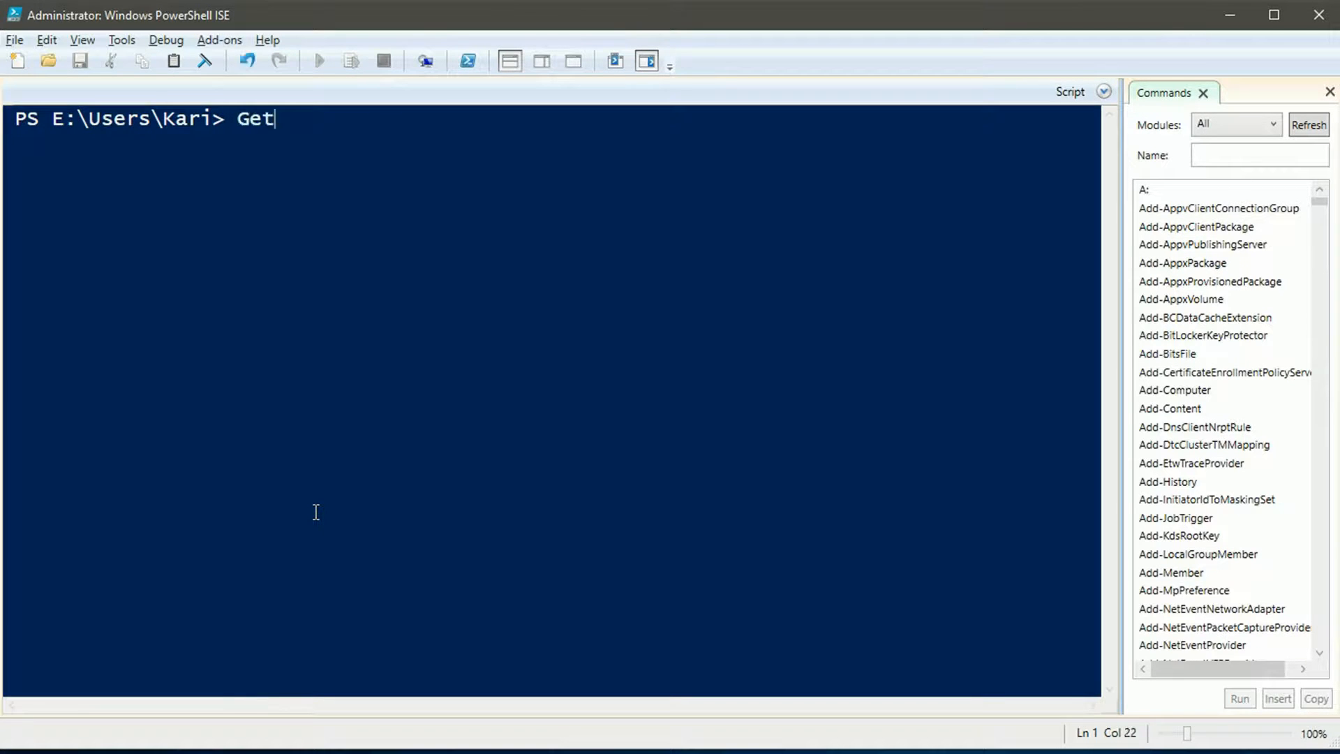
text(-ChildItem)
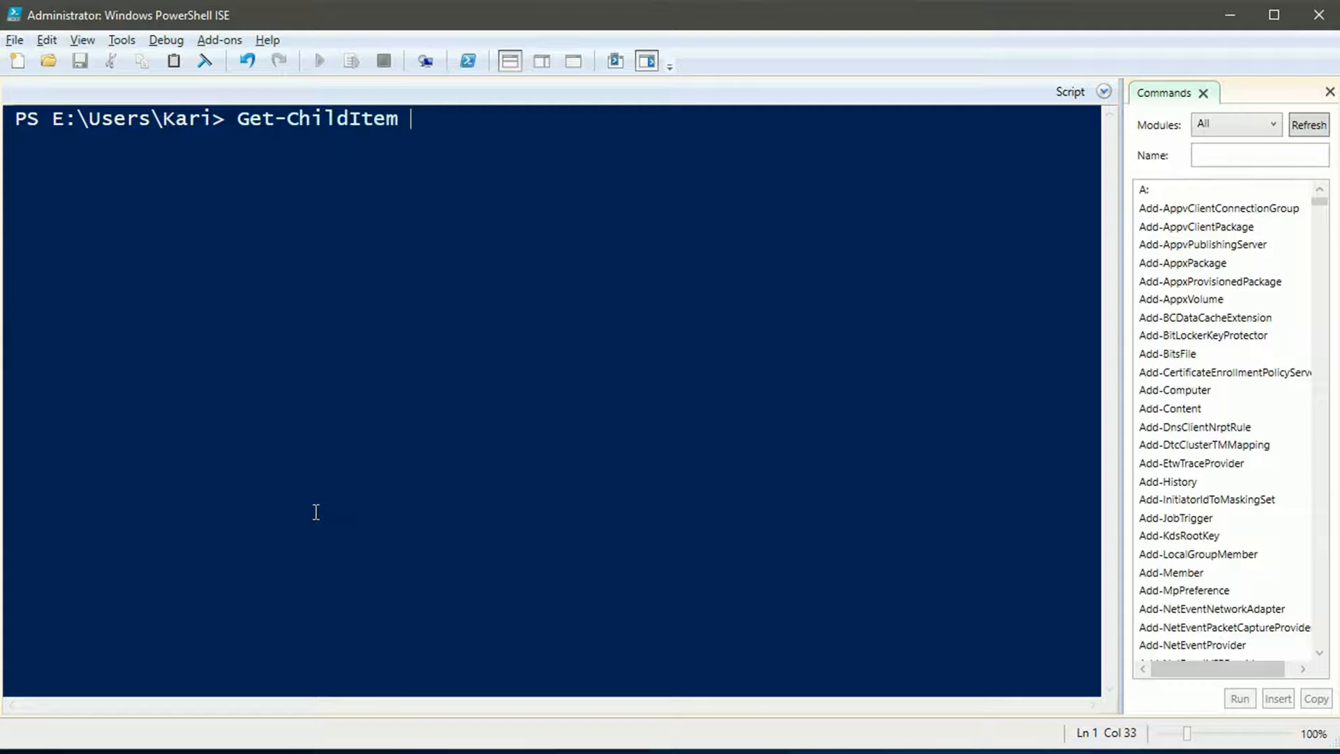
text(C:\W)
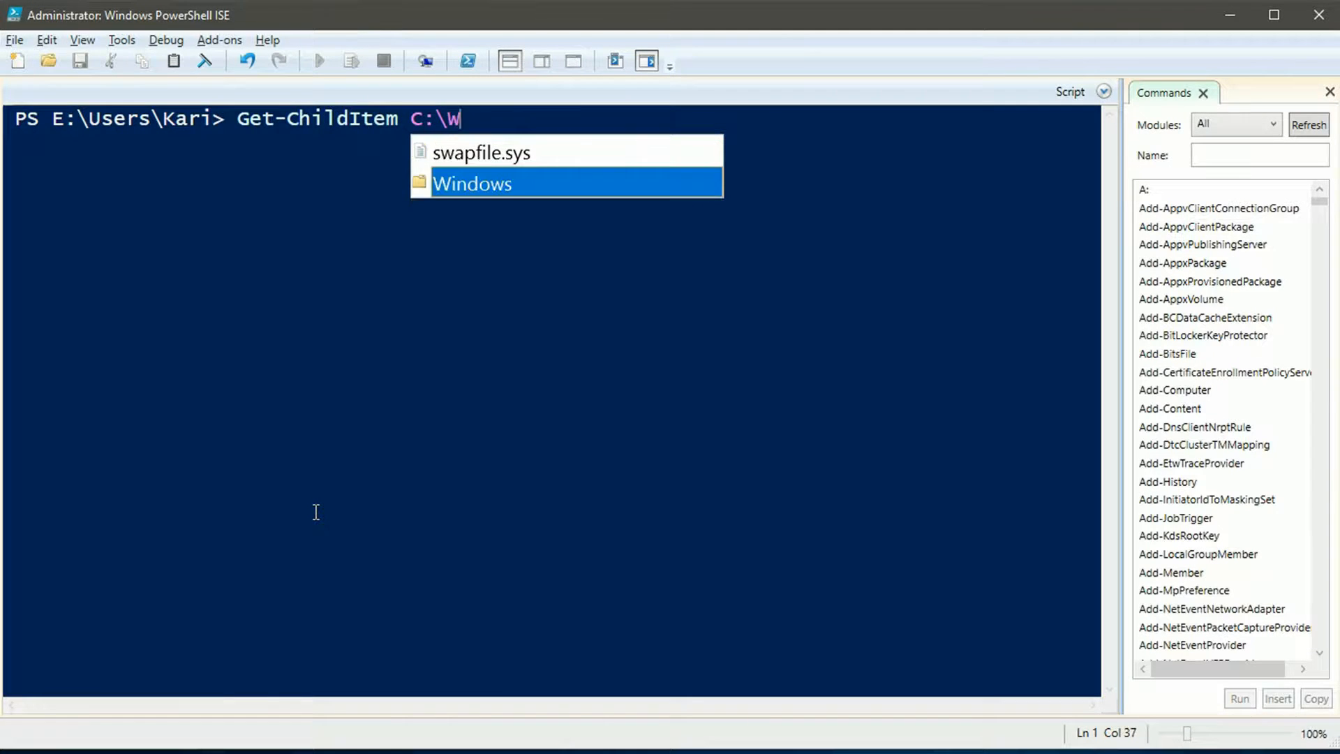
key(Tab)
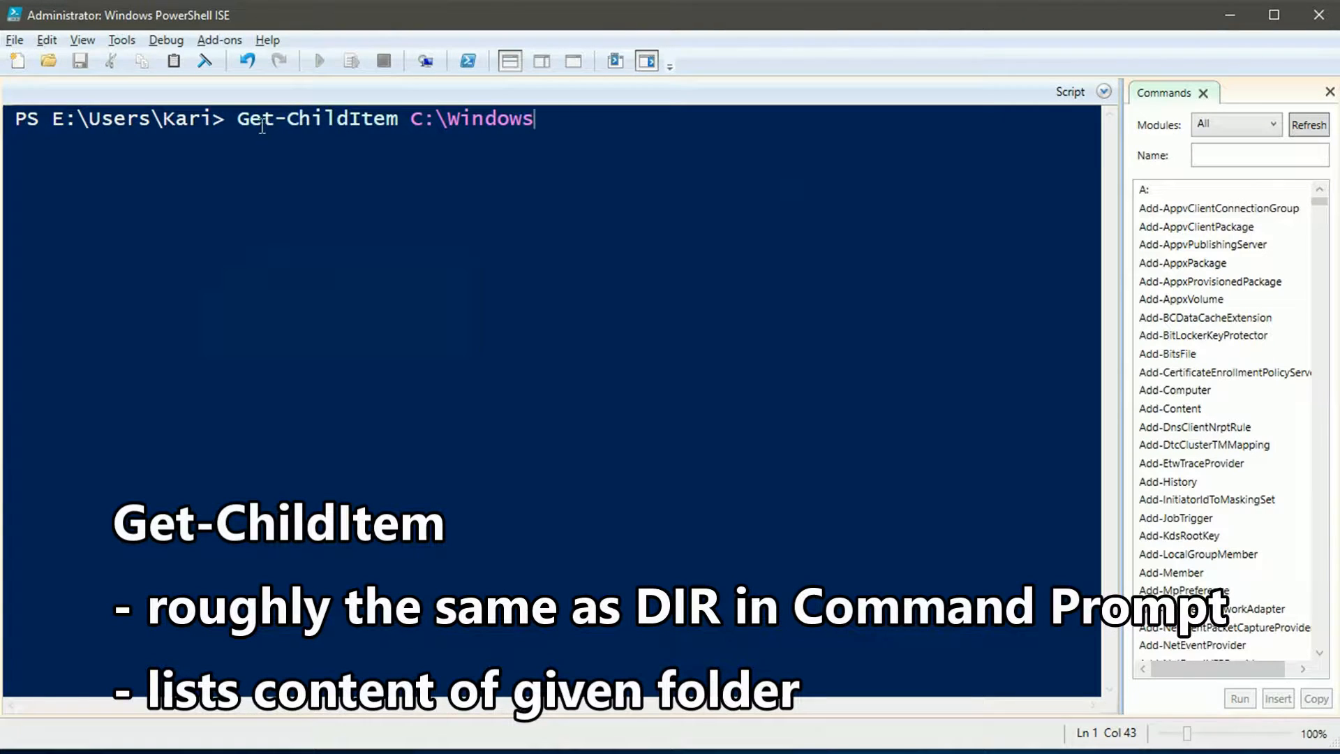
double_click(254, 117)
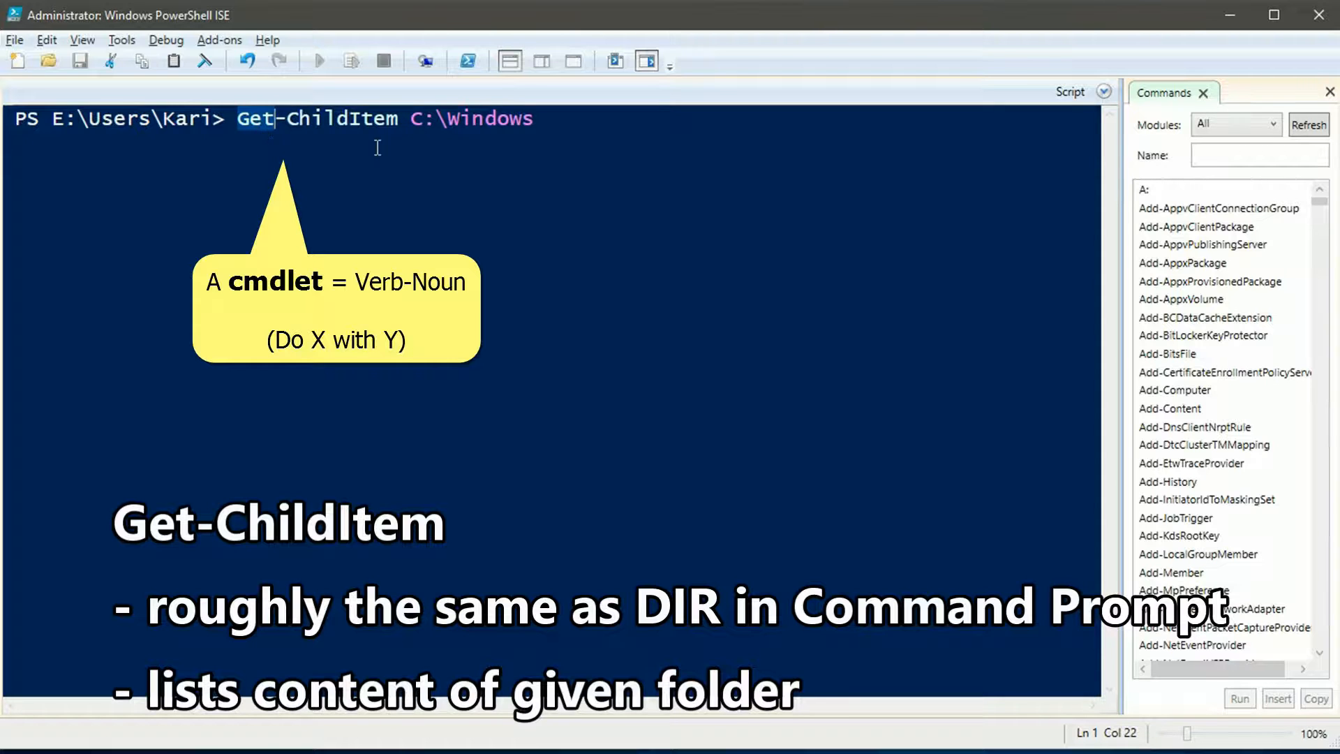
double_click(342, 117)
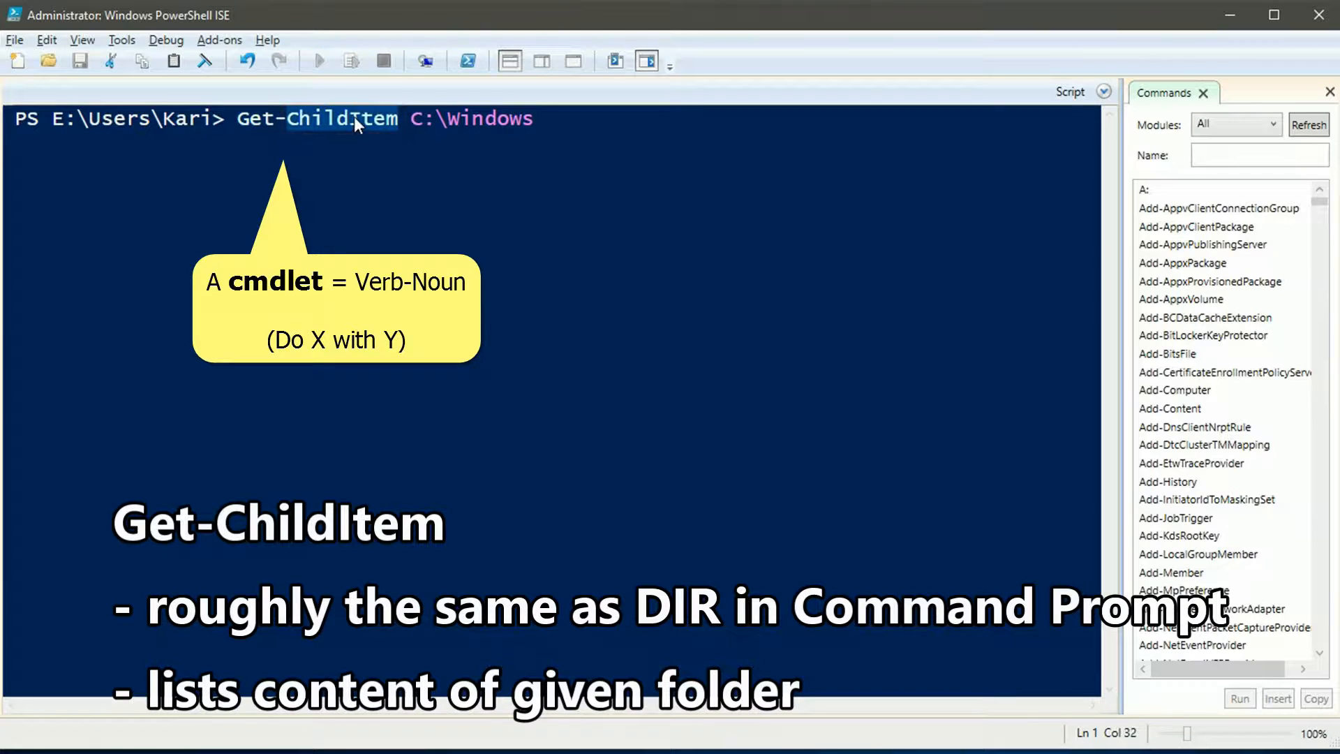
mouse_move(447, 155)
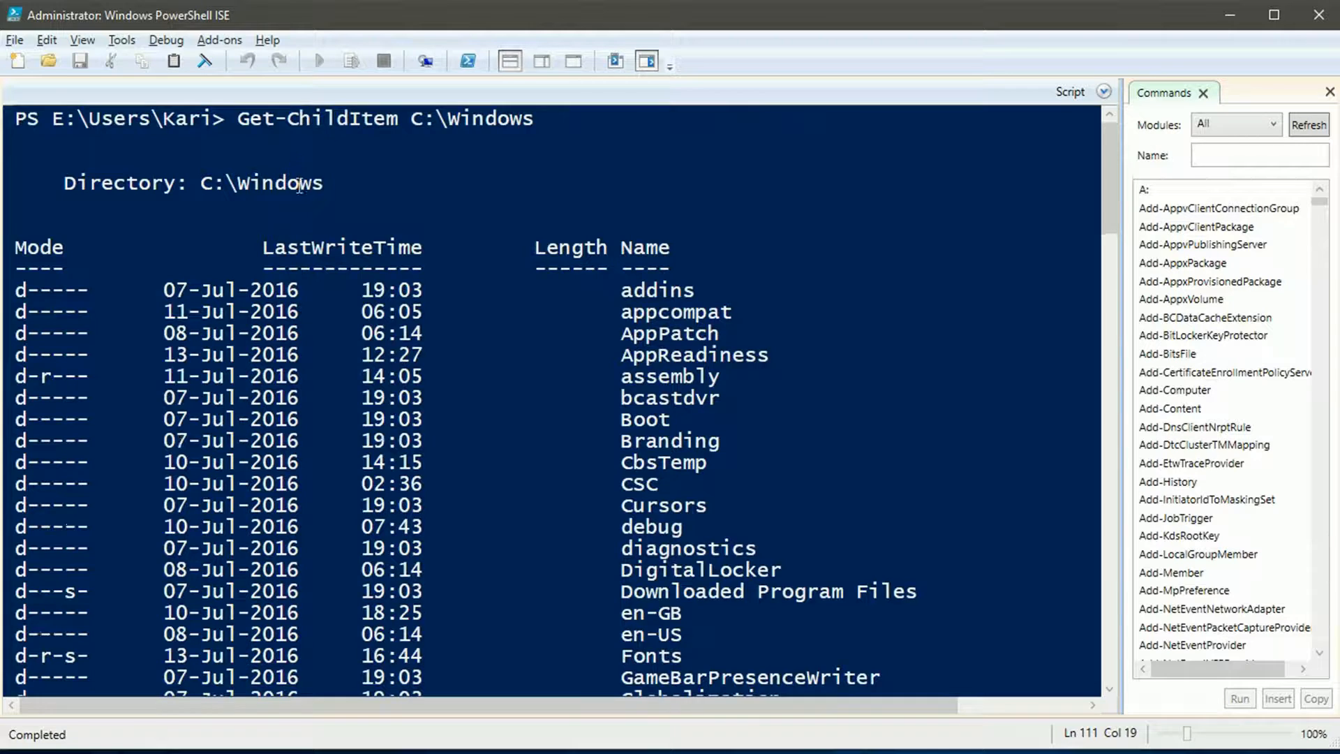
scroll(down, 3)
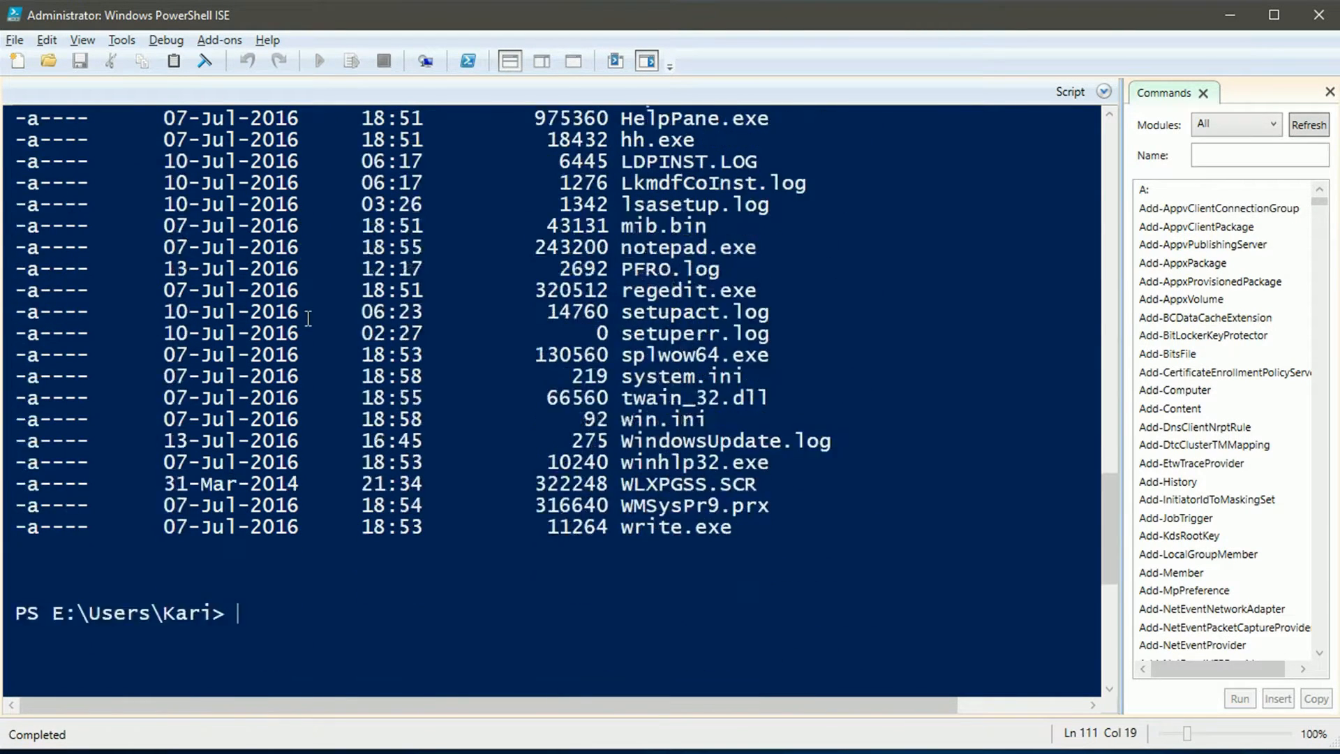
text(c)
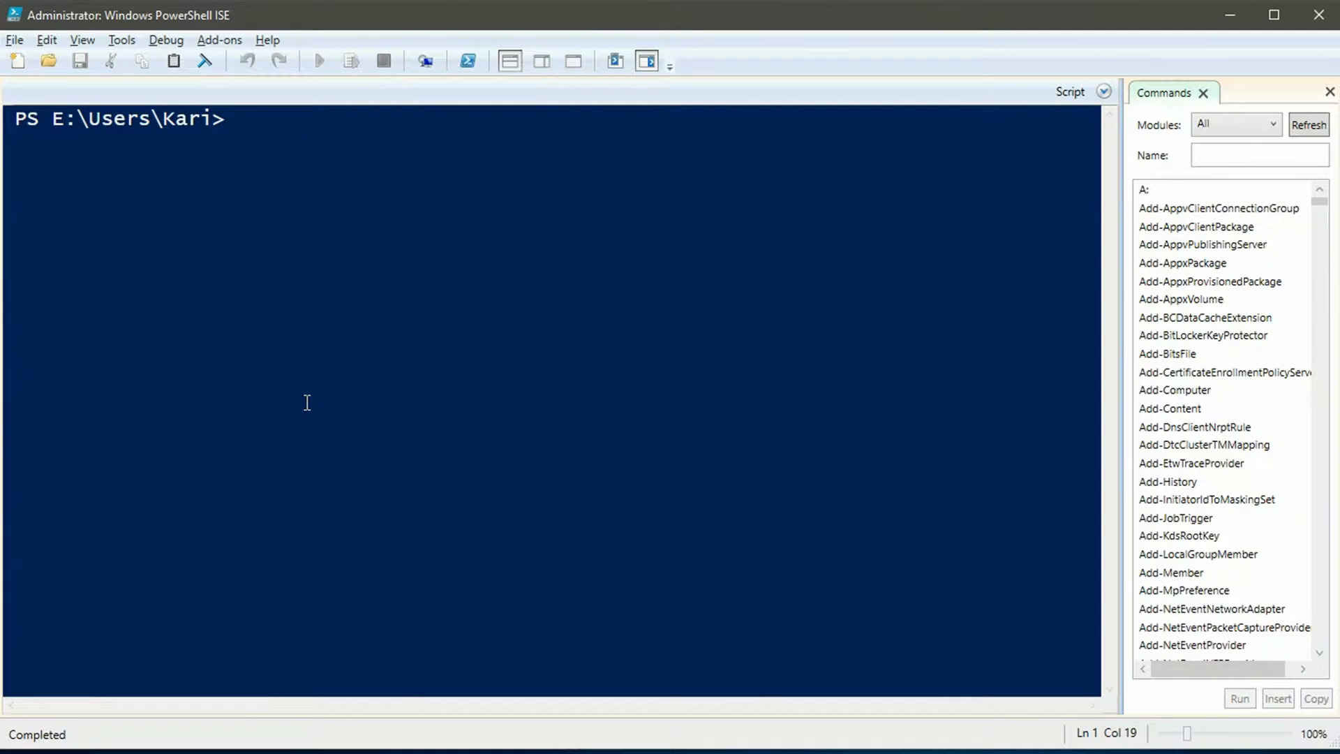
Step: Run Get-Verb, then Get-Verb | Out-GridView, and close the grid window of verbs
text(Get-)
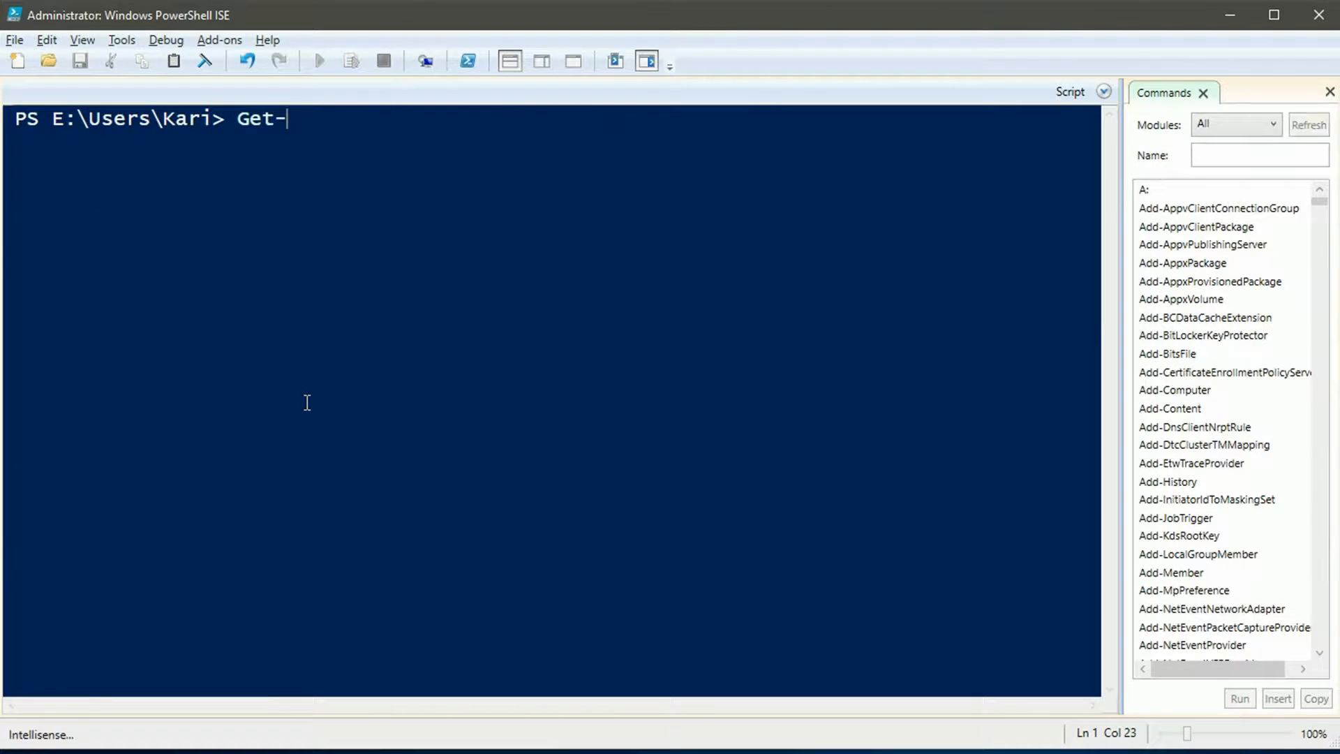
text(Verb)
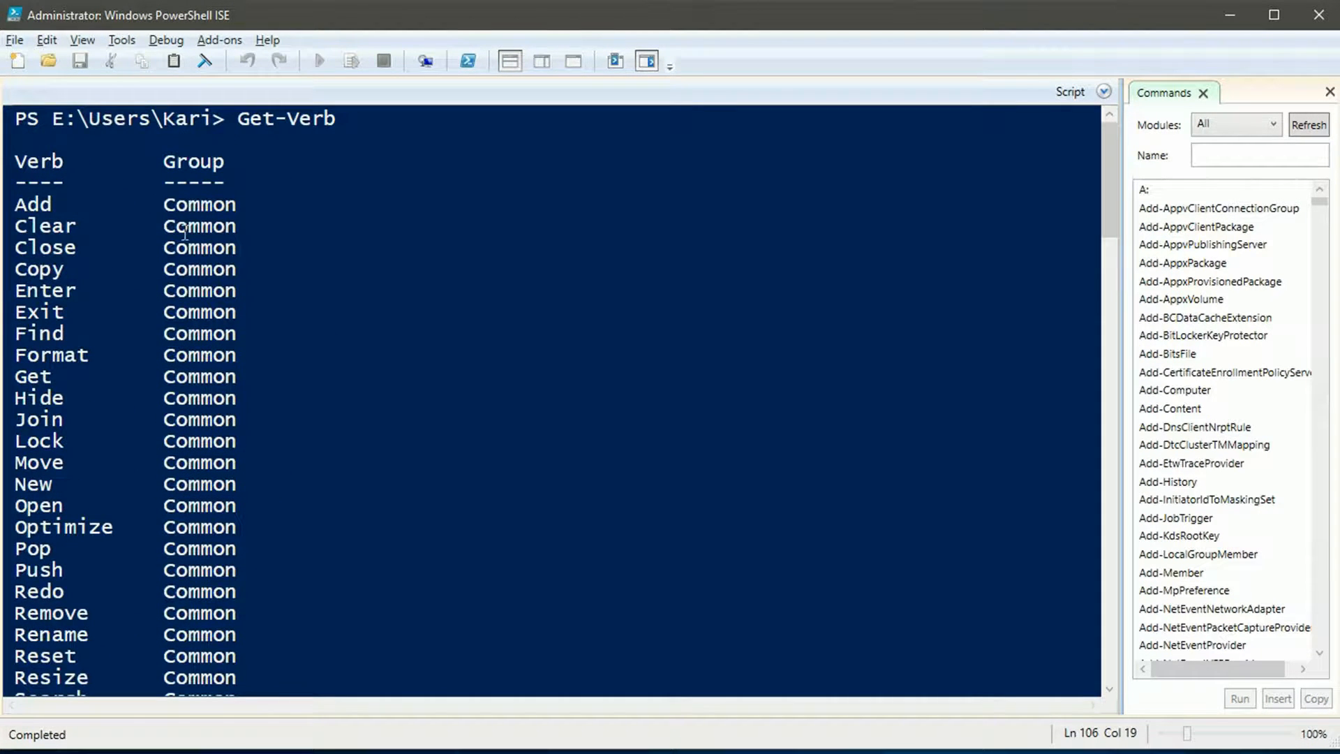
scroll(down, 3)
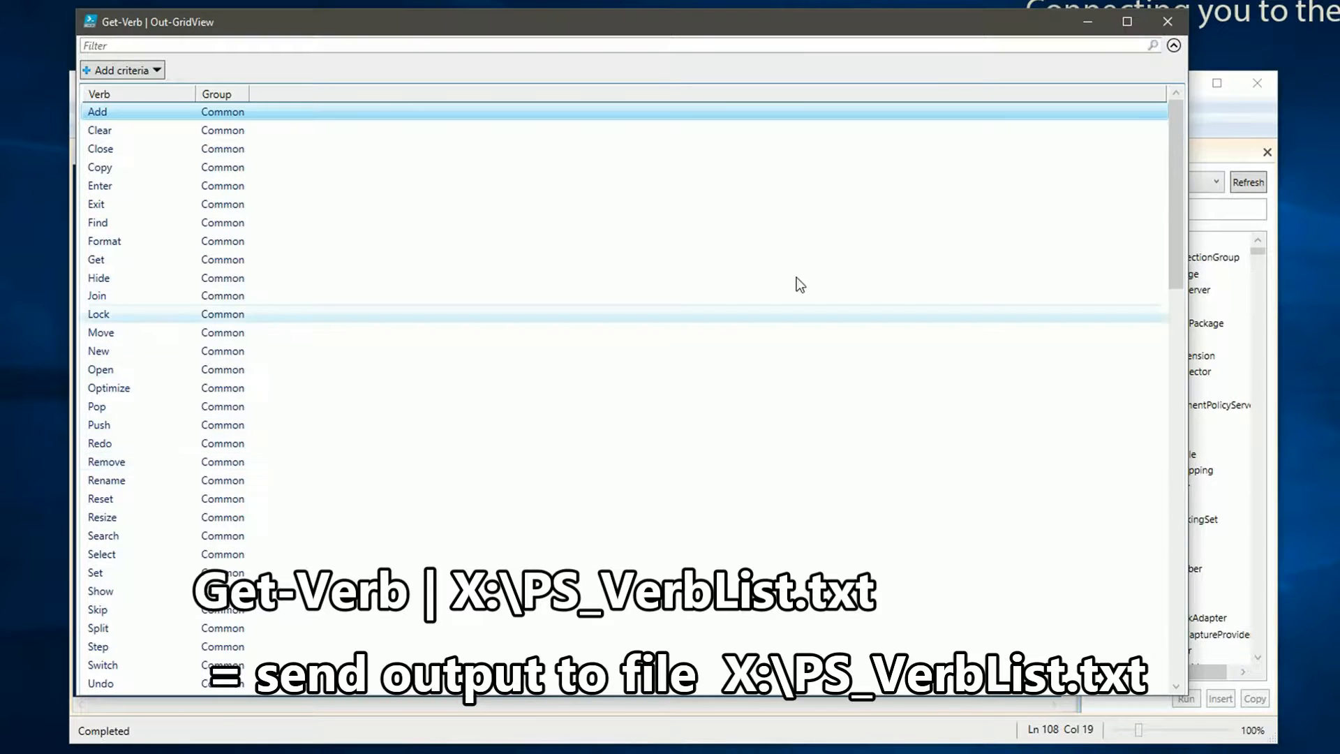
click(1167, 21)
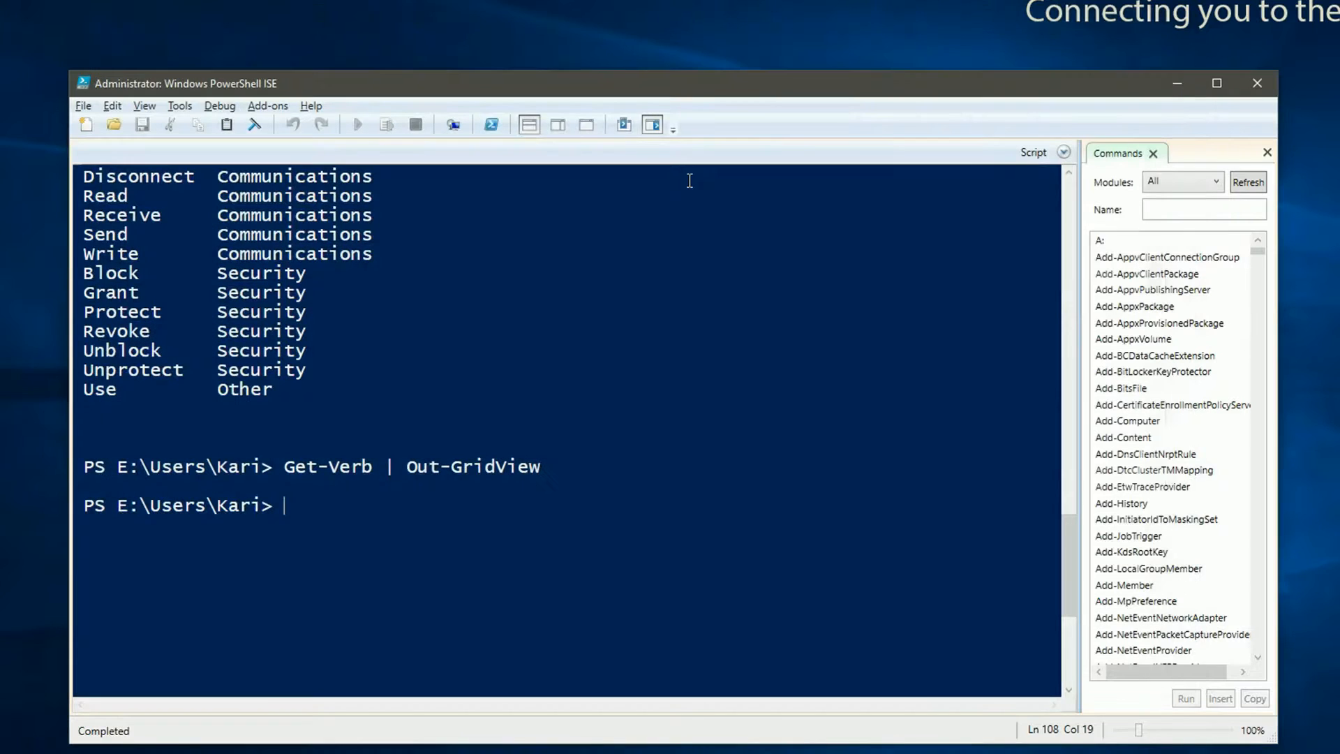
Step: Change the recalled command to Get-Verb | Clip to copy the verb list to the clipboard
text(Get-Verb | Out-GridView)
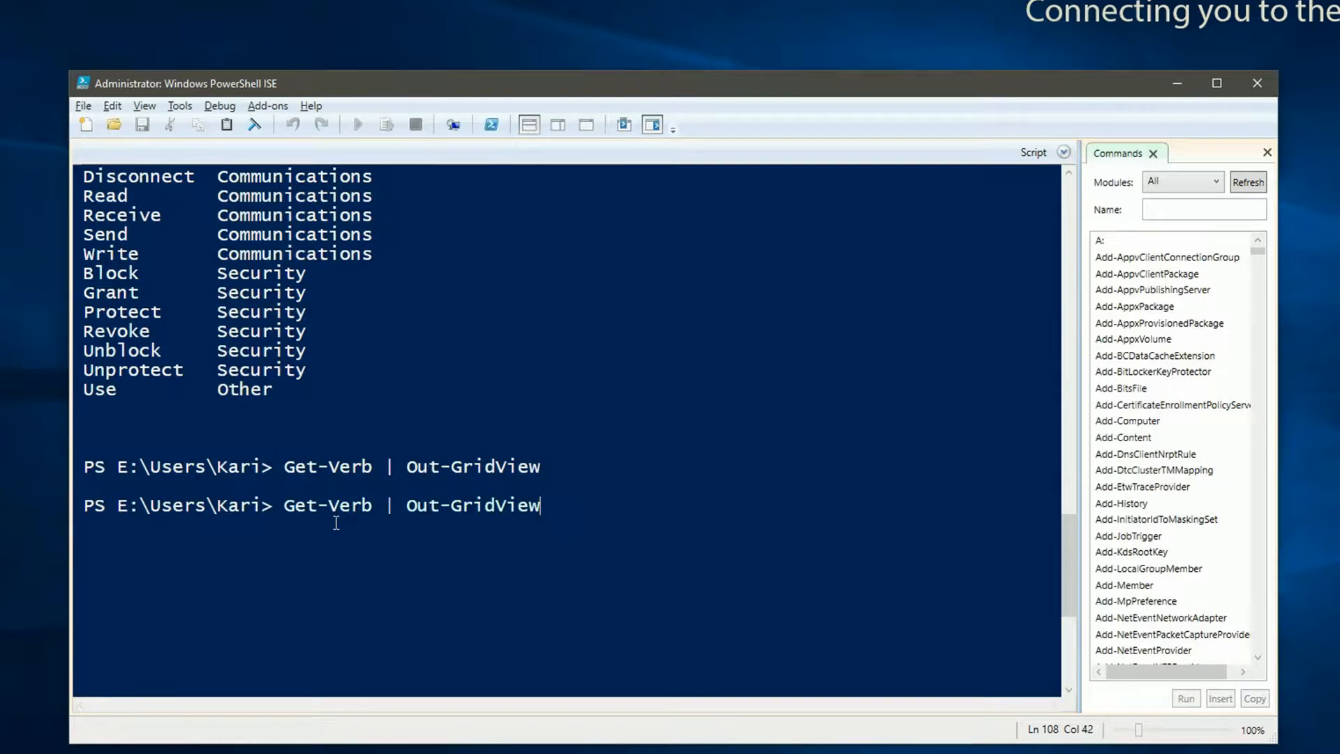
key(BackSpace)
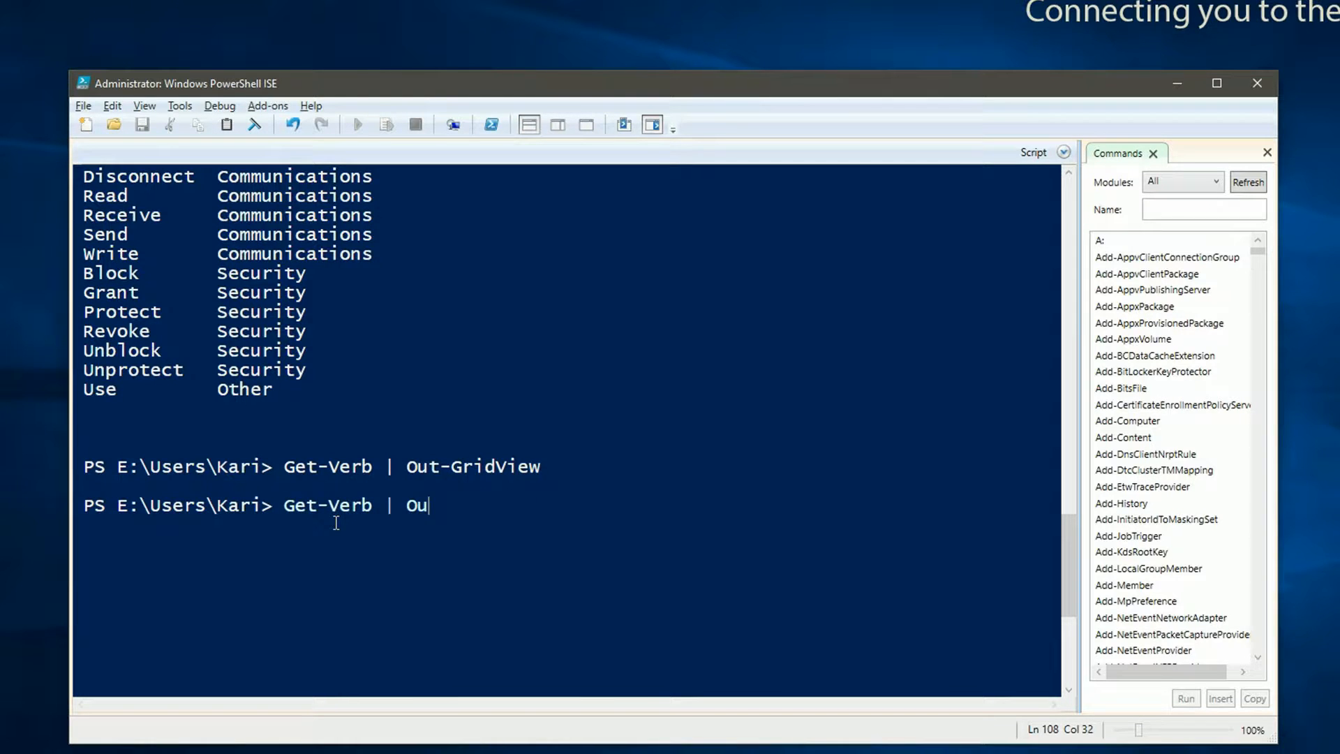
text(Clip)
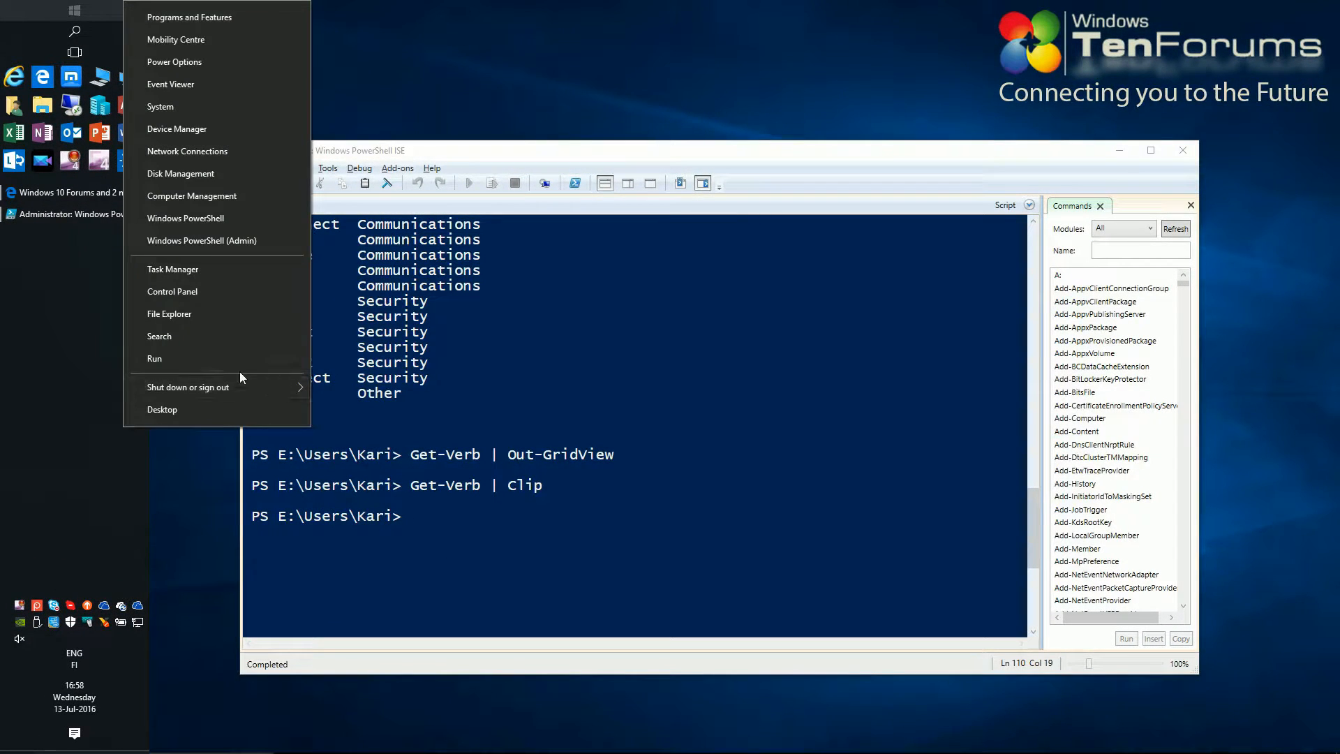
Step: Launch Notepad via Run to show the pasted verb list, close it and reactivate the ISE console
click(155, 359)
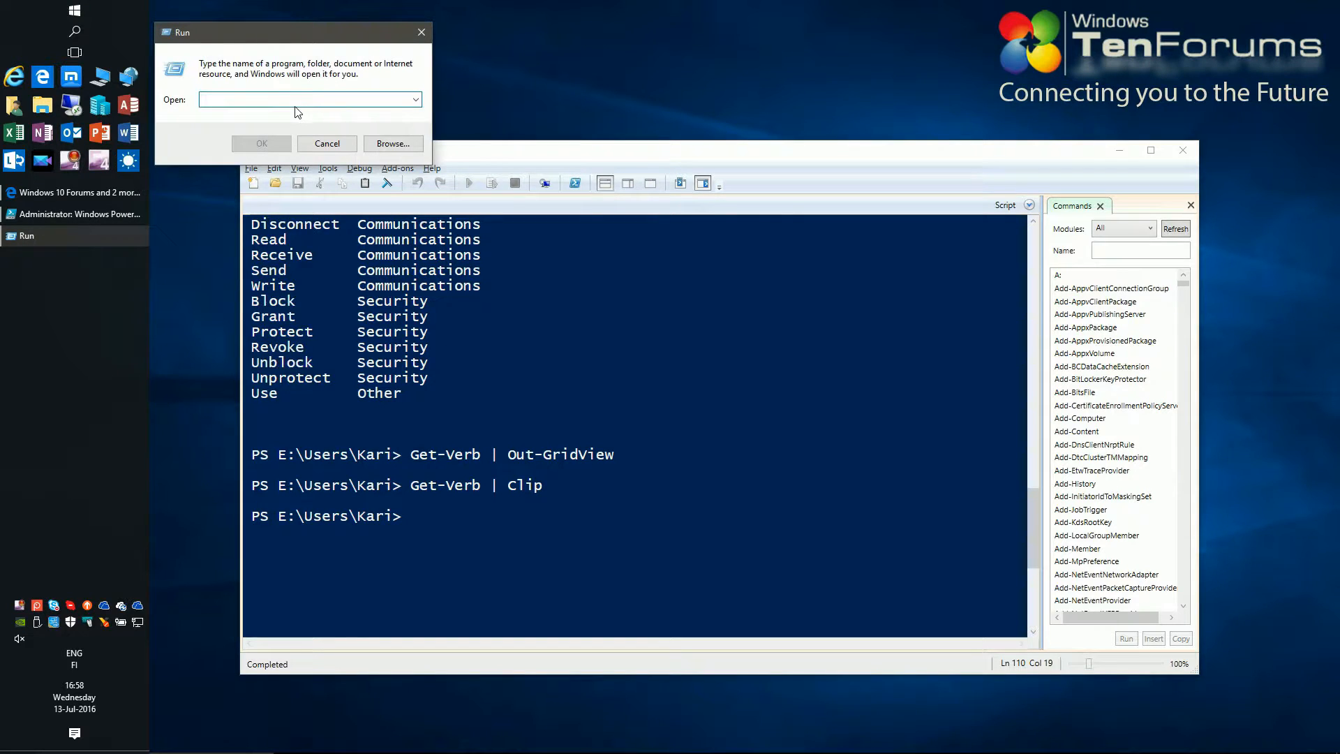
text(note)
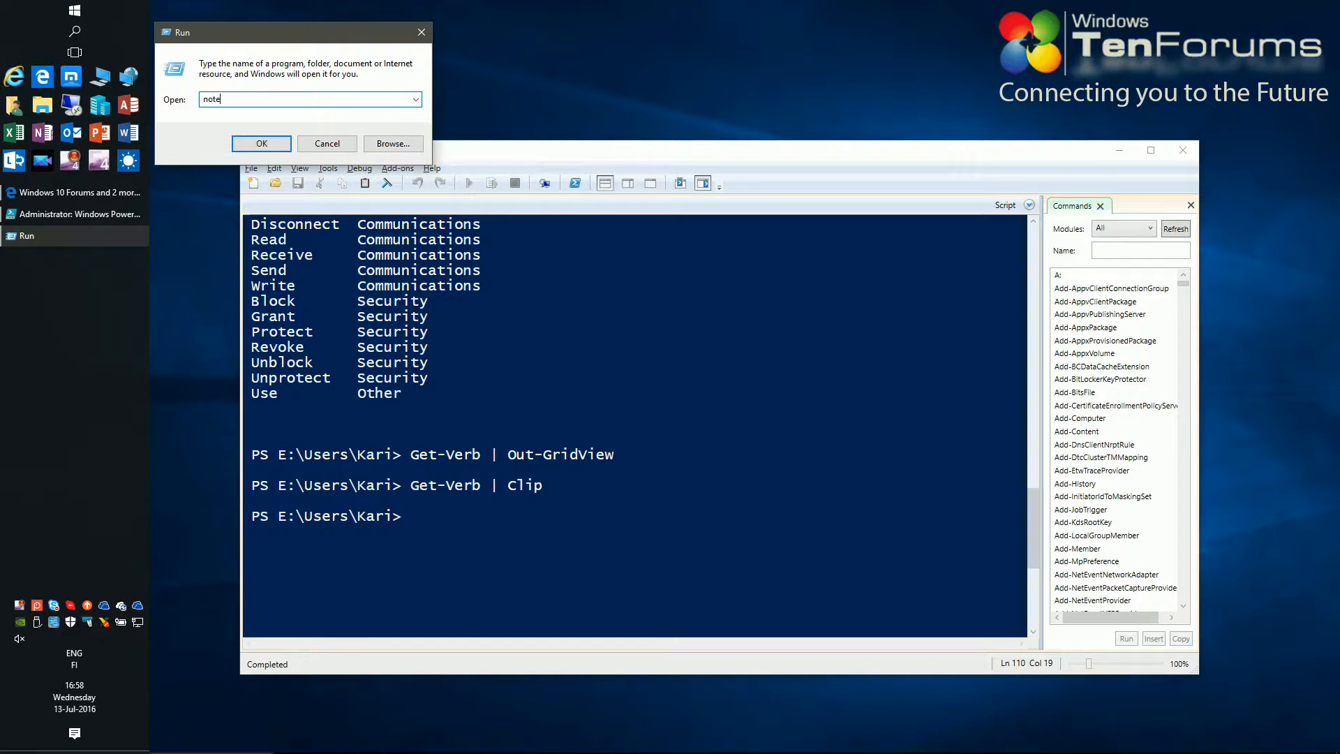
click(262, 143)
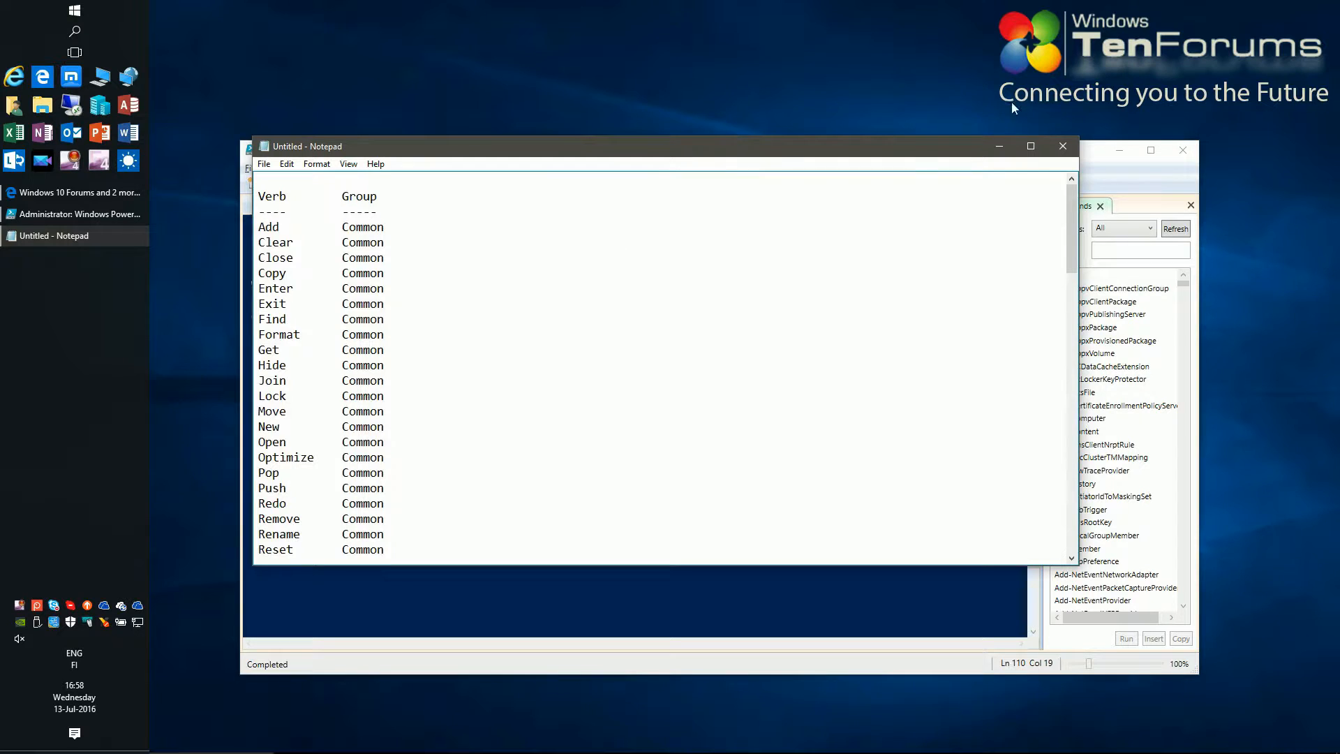
click(1063, 146)
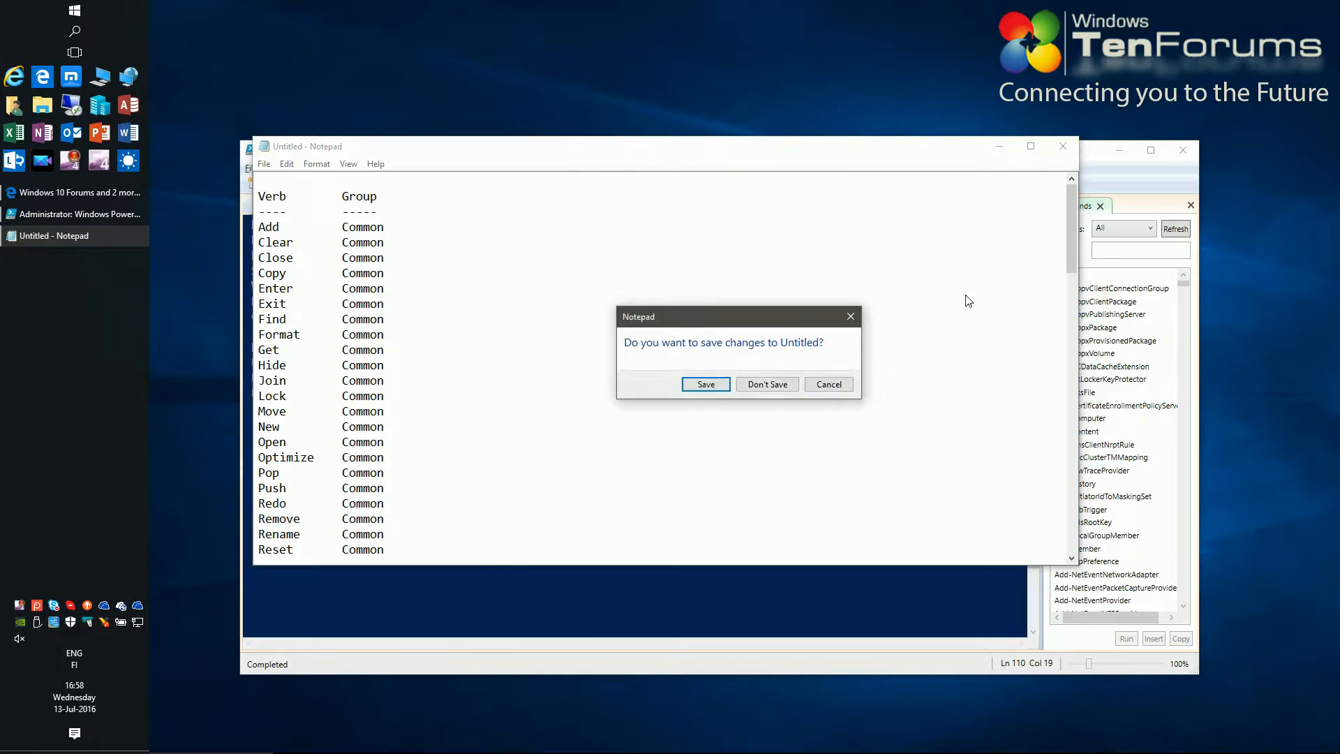
click(767, 384)
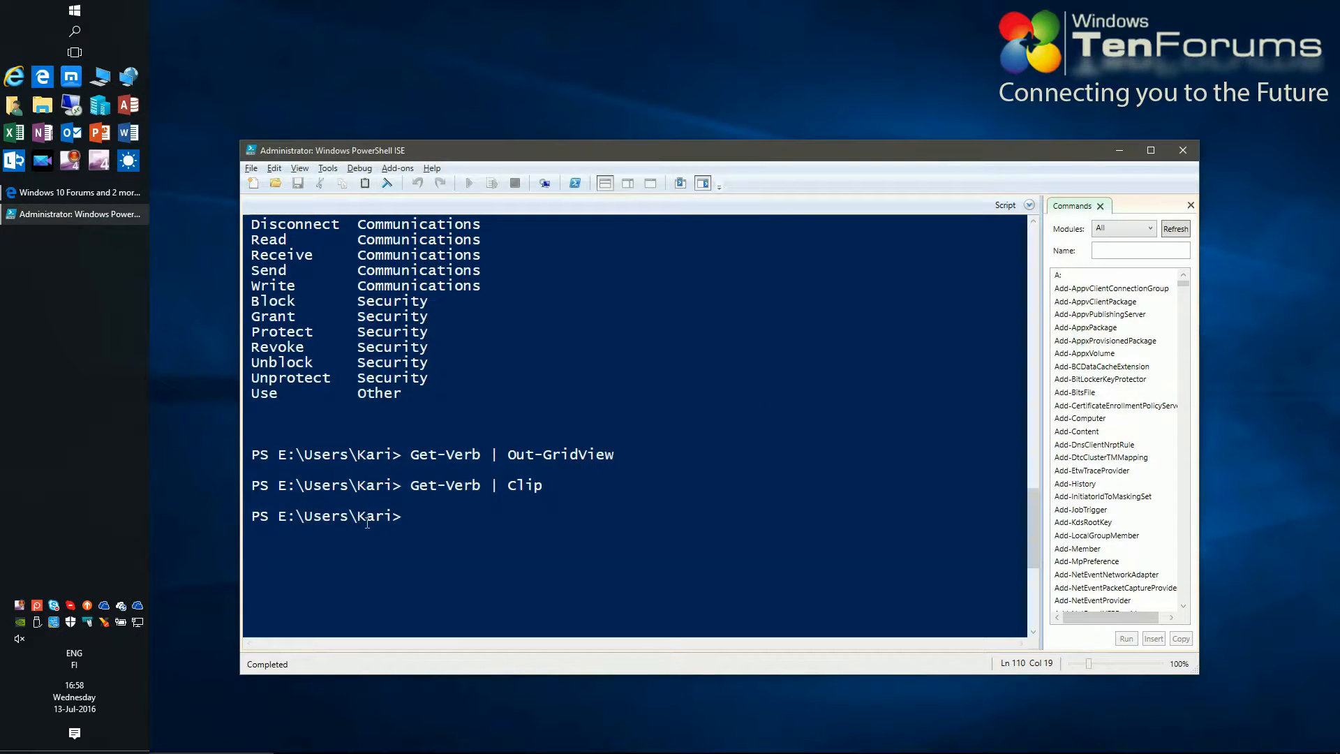
mouse_move(471, 535)
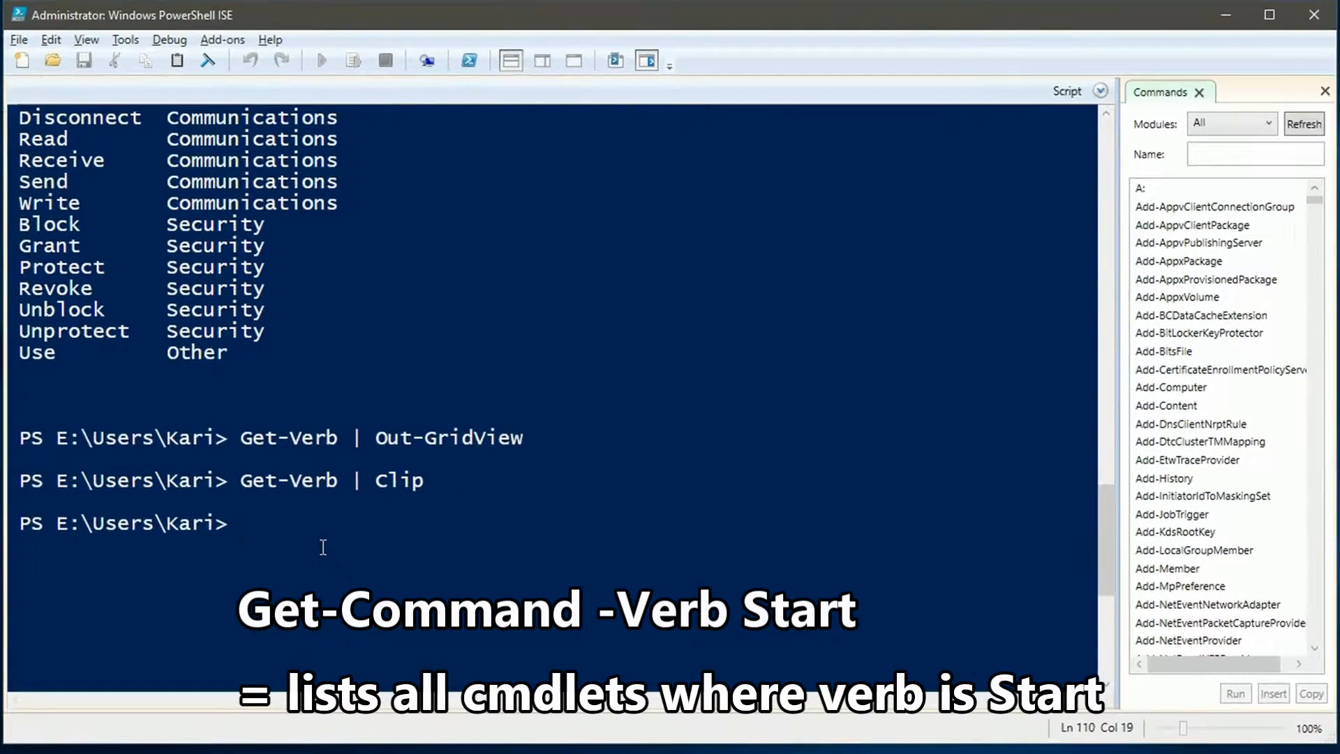
Step: Run Get-Command -Verb Start to list every command with the Start verb
text(Get-Comm)
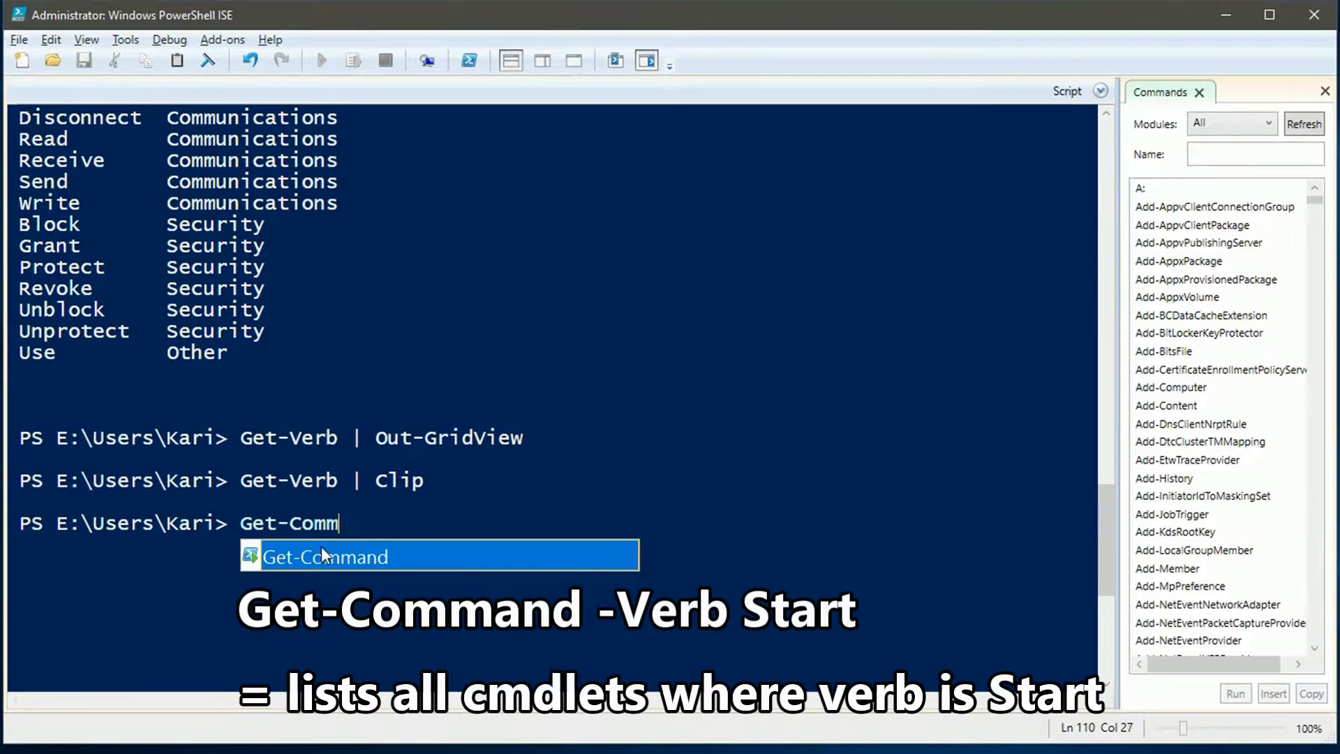
text(and -)
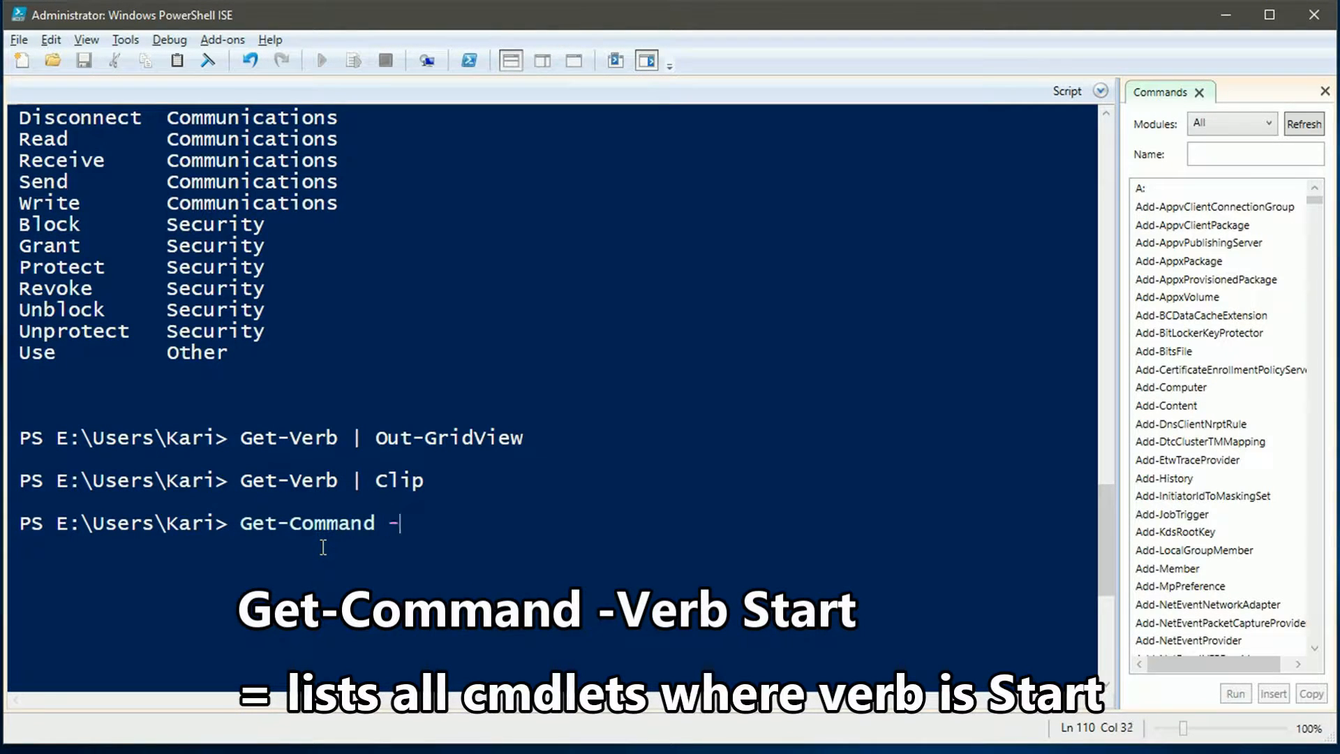
text(Verb)
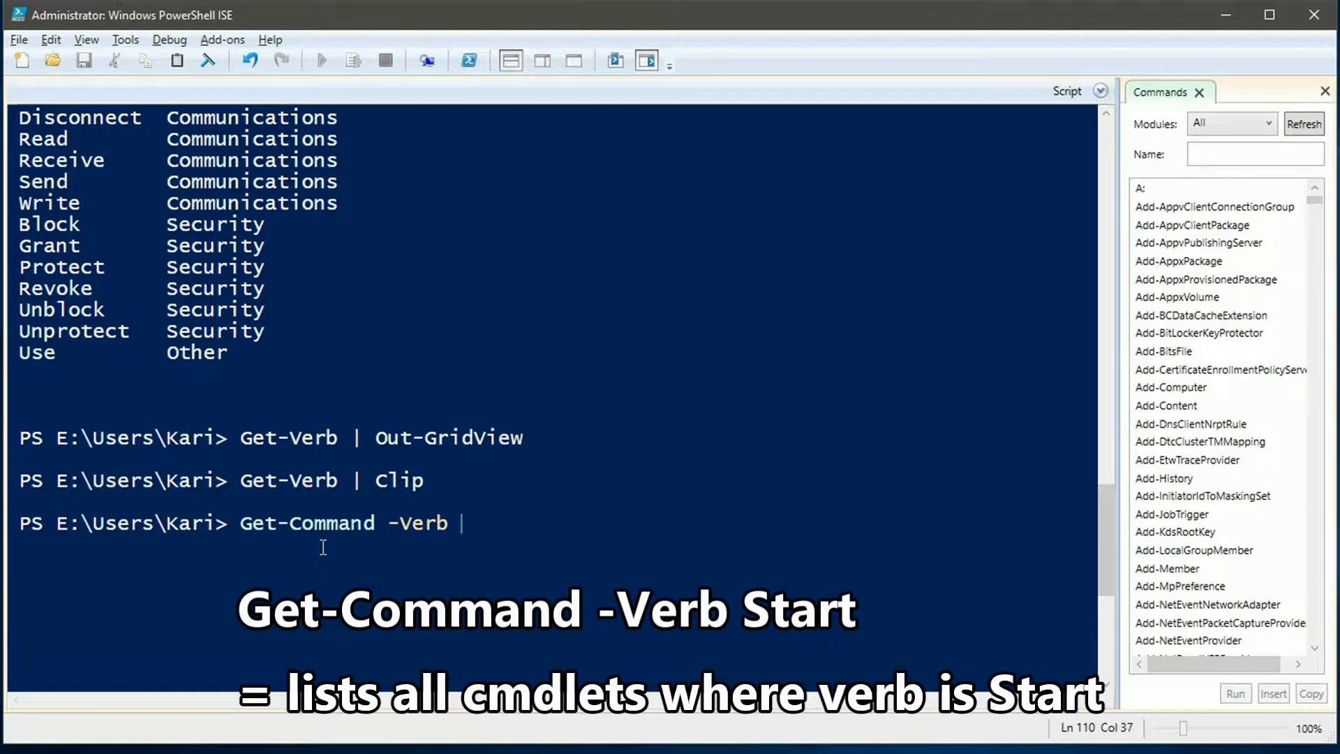
text(Start)
text(Get-Command)
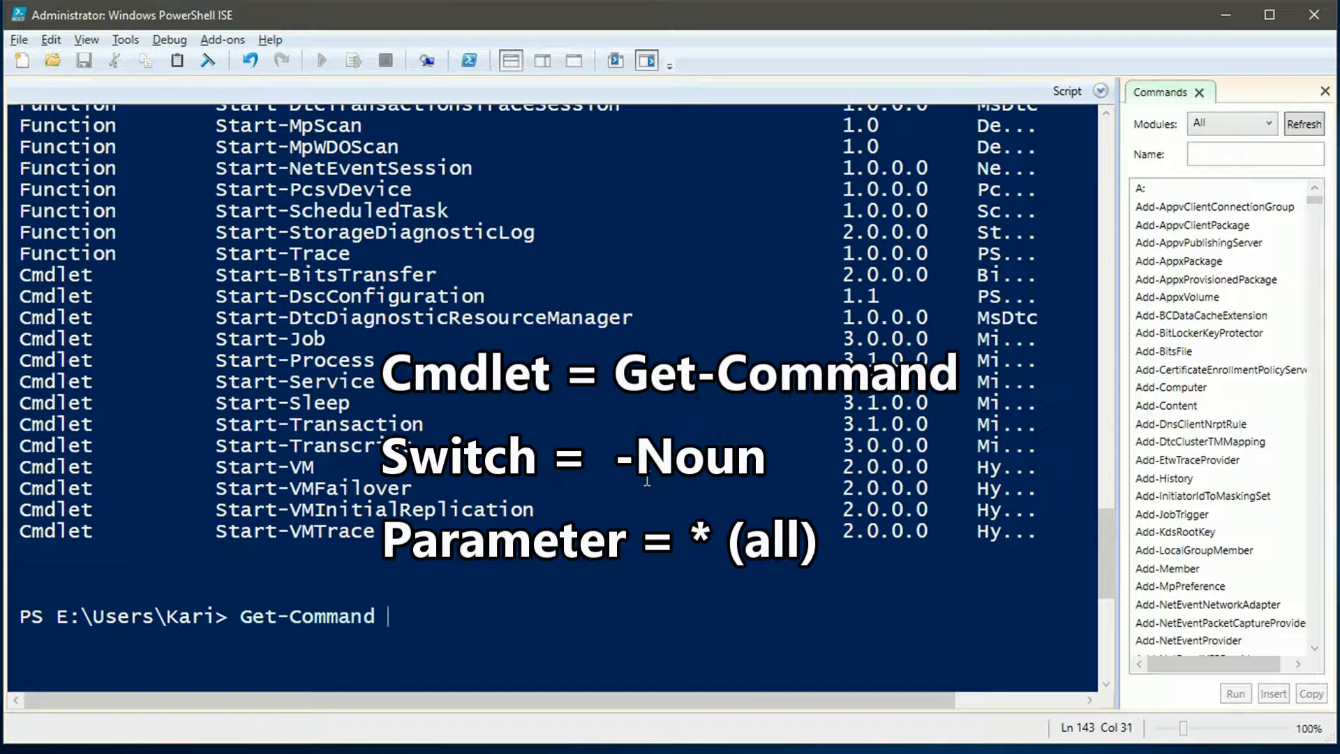
Step: Run Get-Command -Noun * and highlight Start-VM and Stop-VM in the listed commands
text(-Noun *)
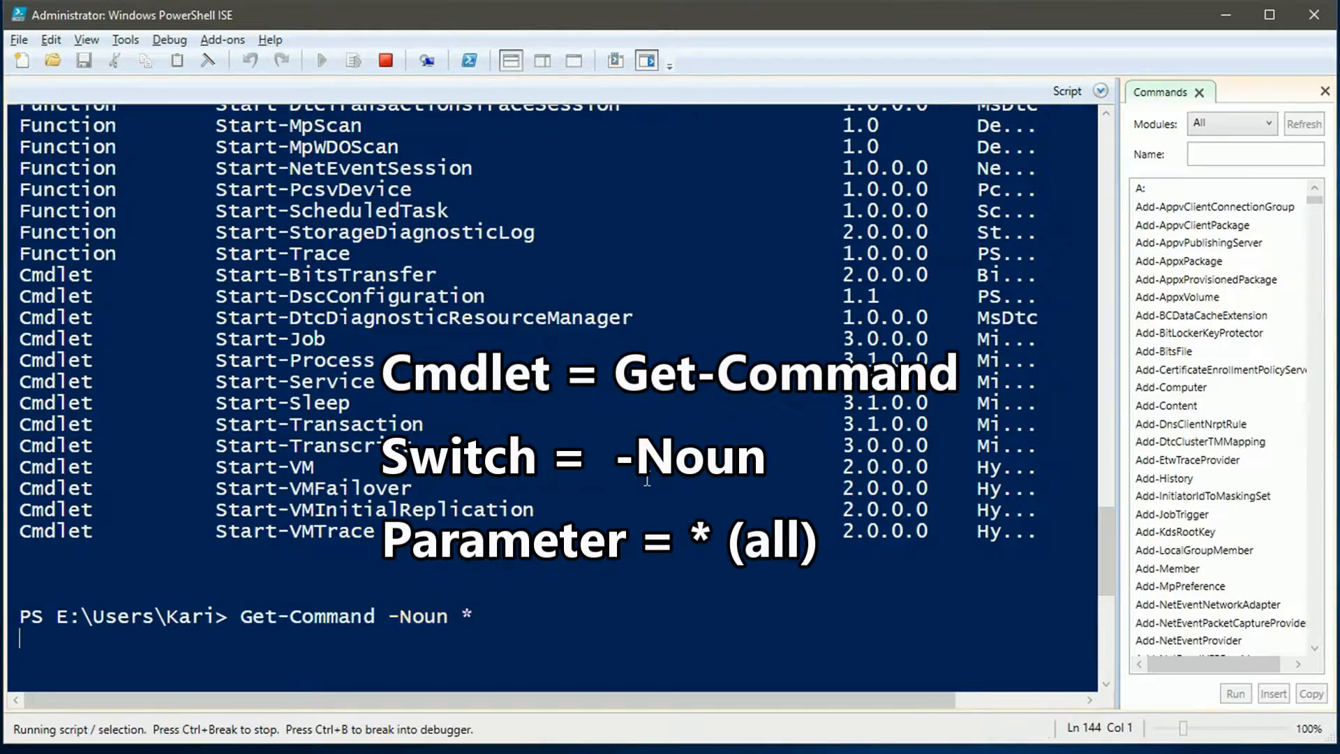
scroll(down, 3)
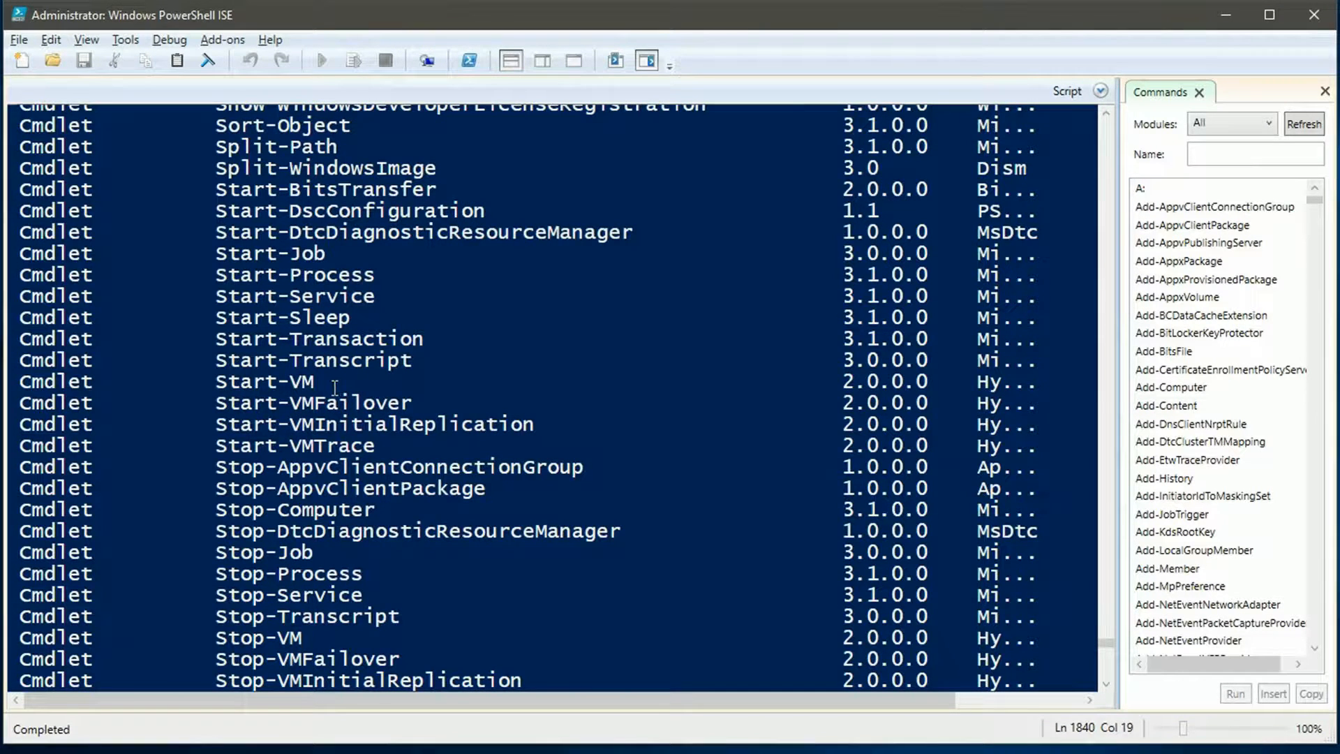
double_click(263, 381)
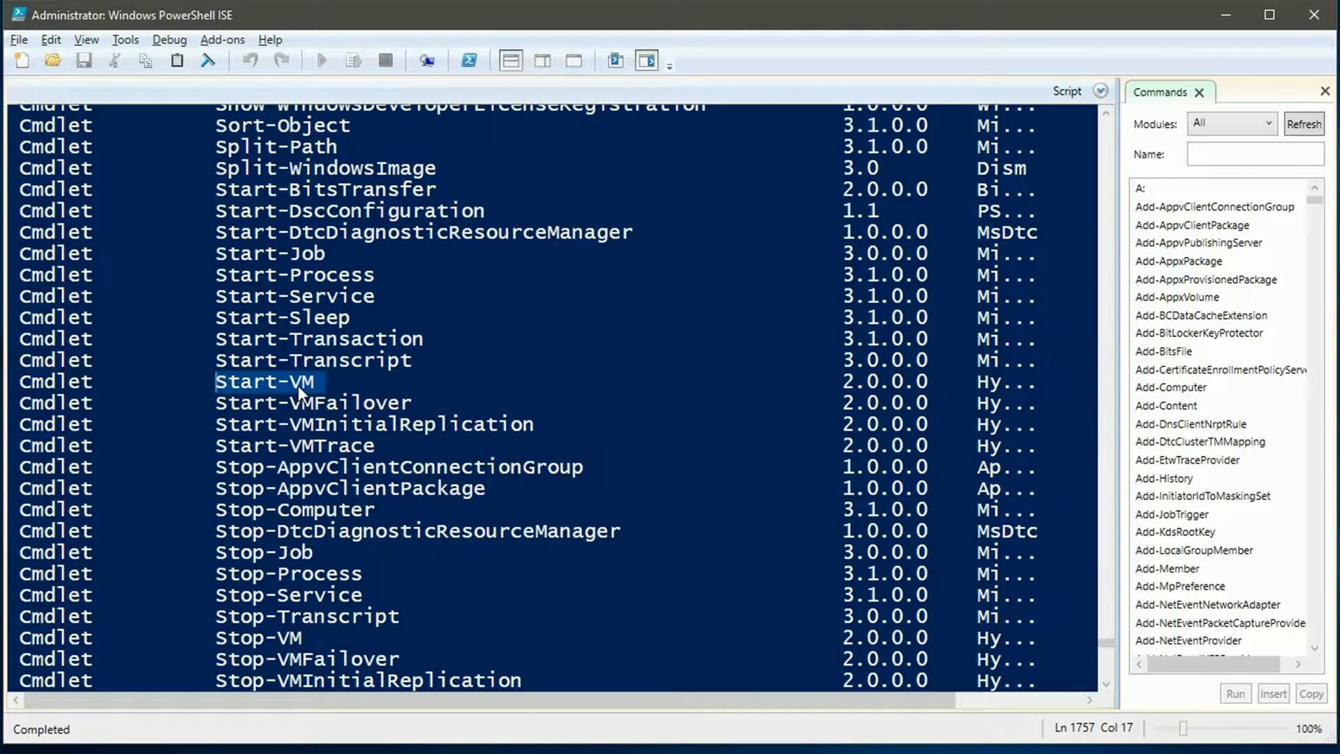
mouse_move(230, 390)
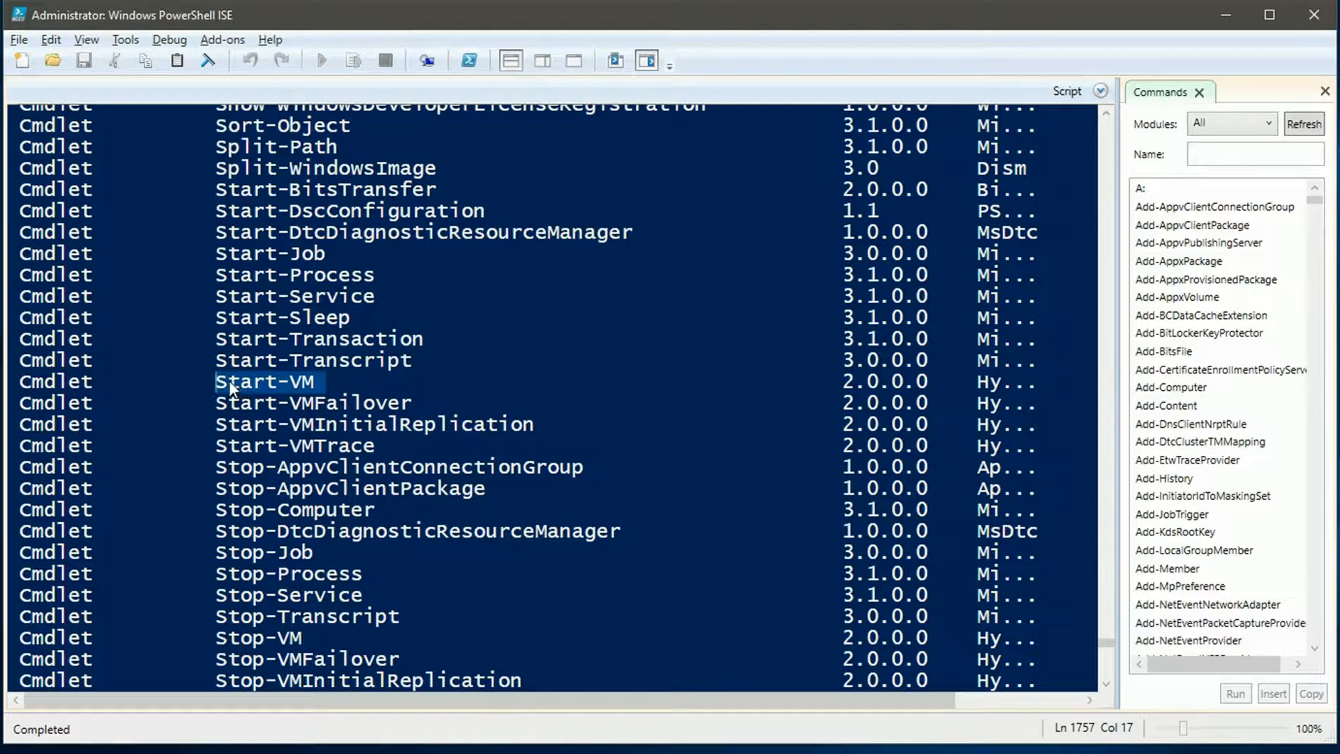
mouse_move(261, 389)
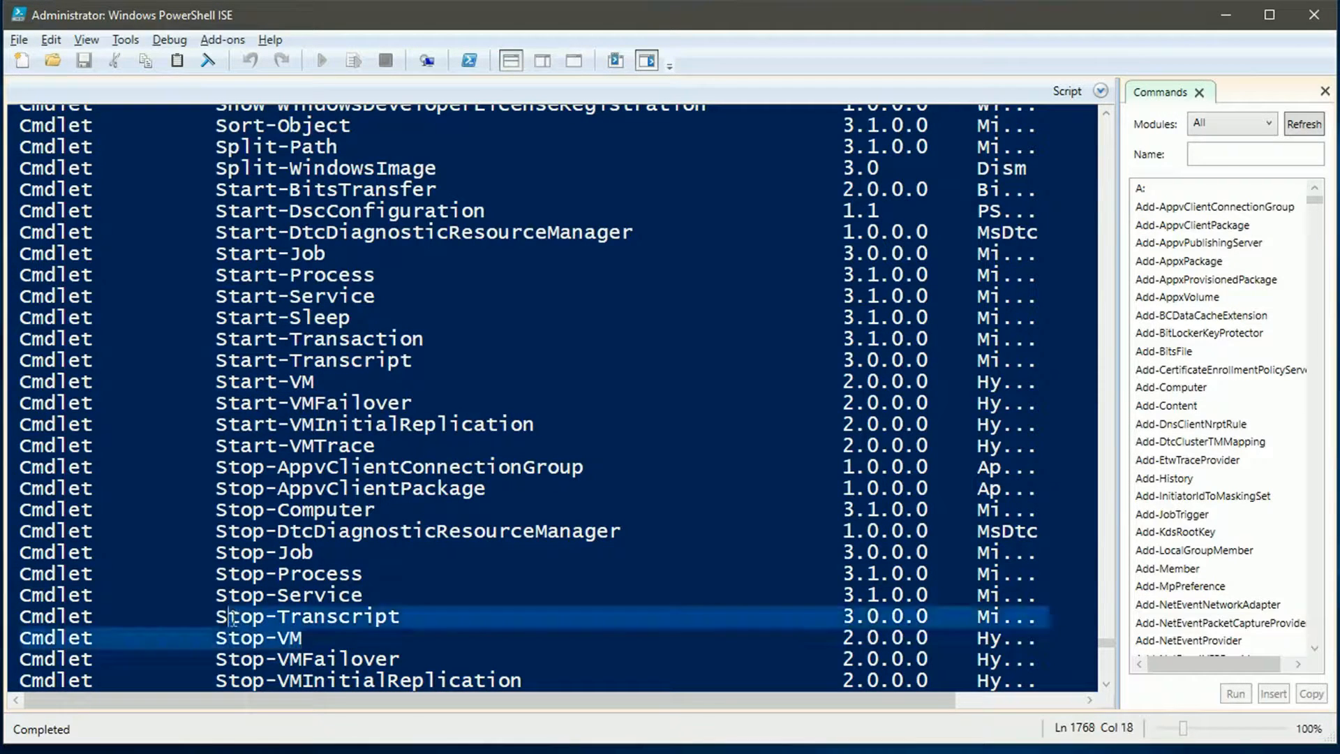
click(260, 636)
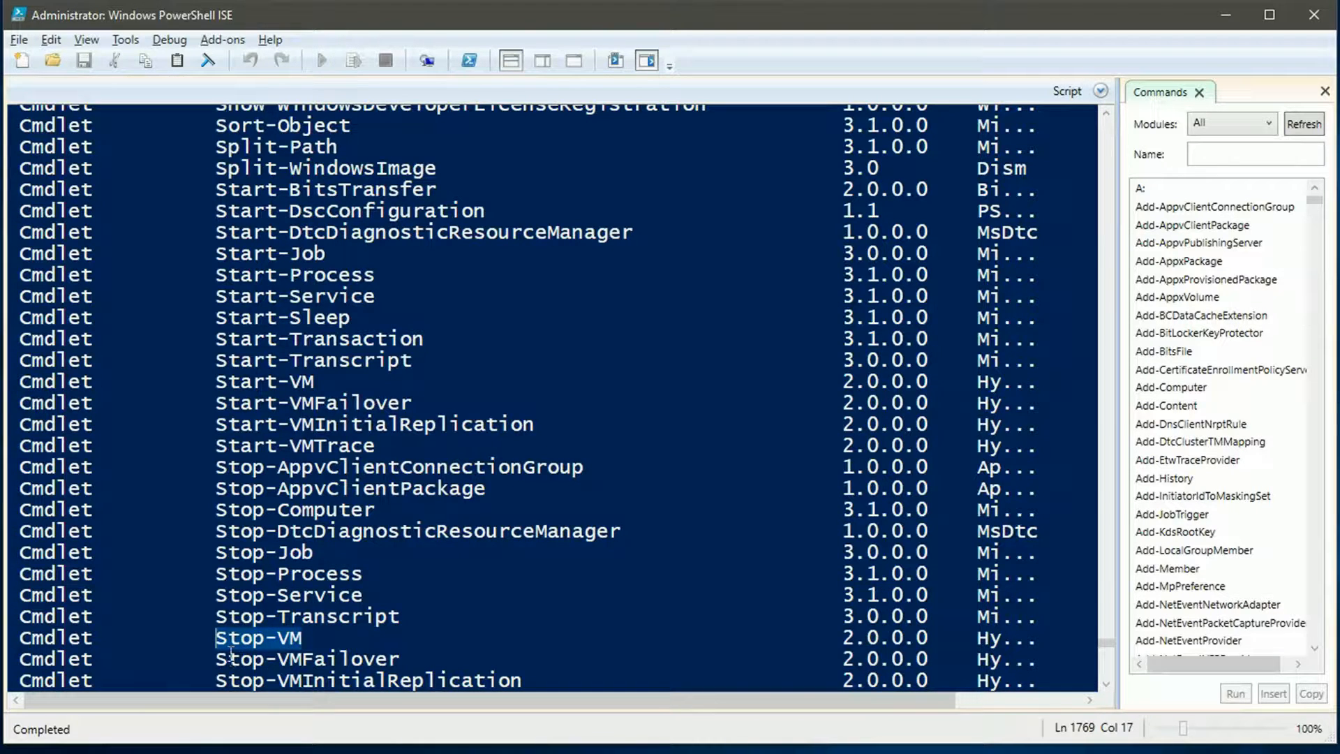
scroll(down, 3)
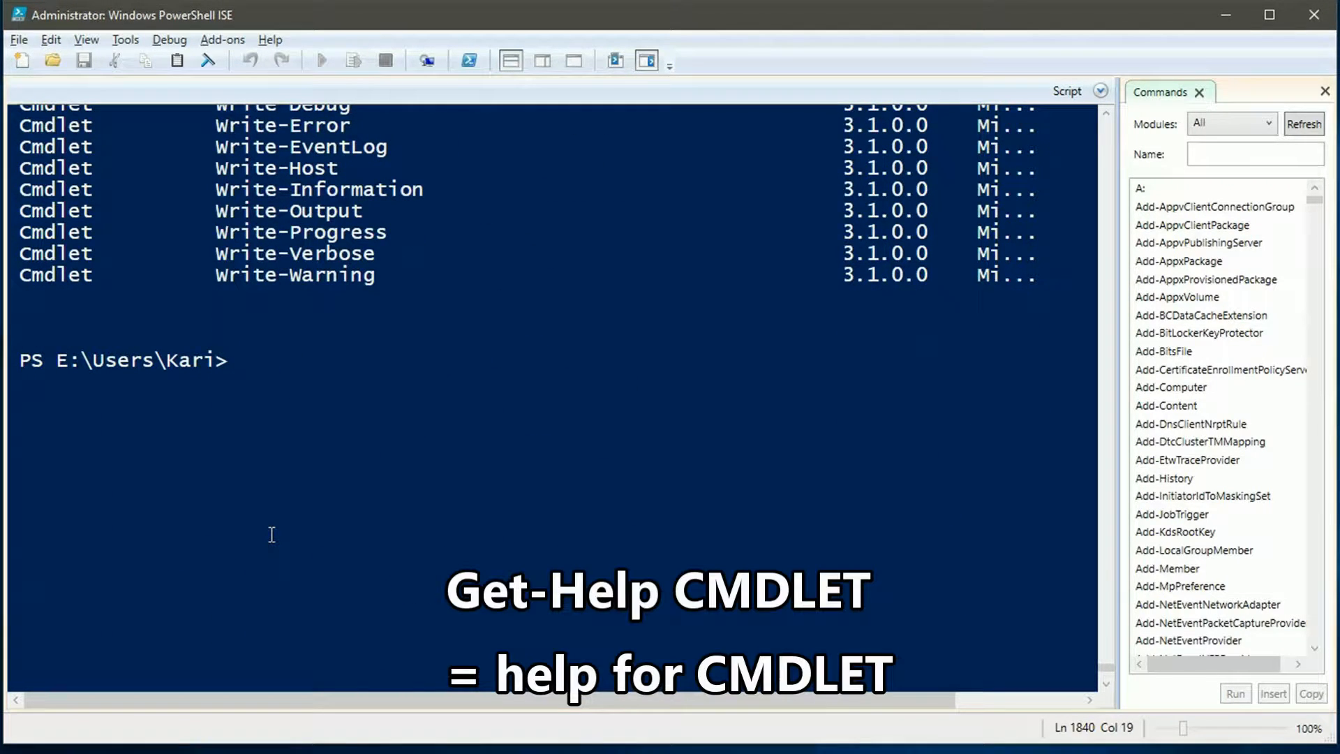
Step: Run Get-Help Install-Package, scroll its syntax and description, and select the Online Version link
text(Get-Help)
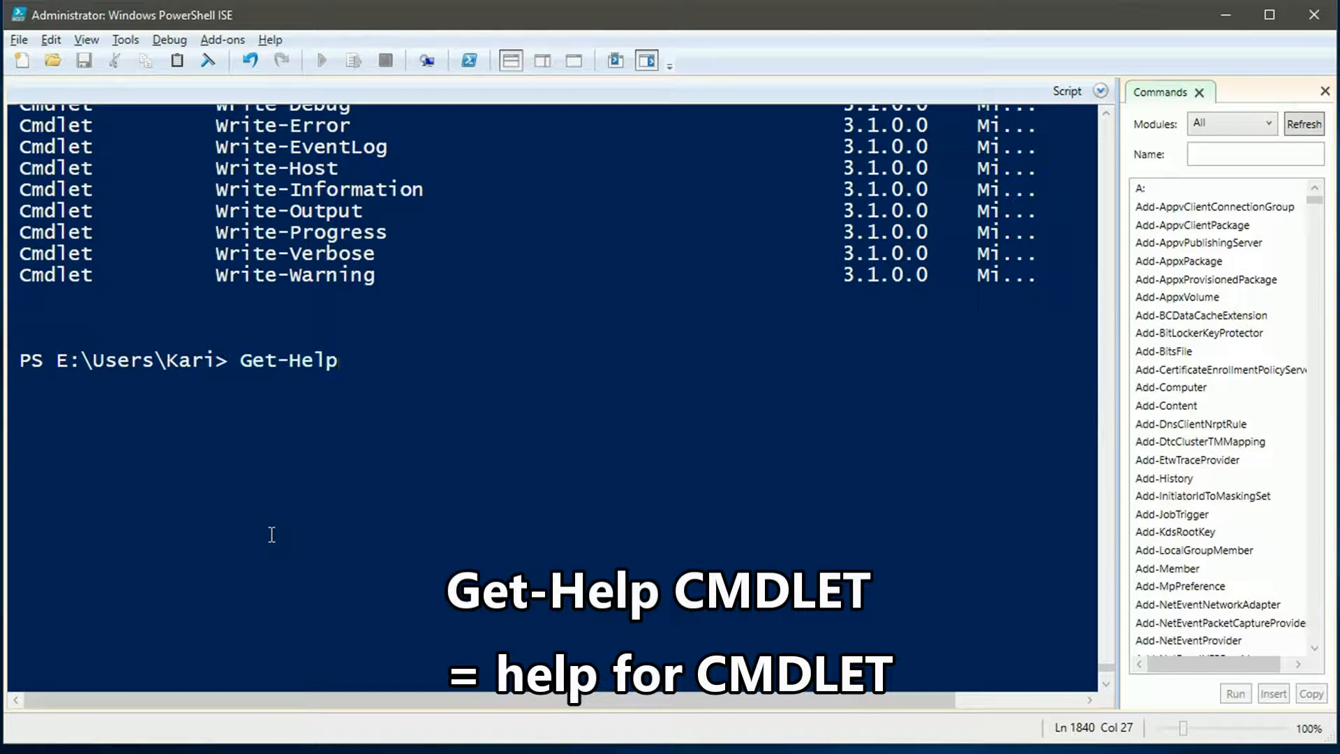
text(Install-Package)
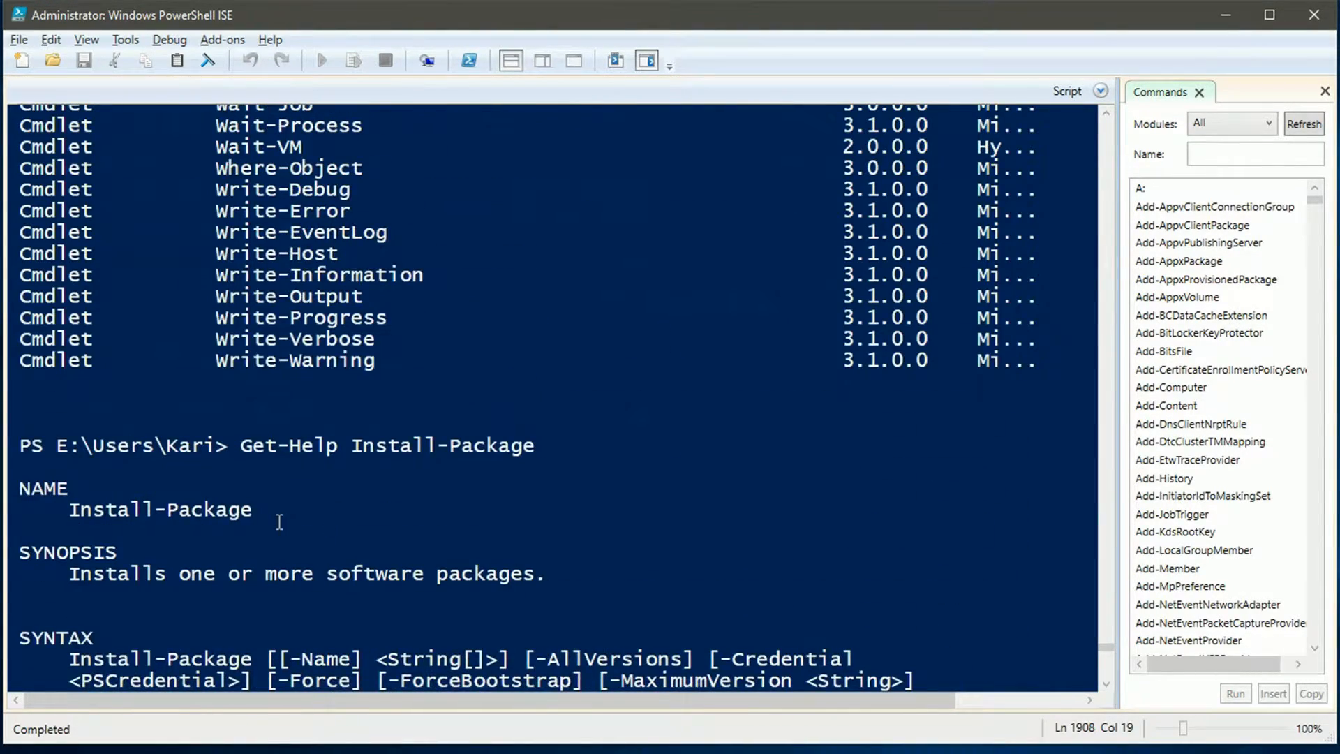
drag(241, 446, 535, 445)
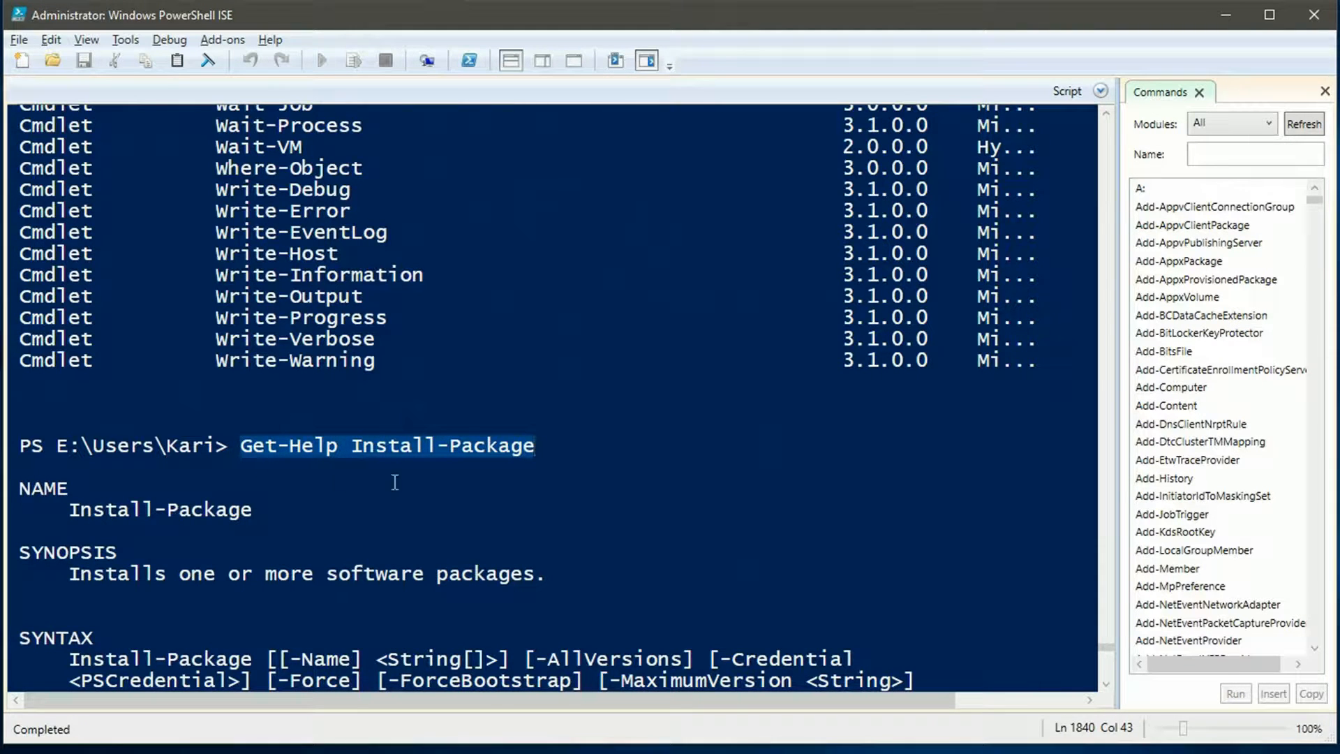
scroll(down, 3)
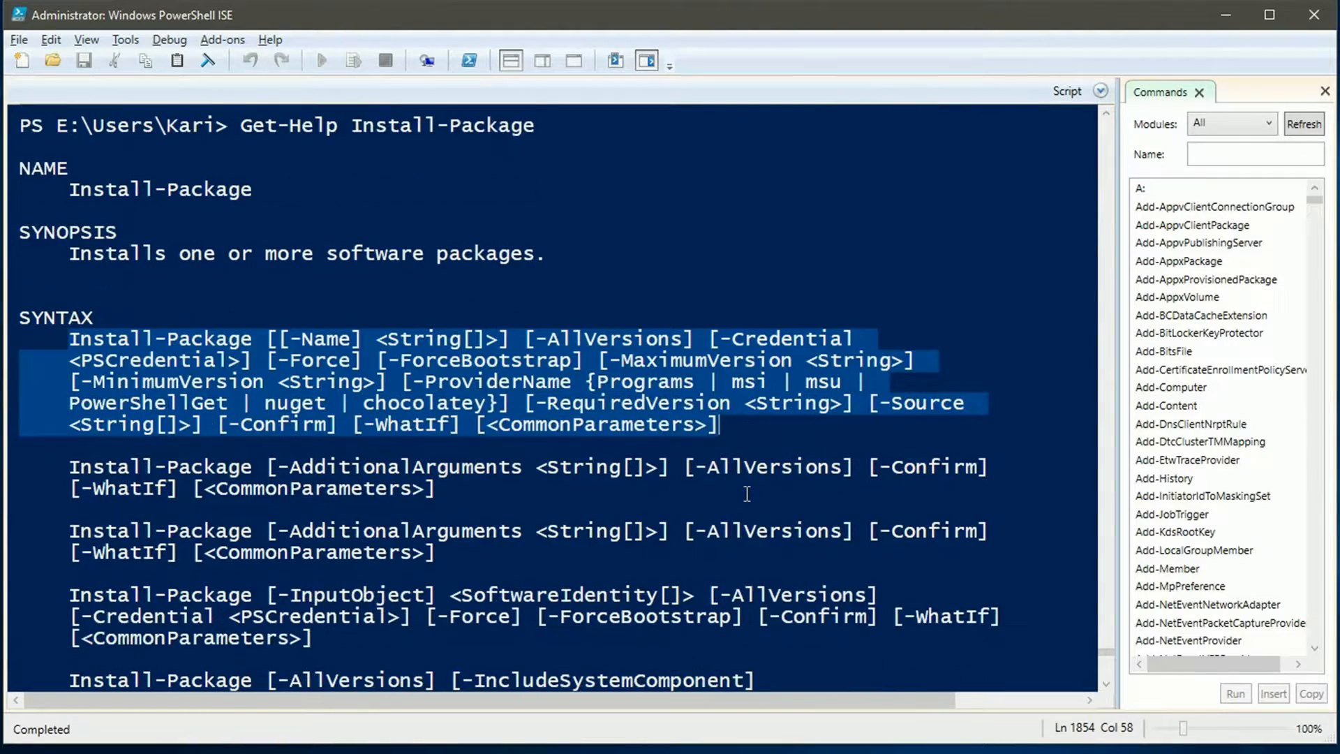
scroll(down, 3)
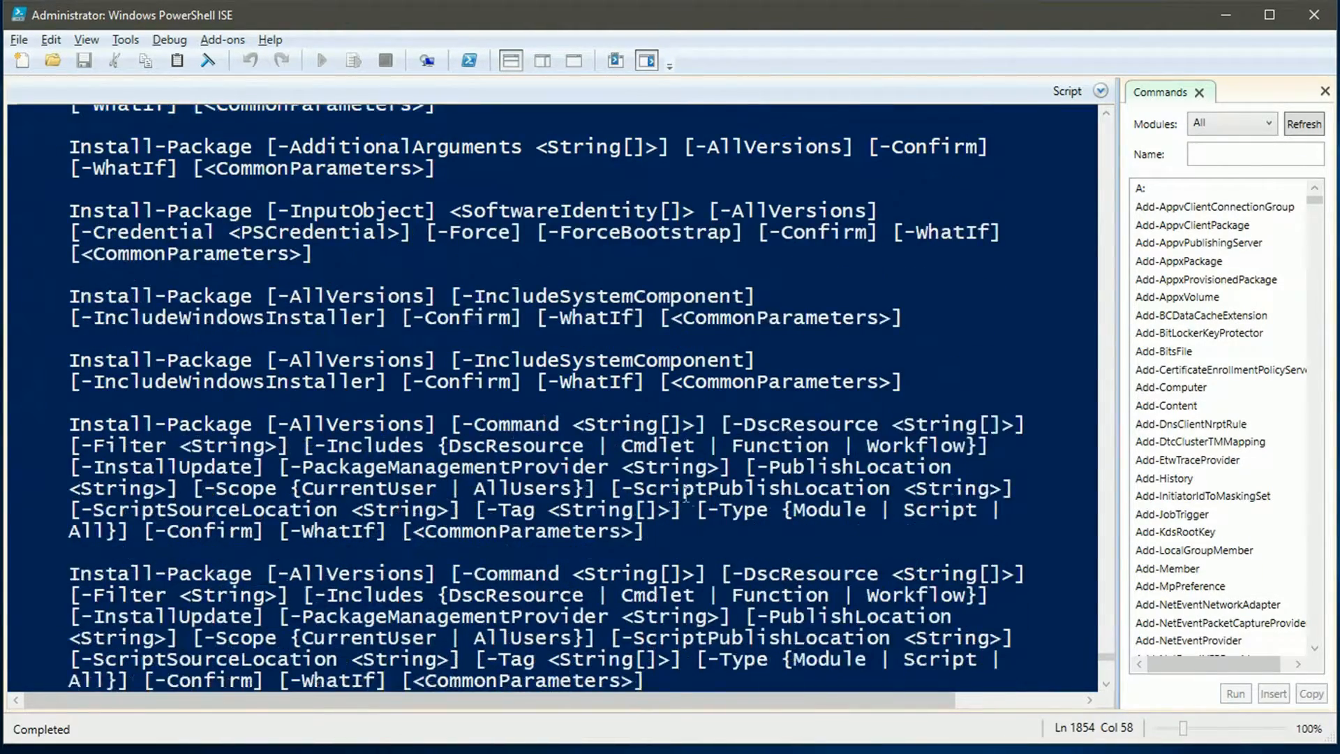
scroll(down, 3)
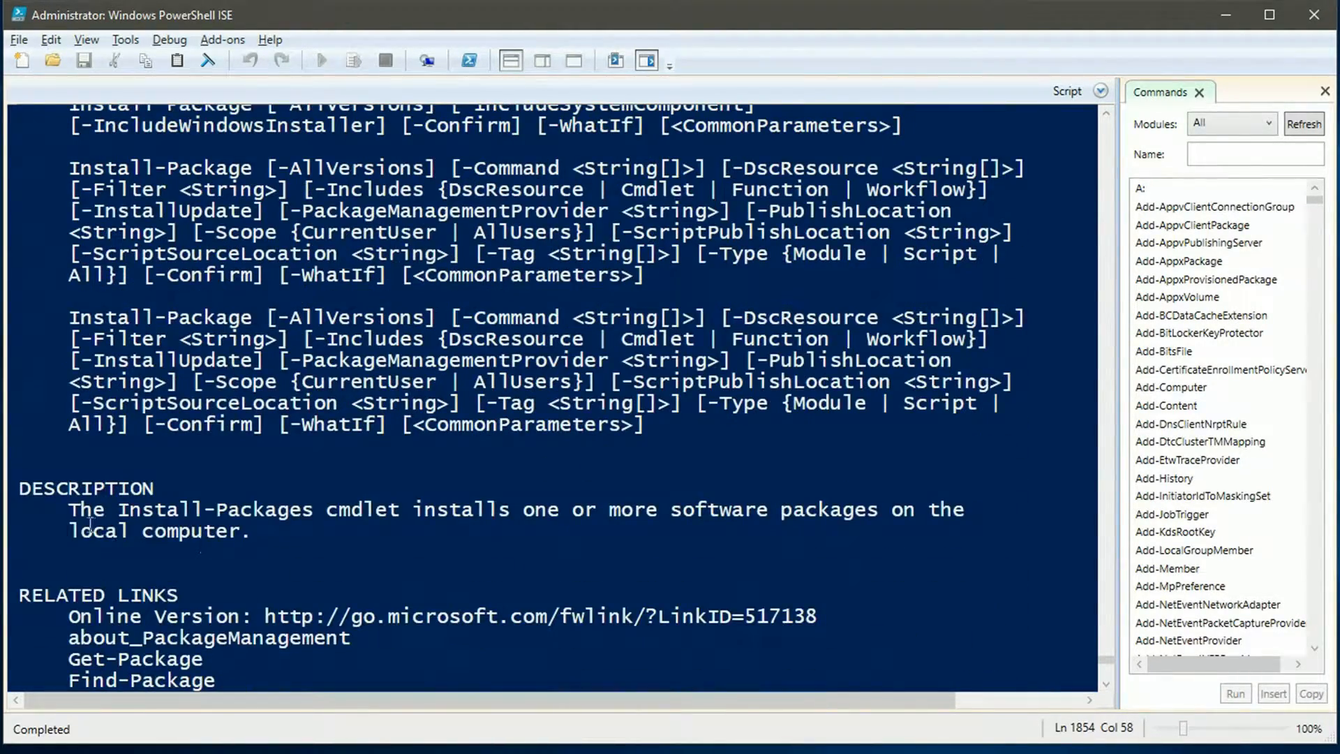
click(52, 510)
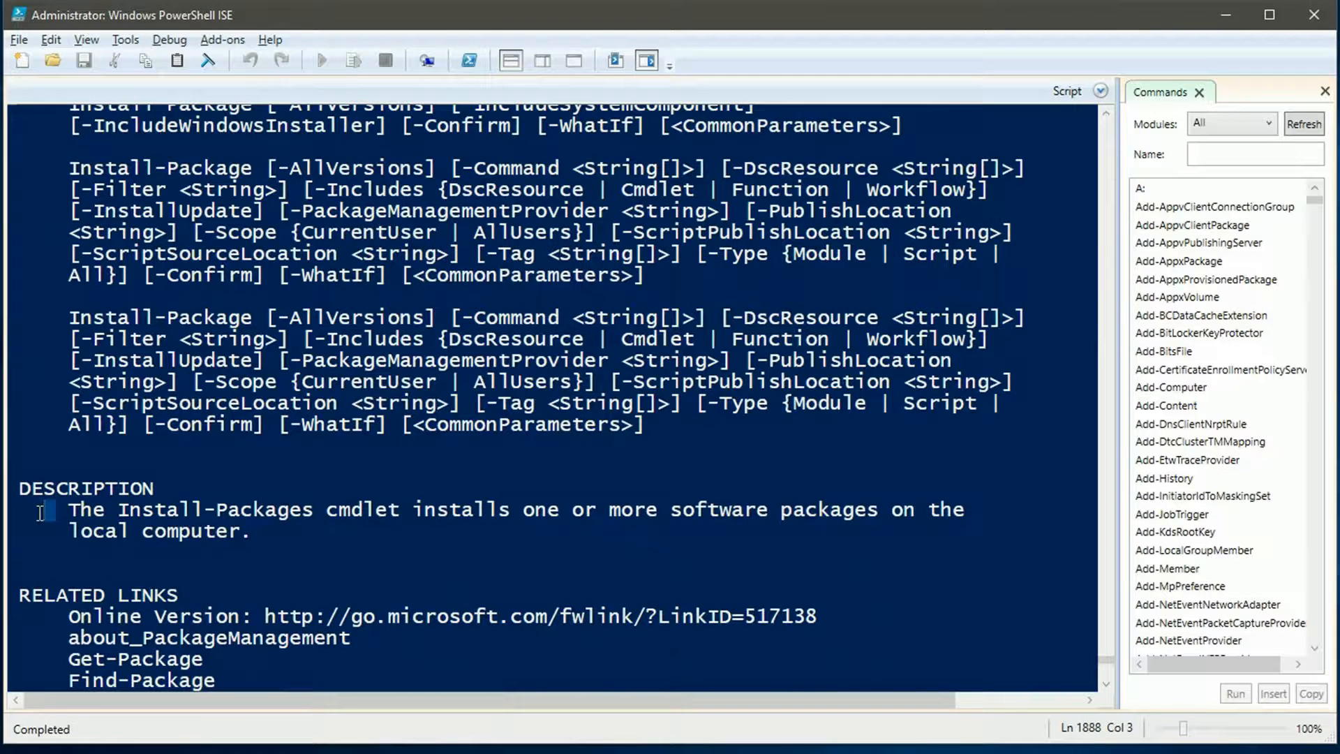
drag(73, 510, 250, 531)
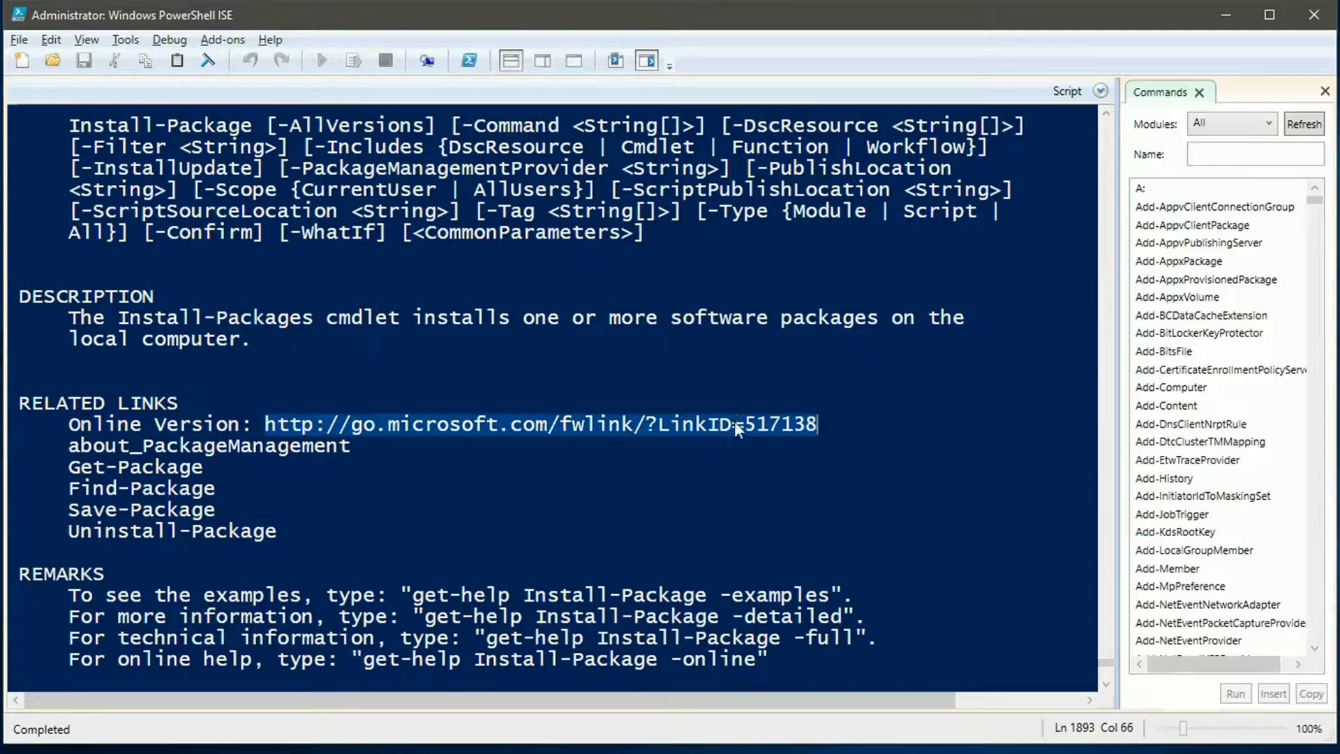
Step: Switch to Edge and load the online Install-Package reference page
click(1269, 14)
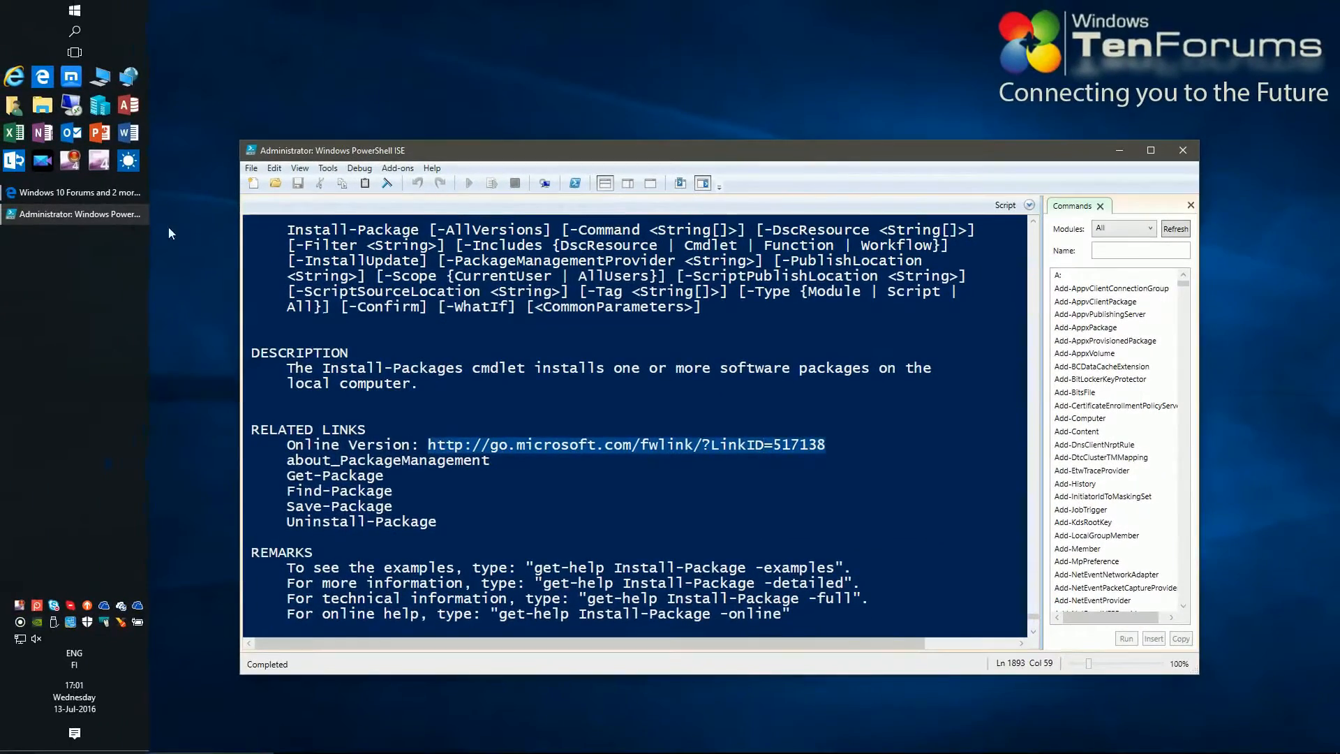
click(76, 192)
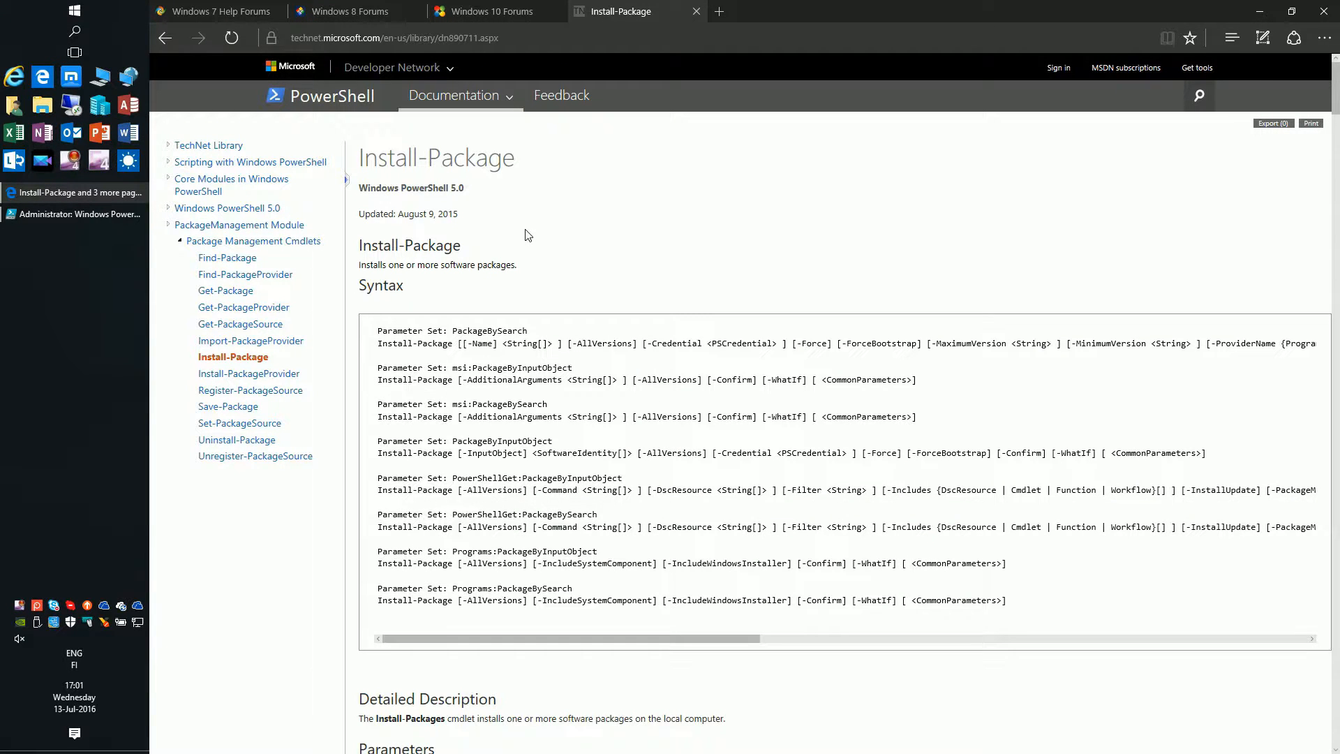
scroll(down, 3)
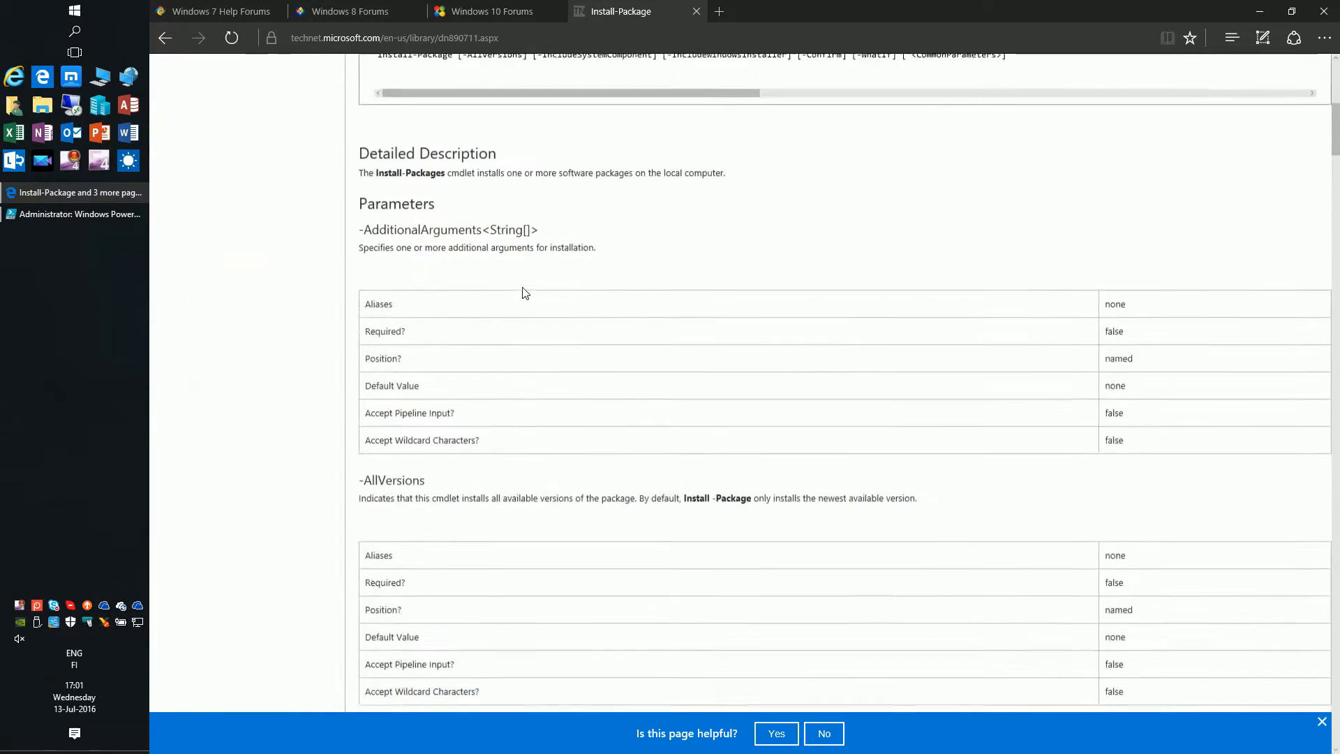
scroll(down, 3)
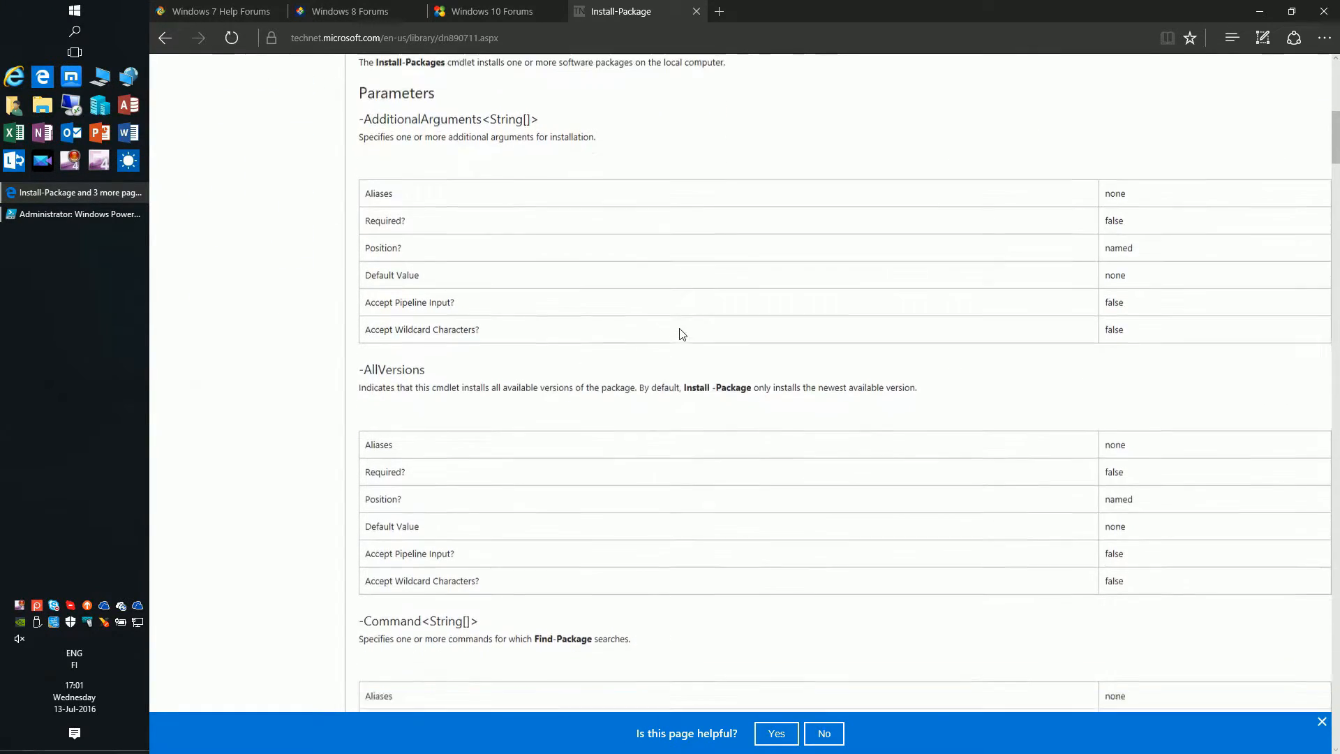
scroll(down, 3)
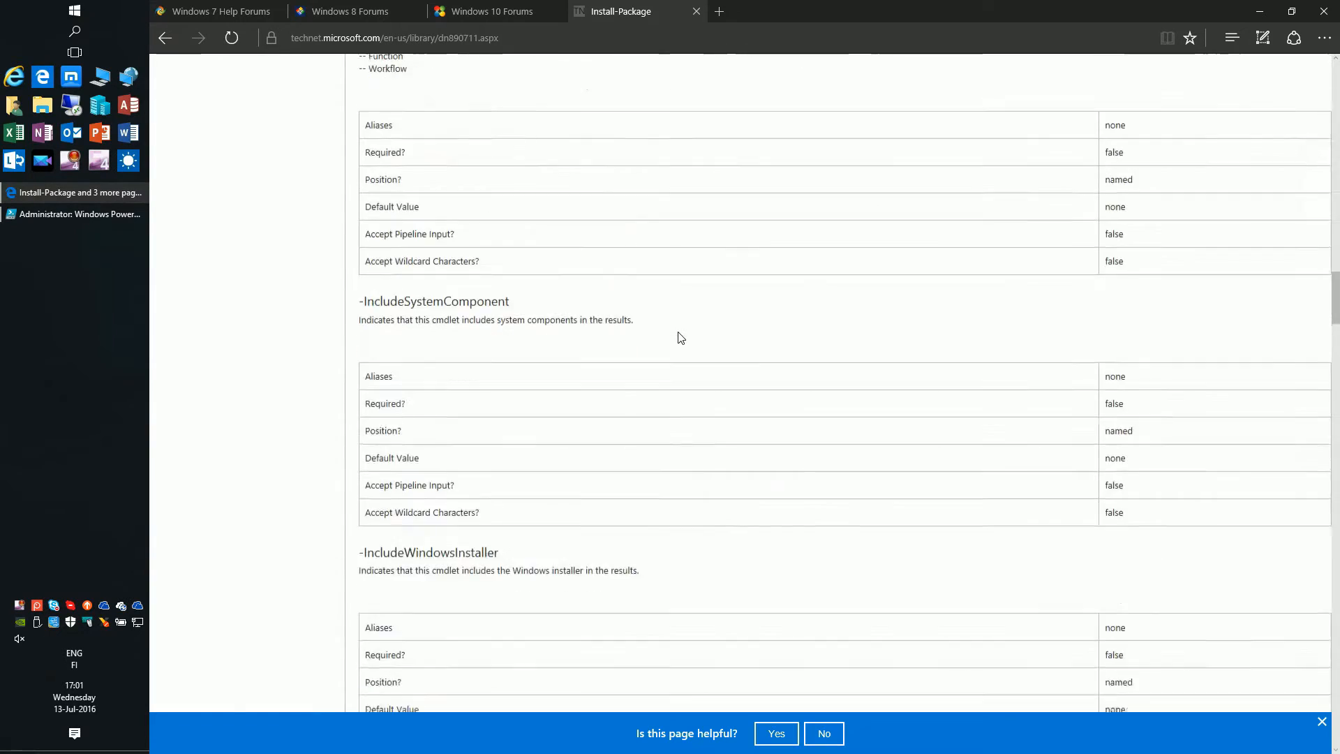
Step: Scroll through the Install-Package Parameters and Examples sections down to Example 2
scroll(down, 3)
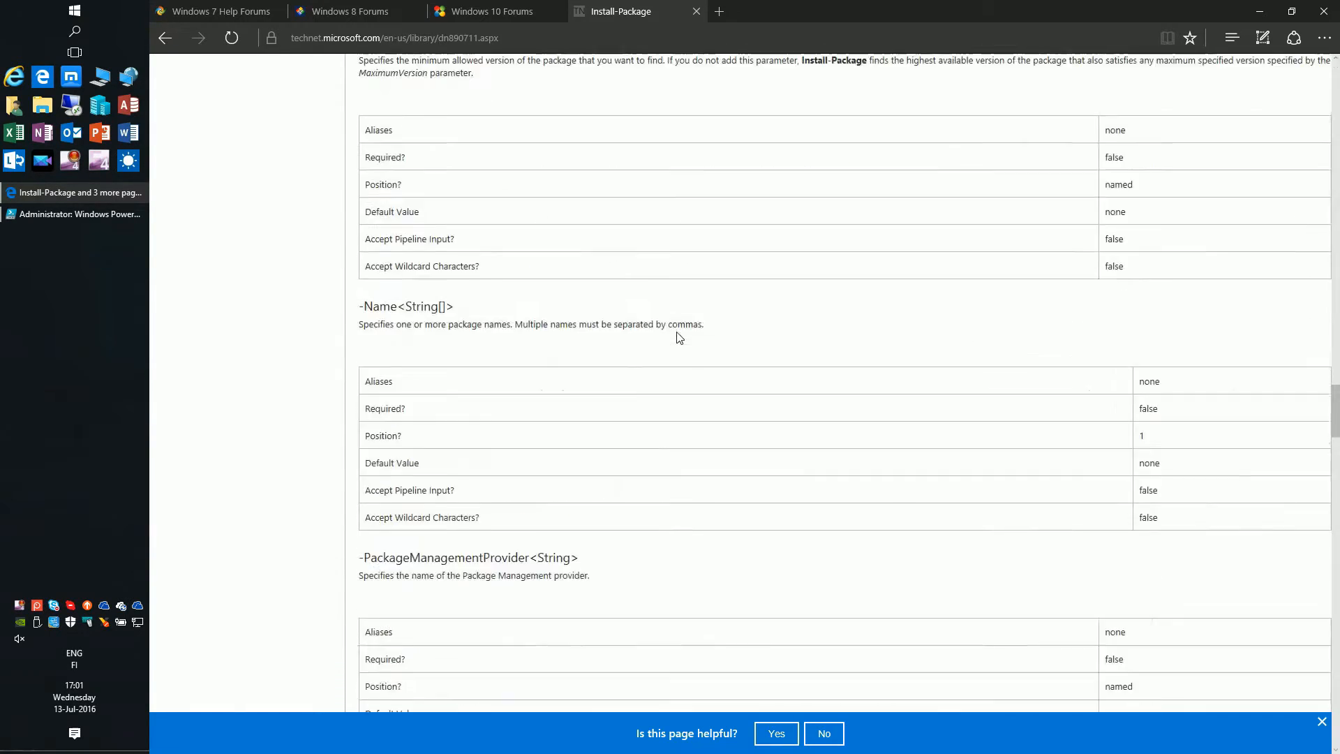
scroll(down, 3)
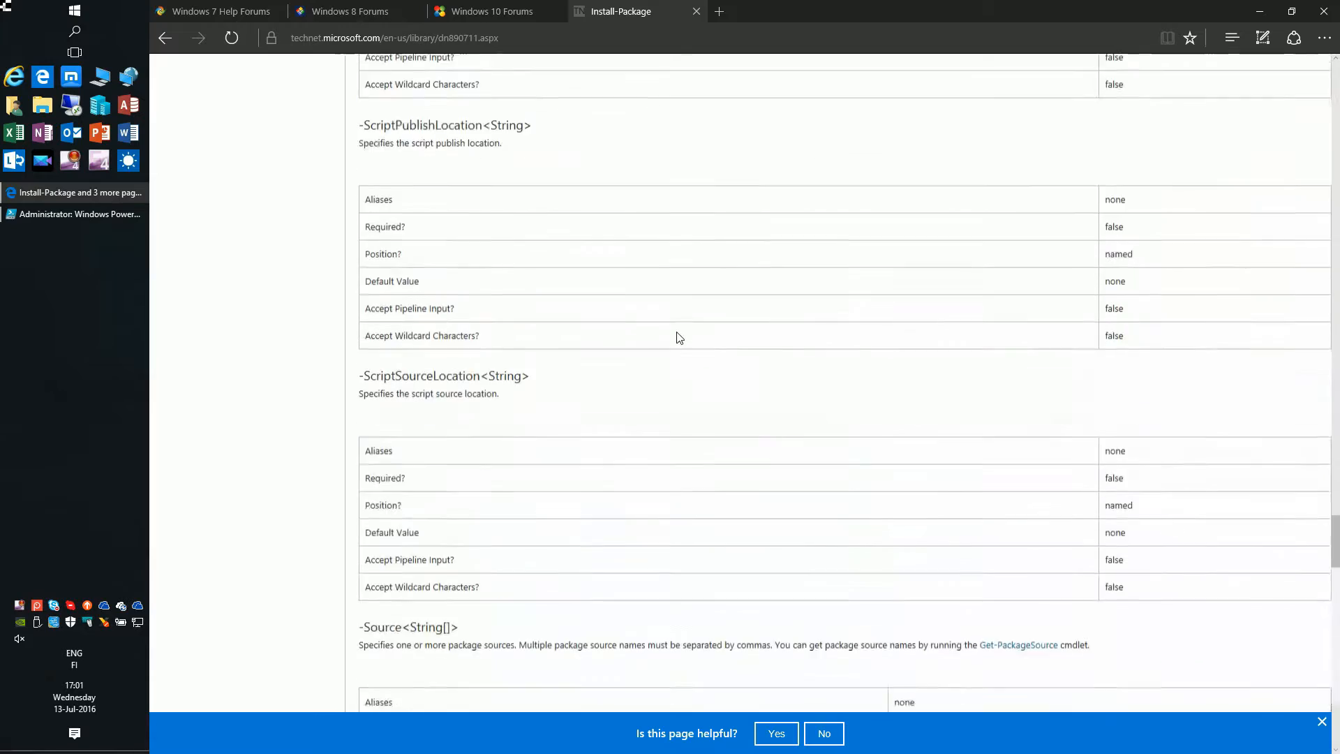
scroll(down, 3)
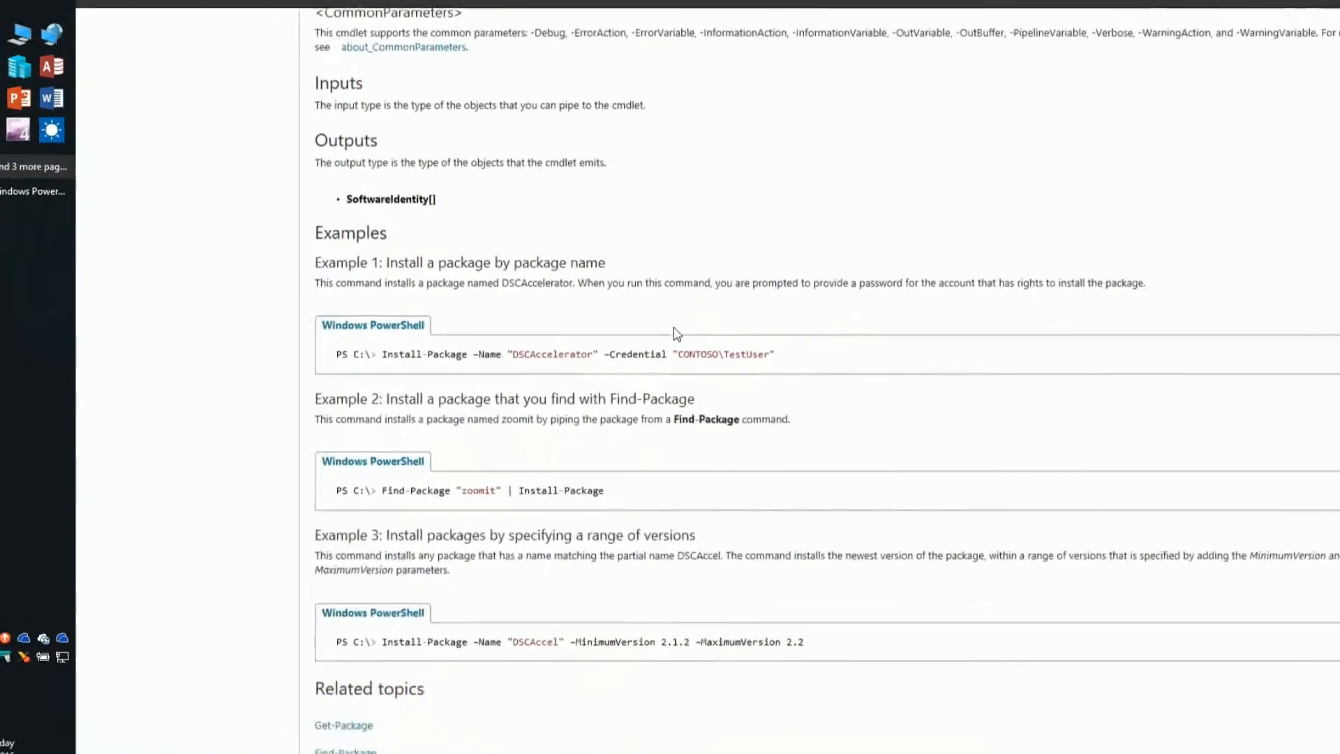
scroll(down, 3)
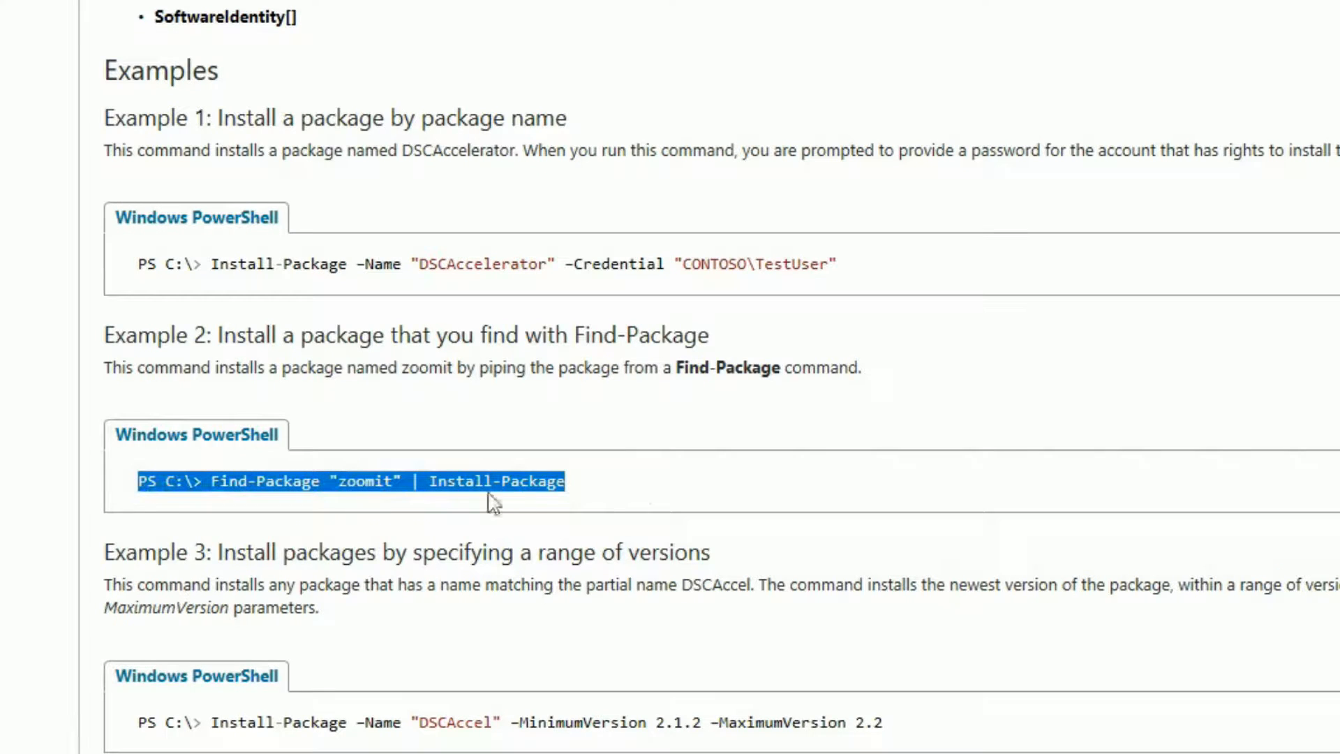
scroll(down, 3)
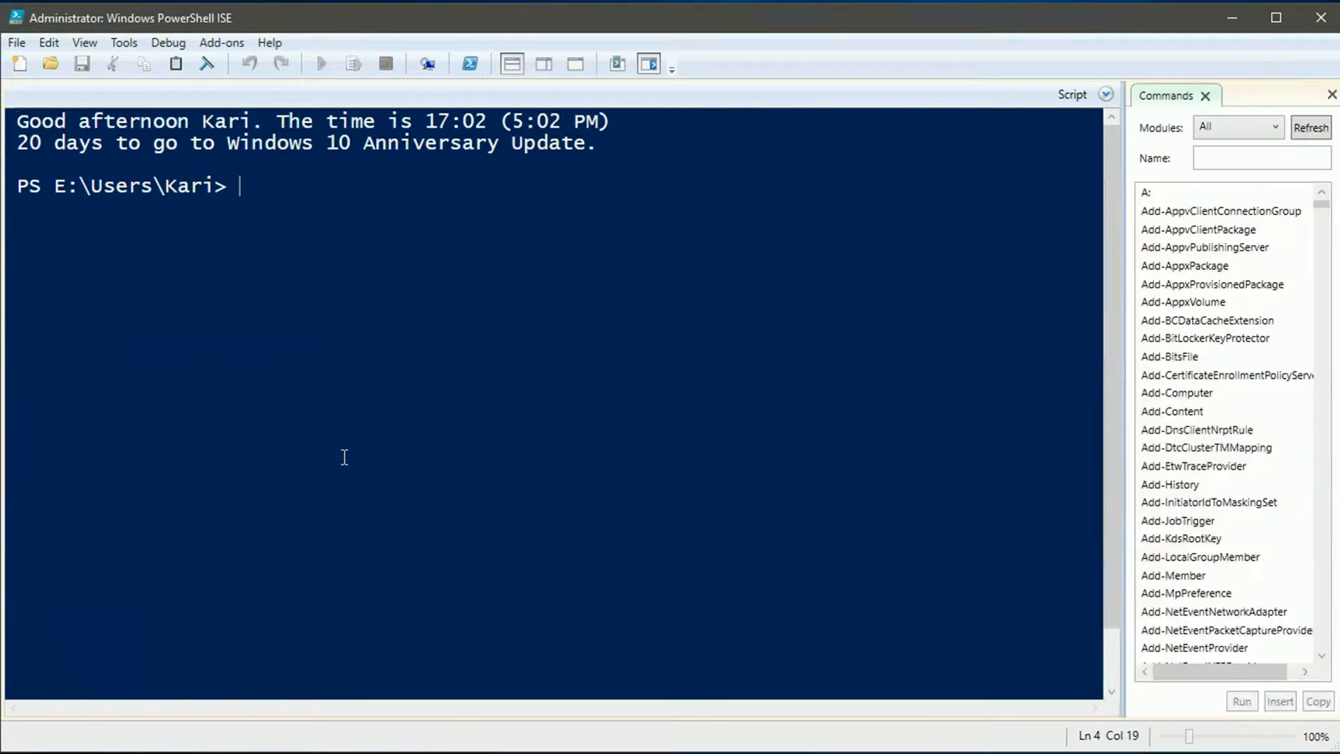
Step: Clear the console, run Get-Module and highlight the three loaded module rows
text(cls)
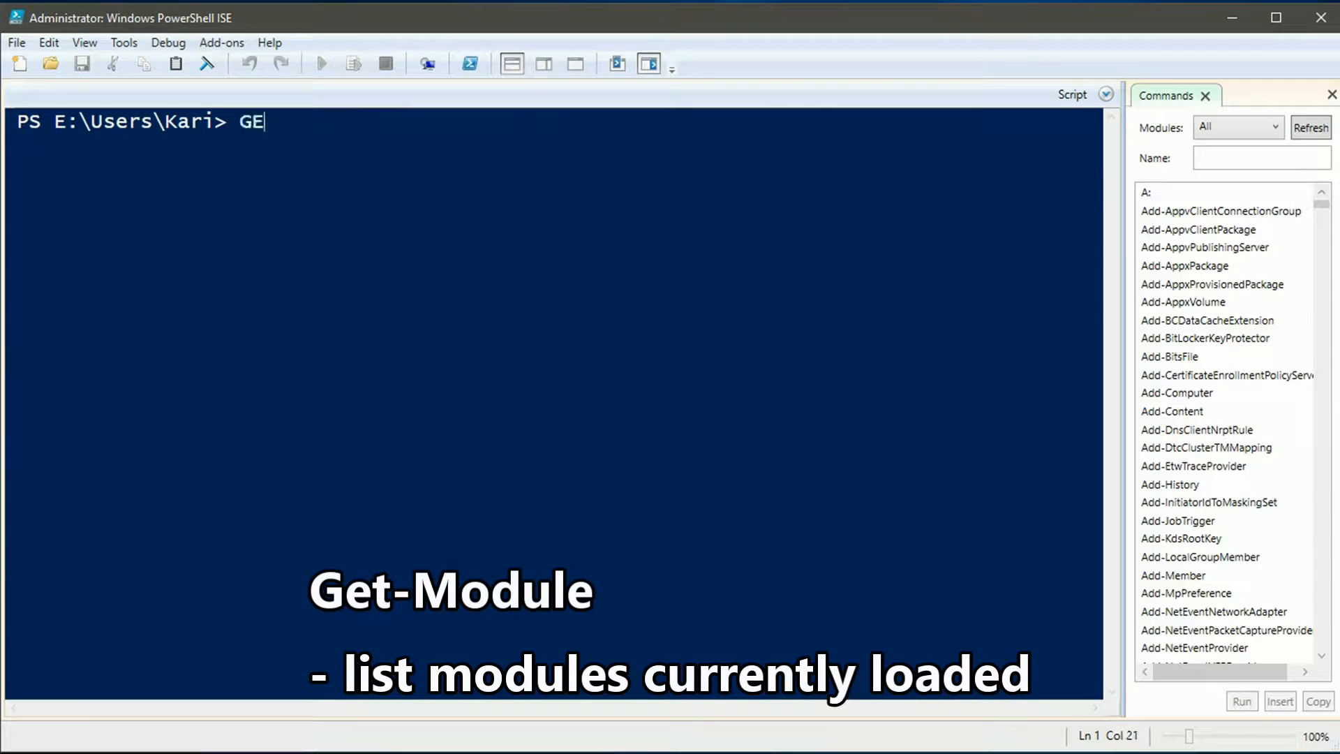
text(t-)
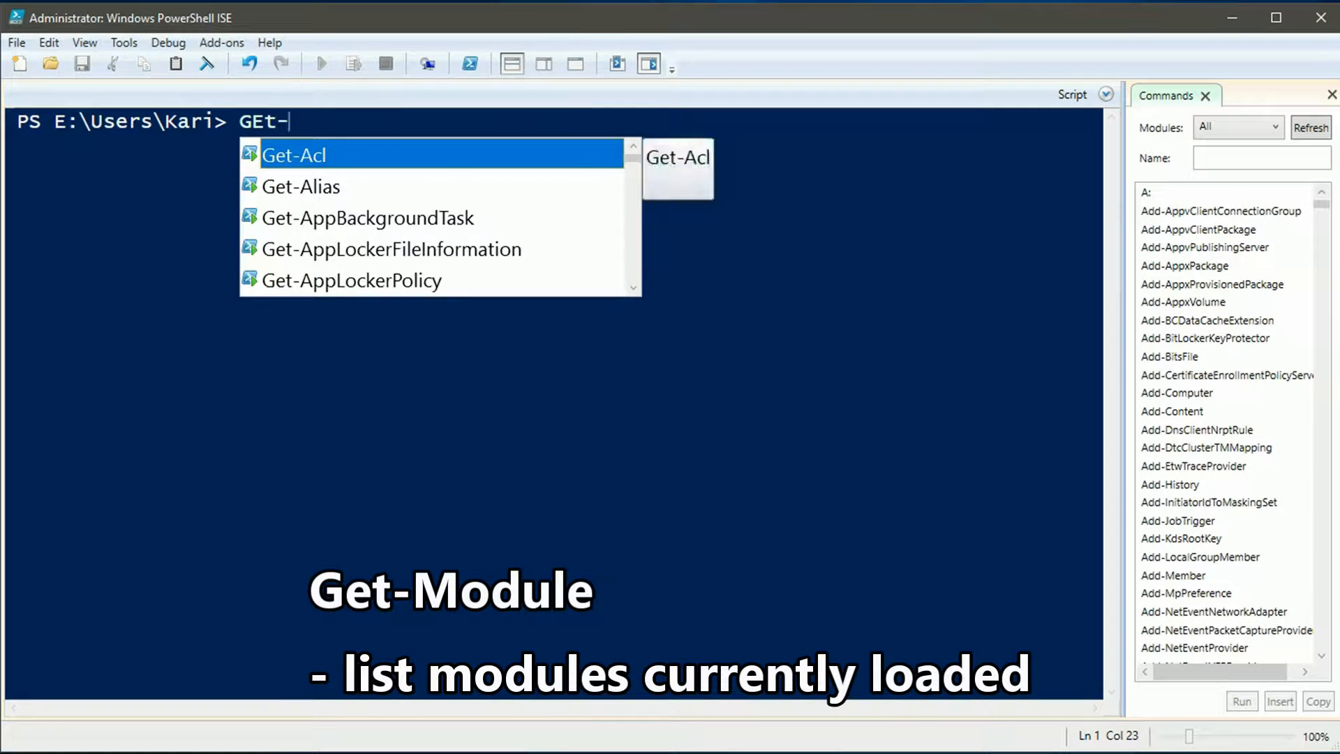
text(M)
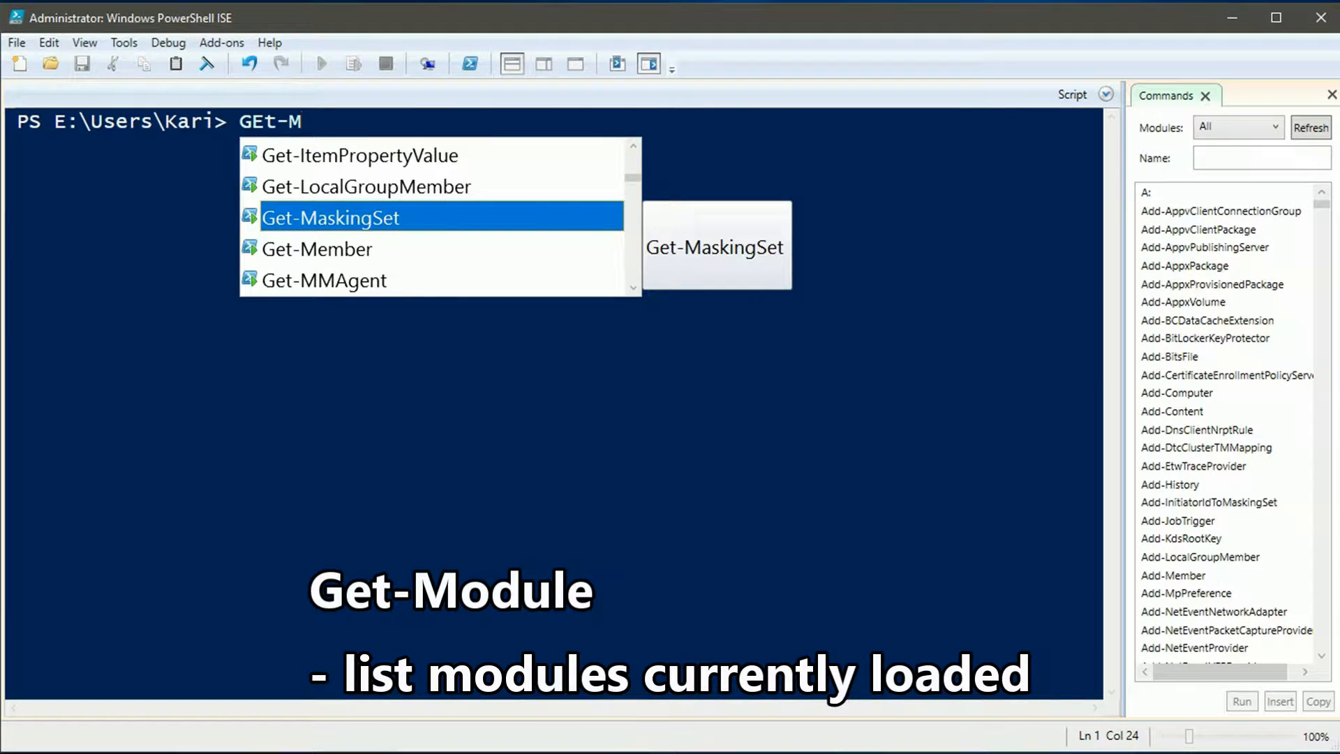
text(o)
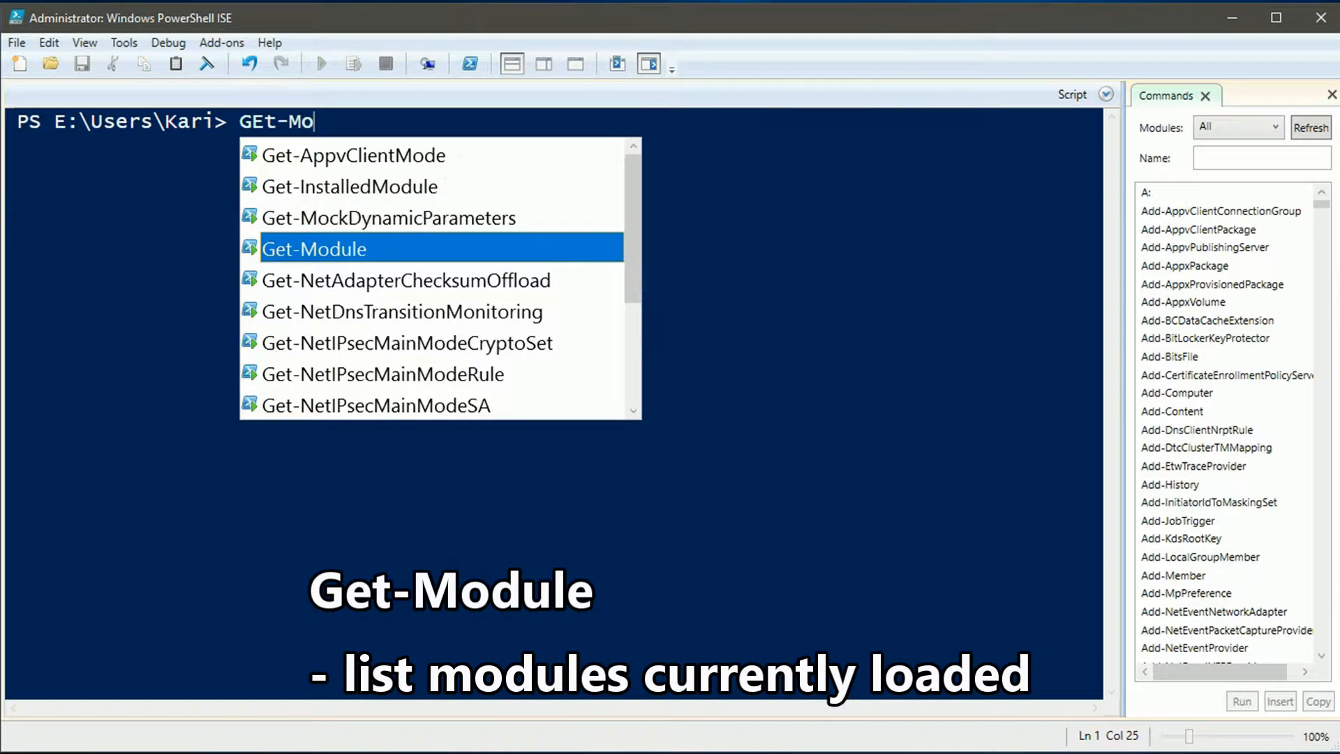
key(Enter)
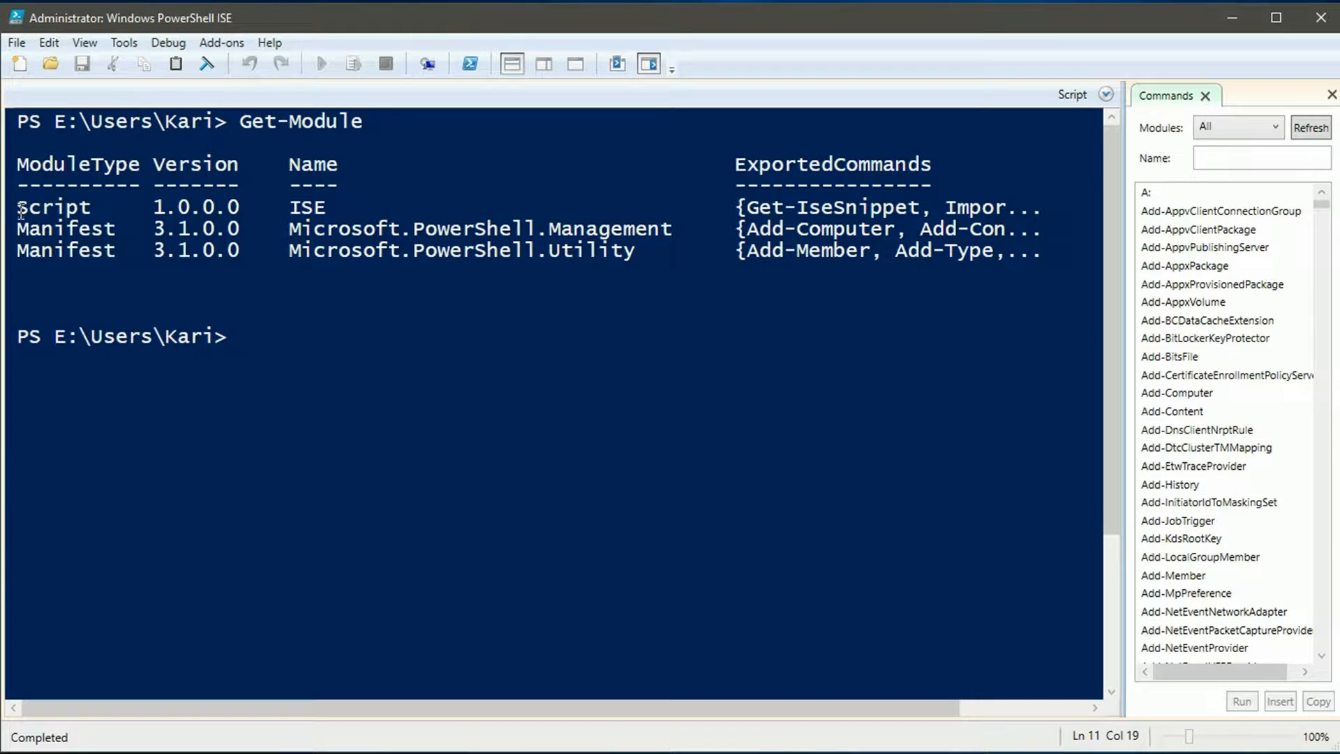
drag(18, 207, 1026, 250)
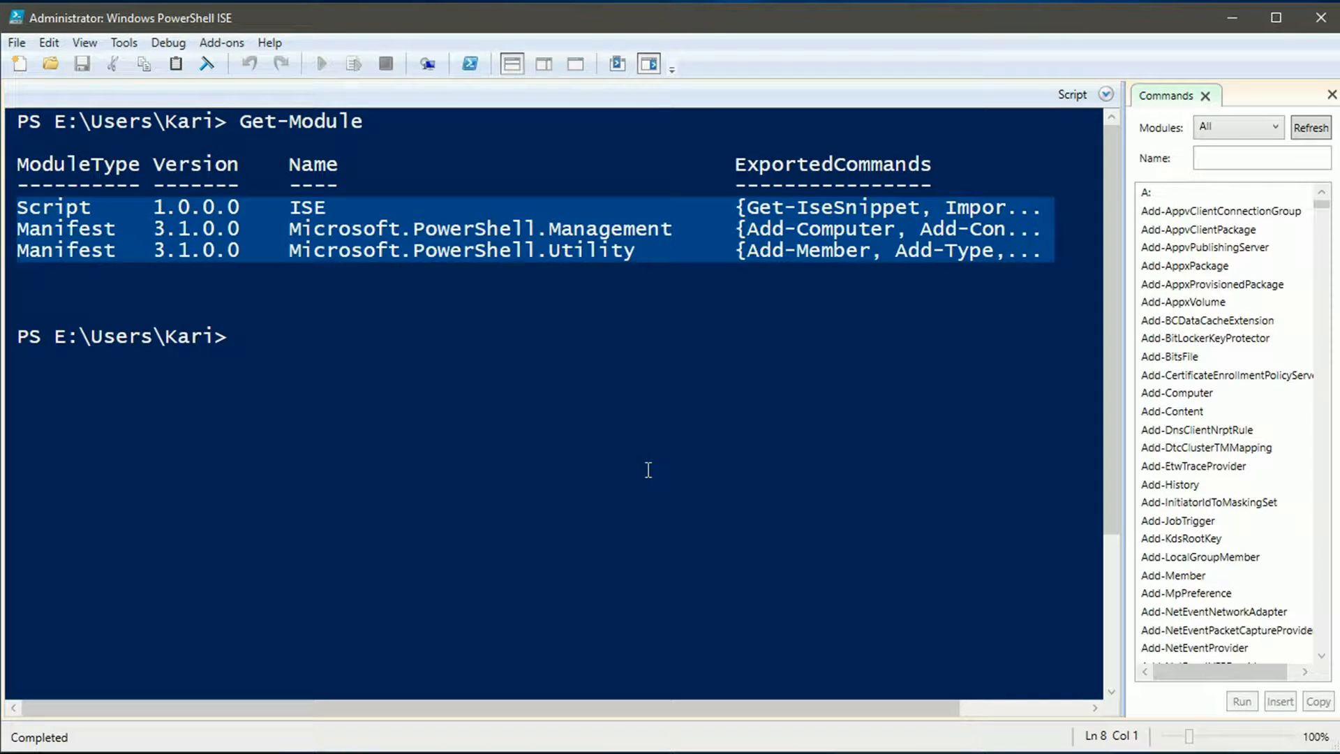
mouse_move(350, 389)
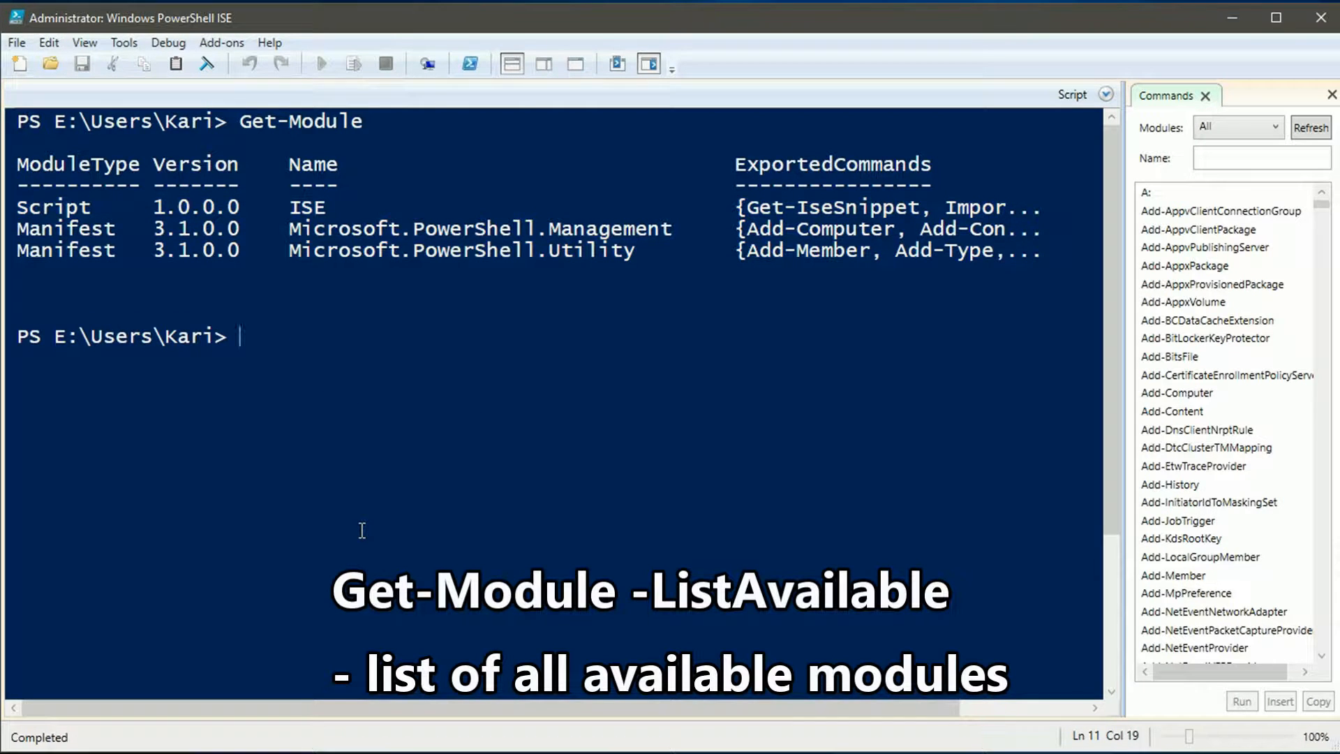
Step: Run Get-Module -ListAvailable and scroll through the modules listed per directory
text(Get-Module)
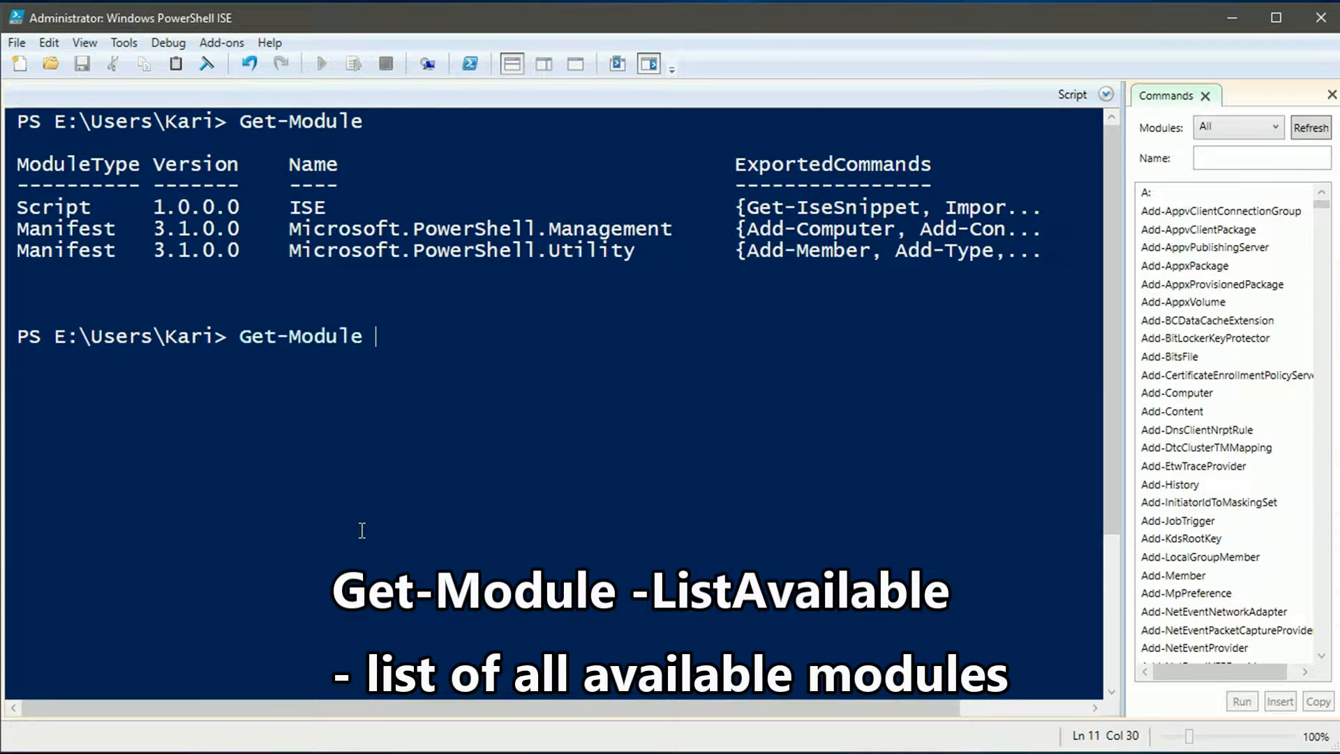
text(-LI)
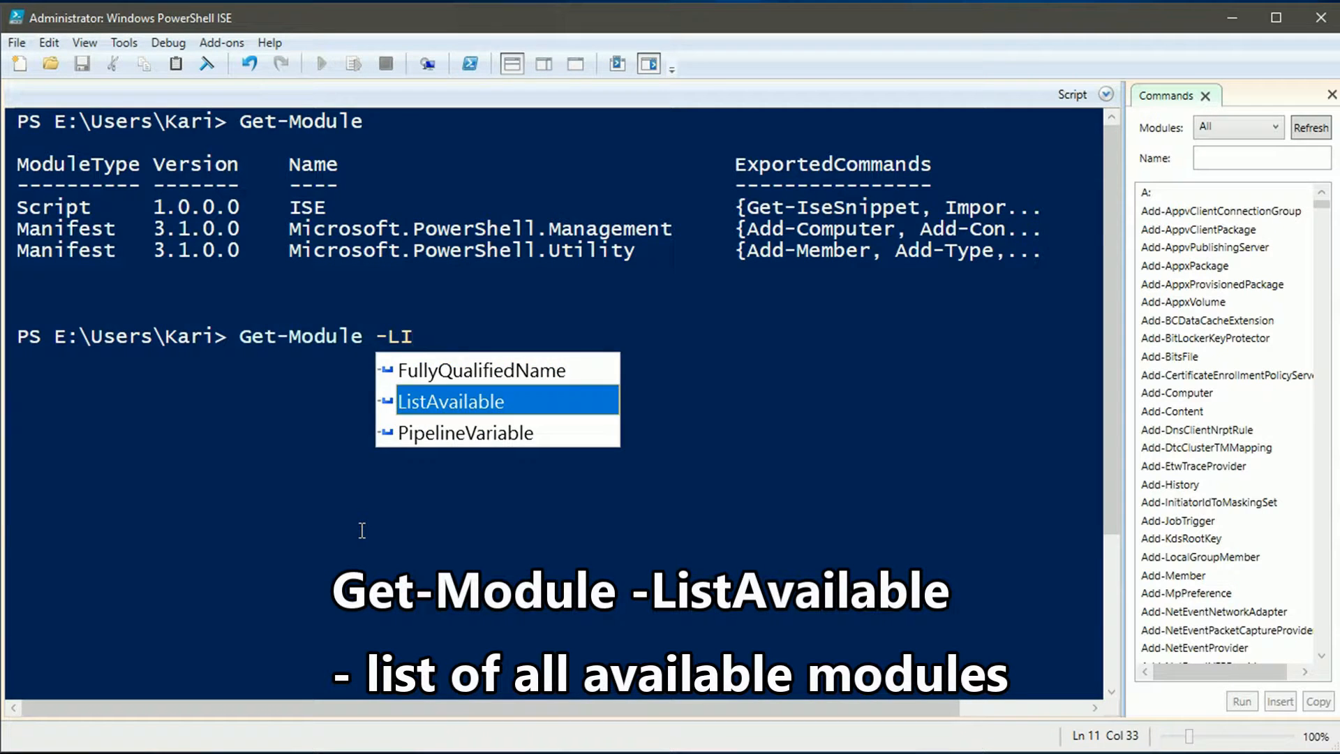
key(F5)
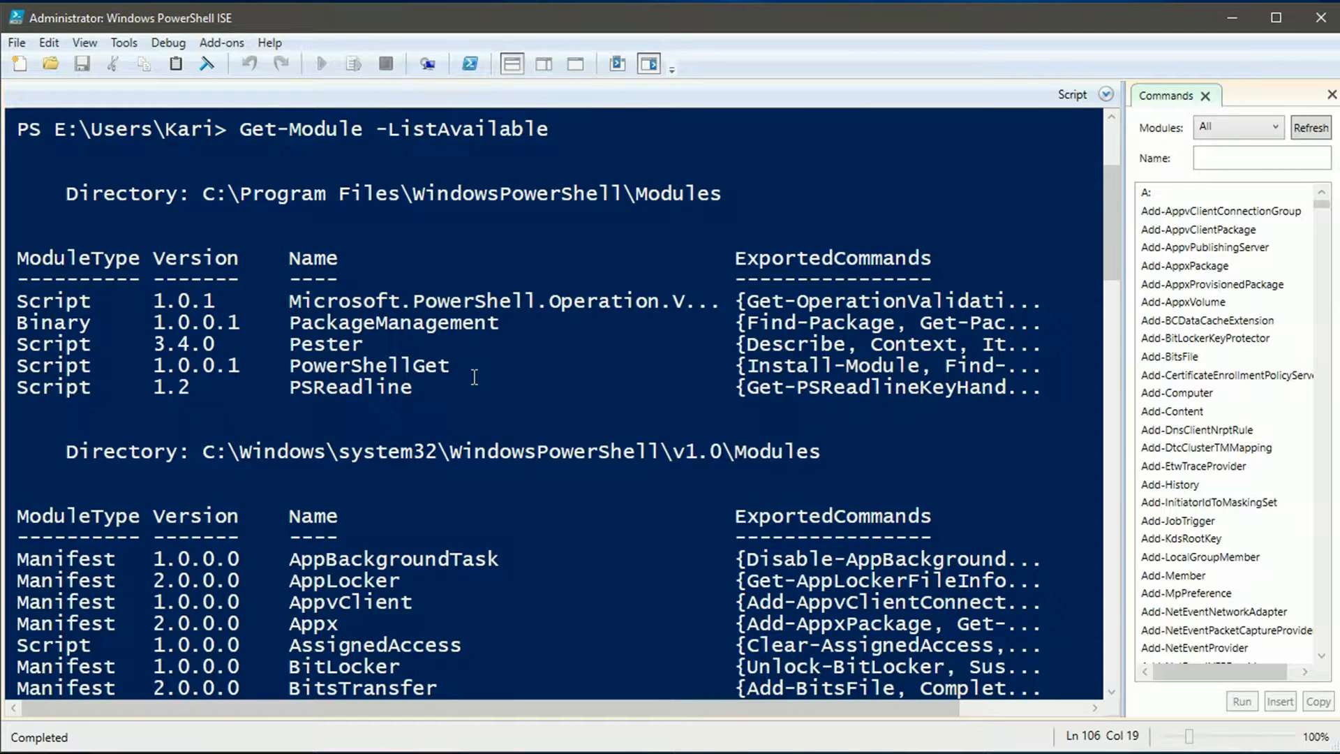
mouse_move(626, 492)
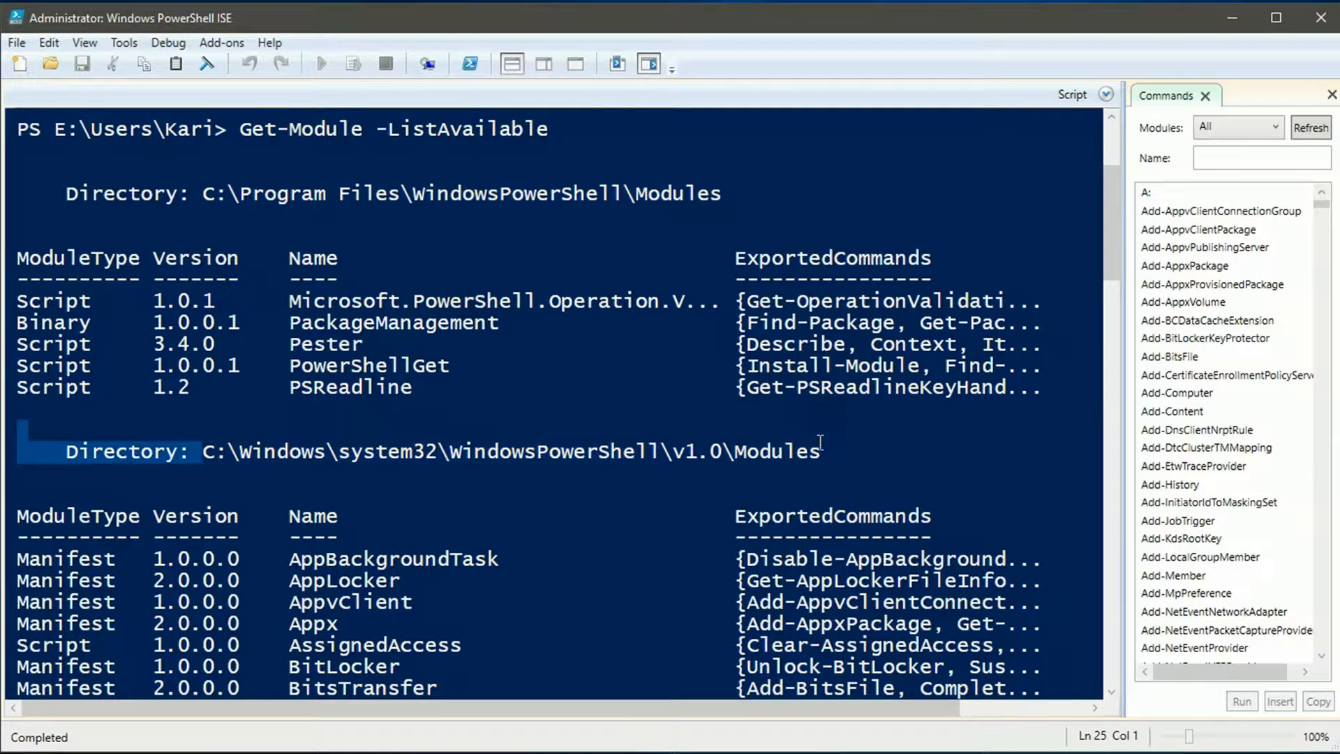
scroll(down, 3)
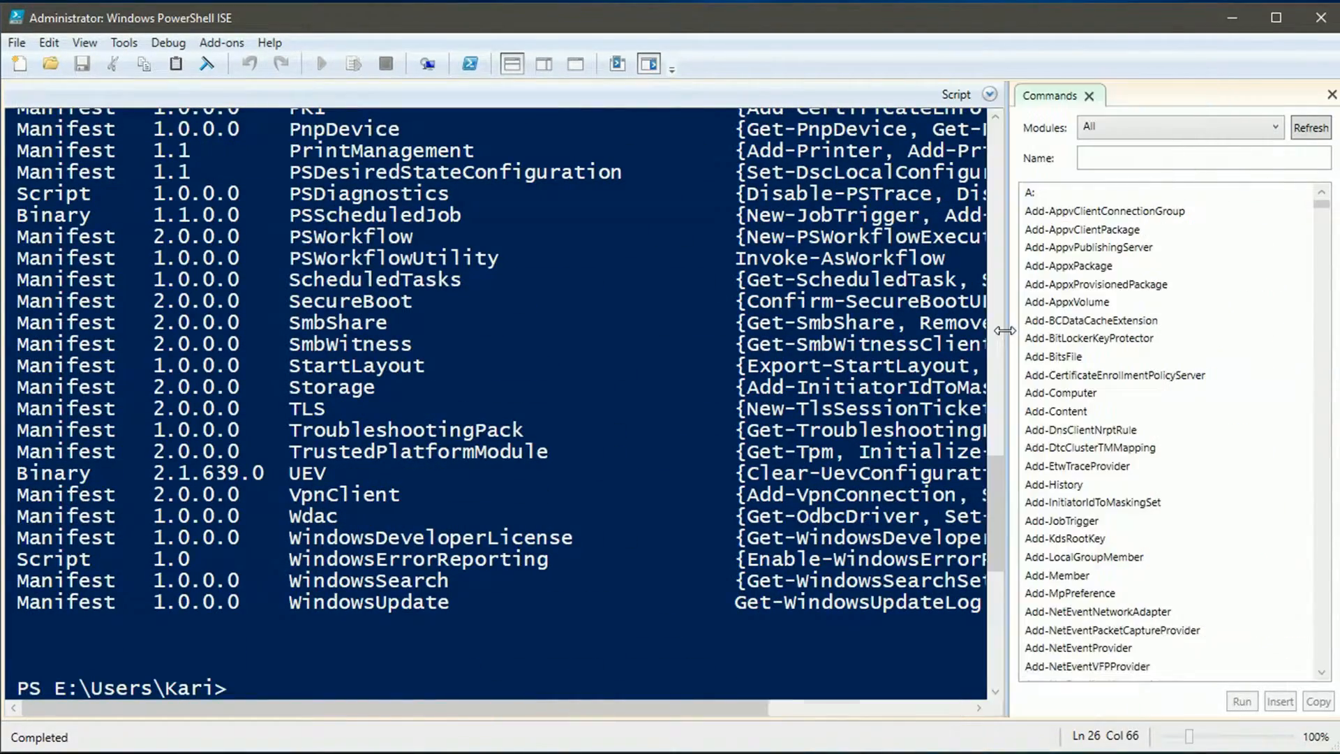
click(1273, 128)
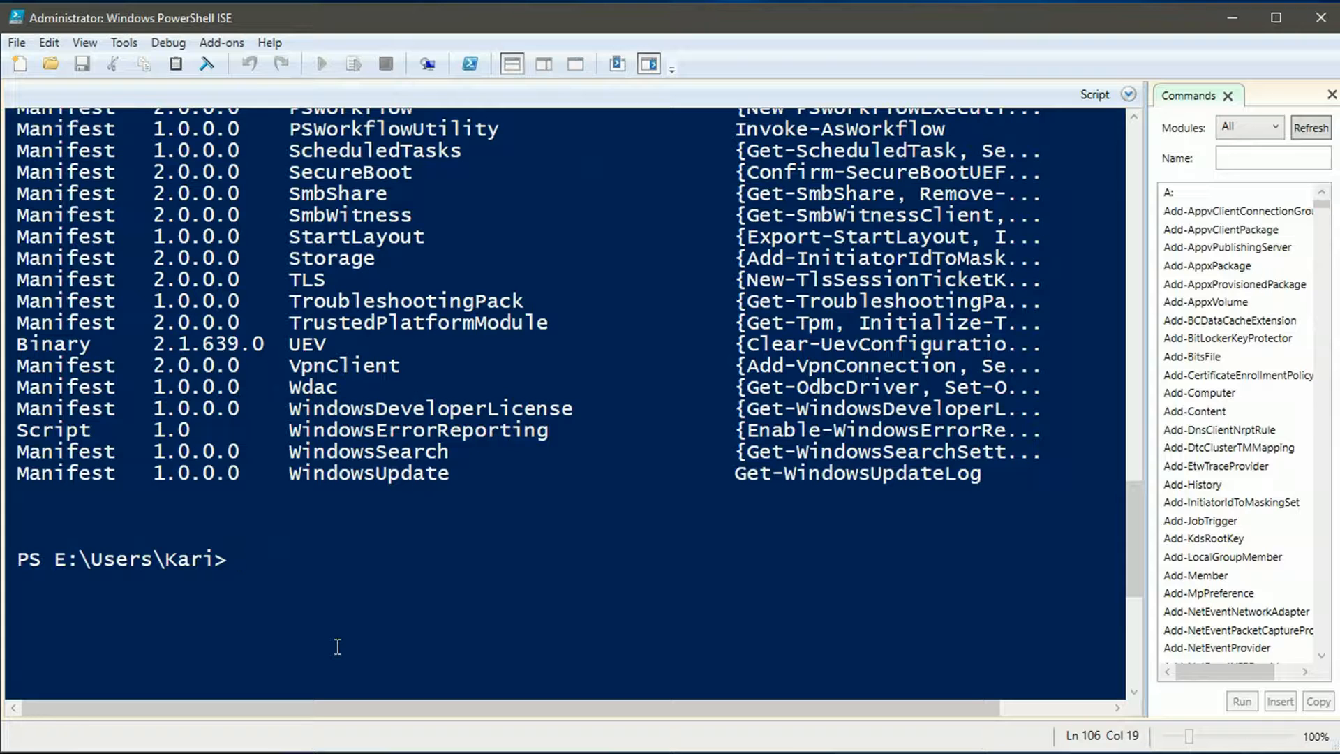
Step: Rerun Get-Module, confirming only the same three modules are loaded
text(Get-Module)
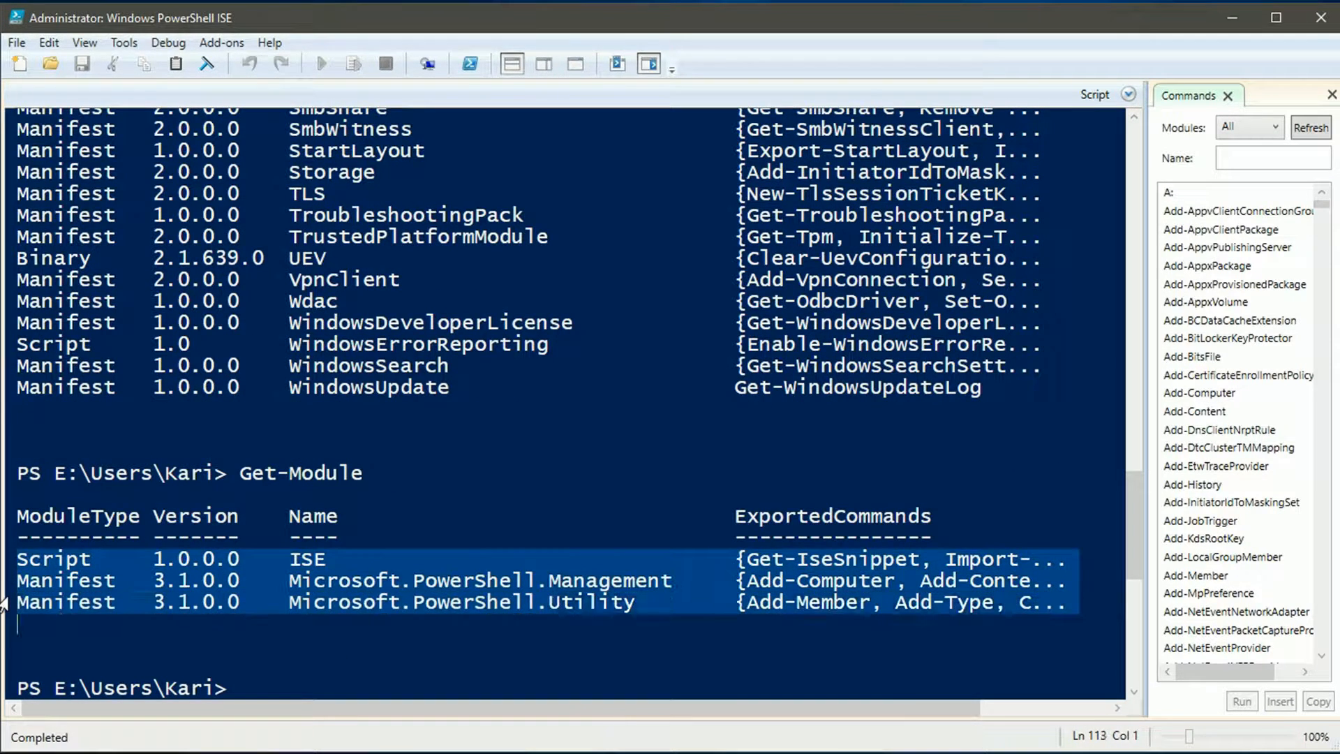
mouse_move(358, 663)
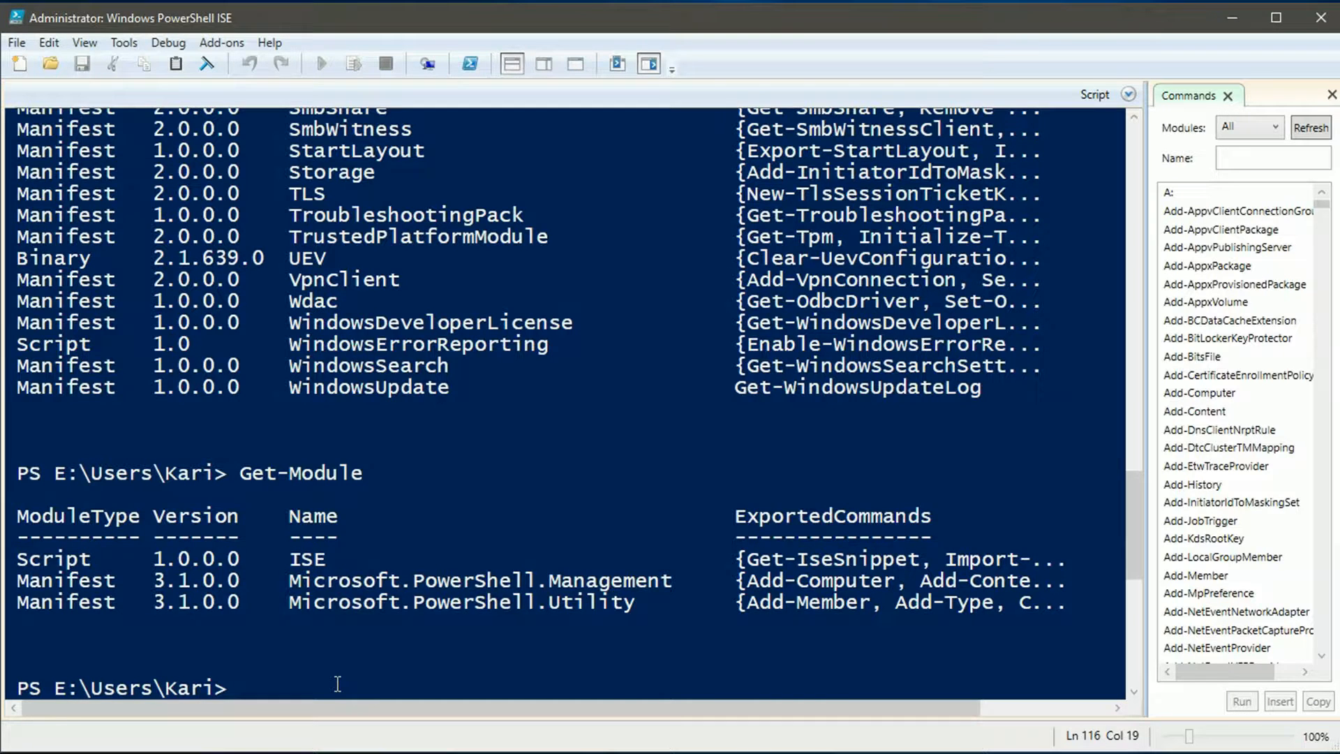
text(G)
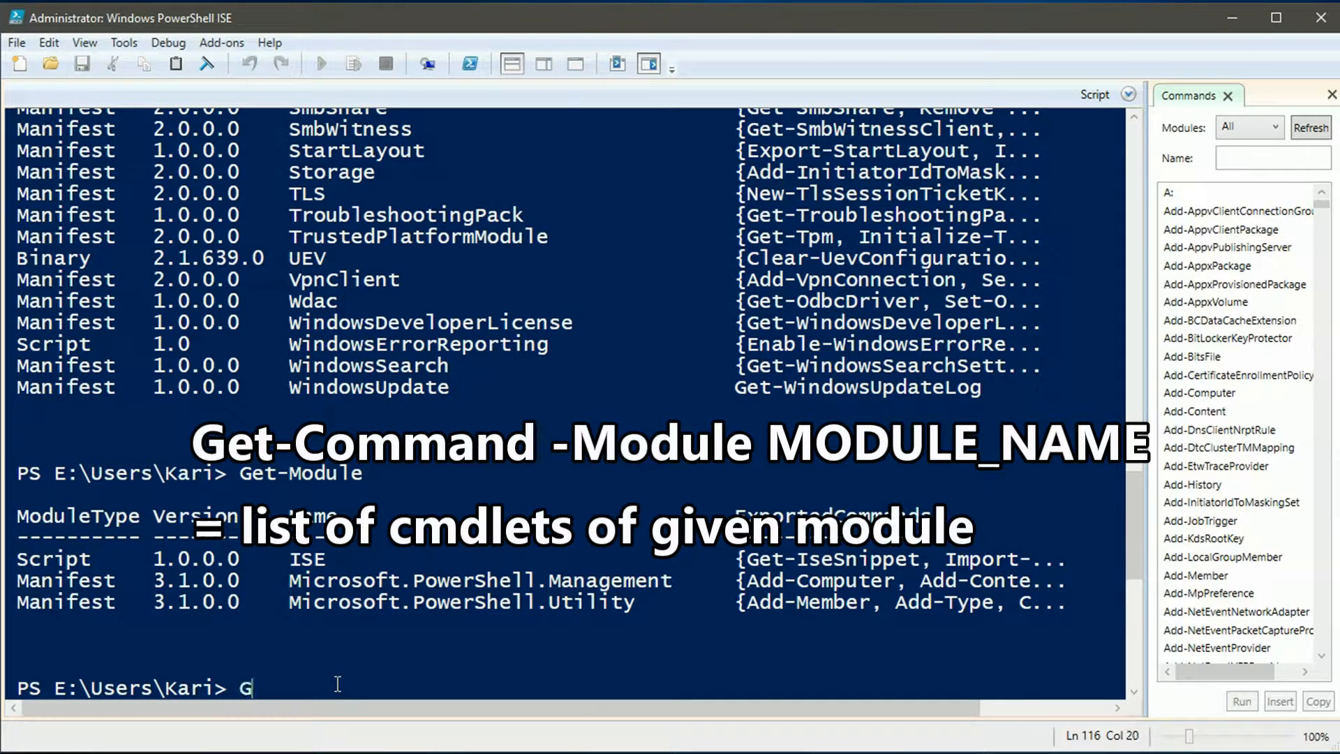
Step: Run Get-Command -Module Hyper-V to list the Hyper-V cmdlets
text(et-Command)
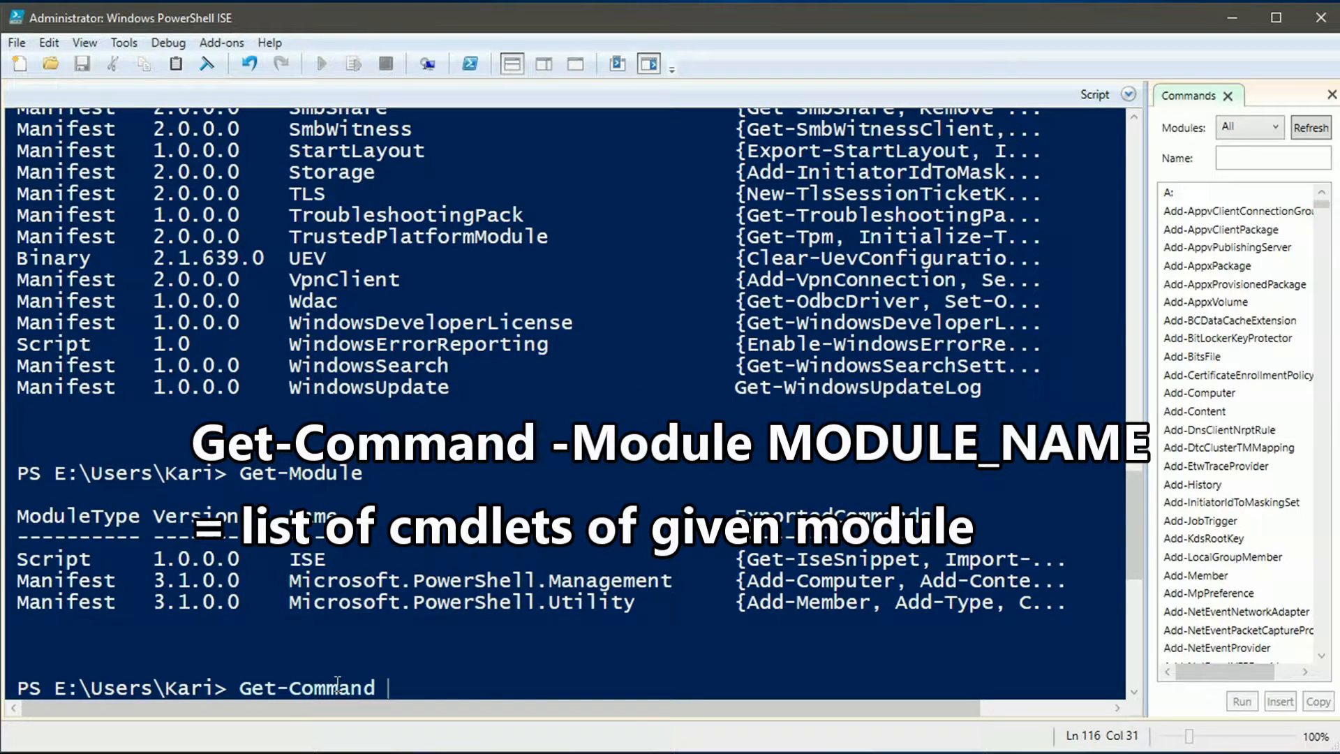
text(-Module)
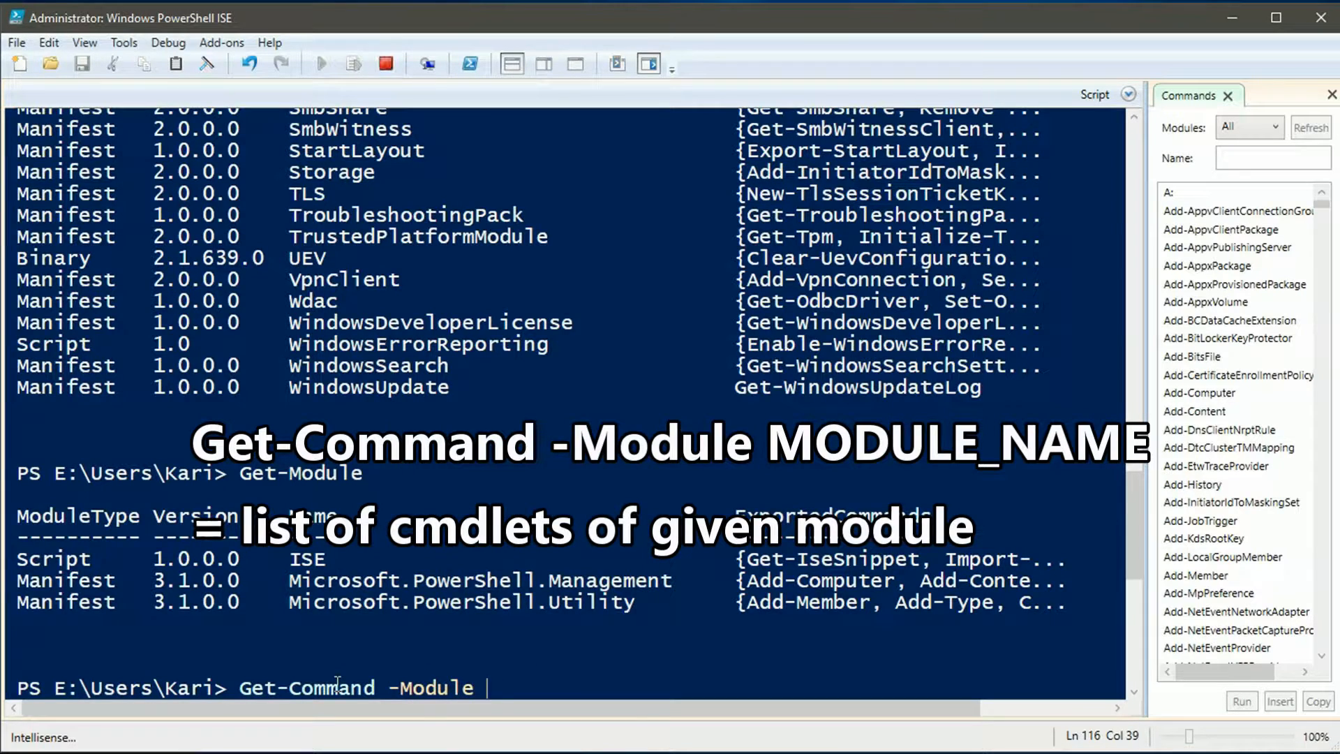
text(Hyper-V)
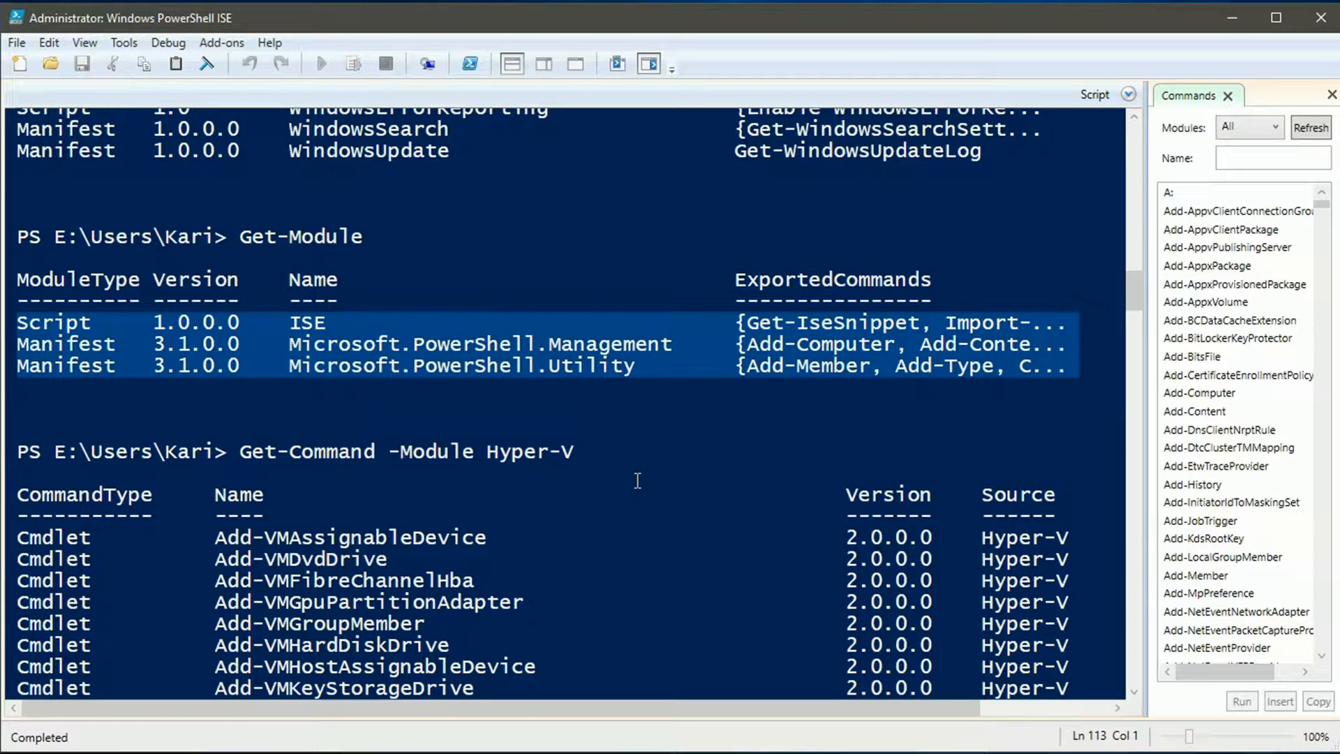
scroll(down, 3)
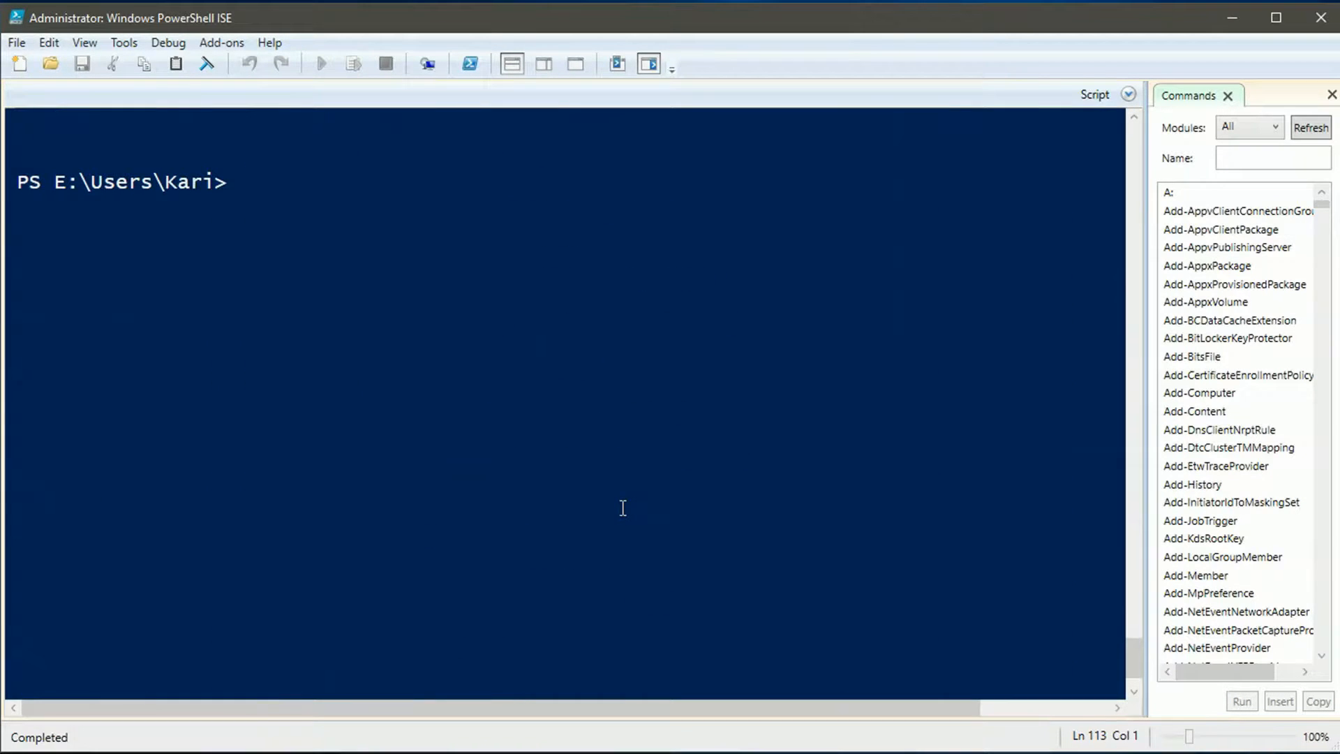
Step: Clear the console with cls and rerun Get-Module, now showing Hyper-V loaded too
text(c)
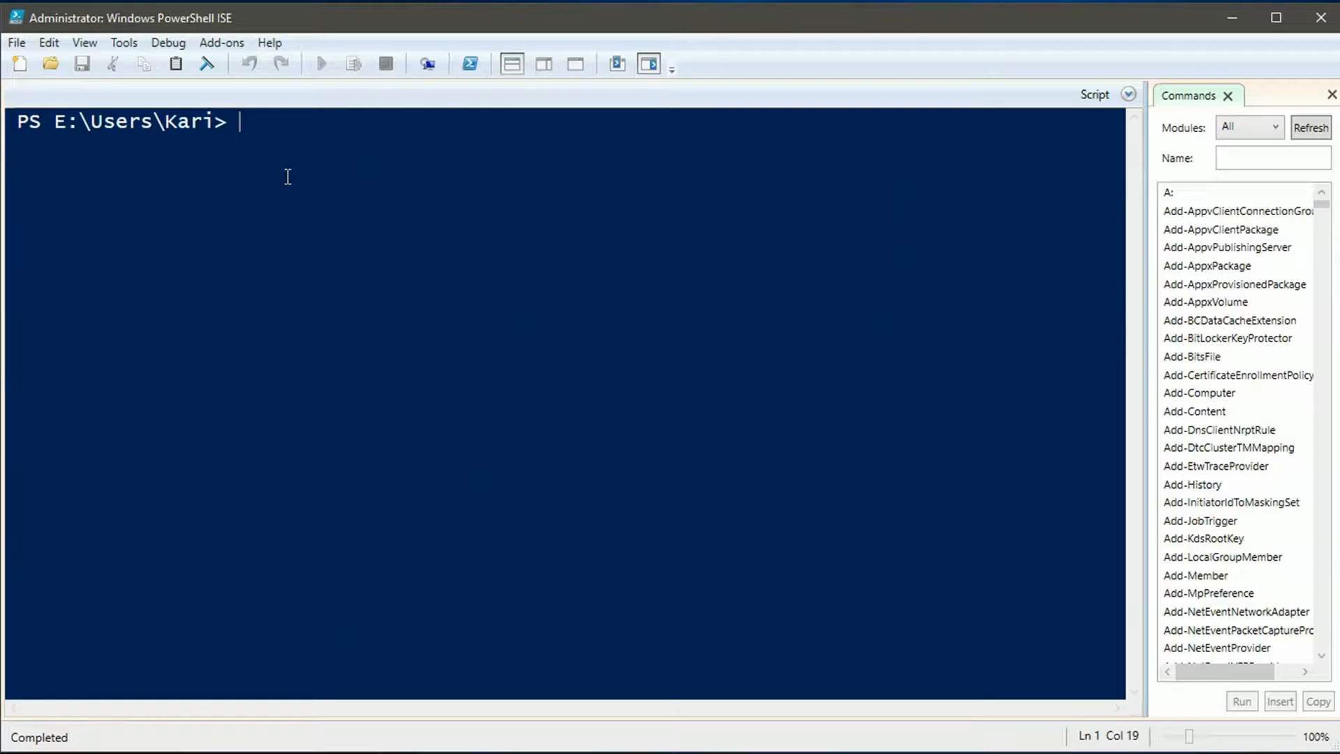
text(Get-Module)
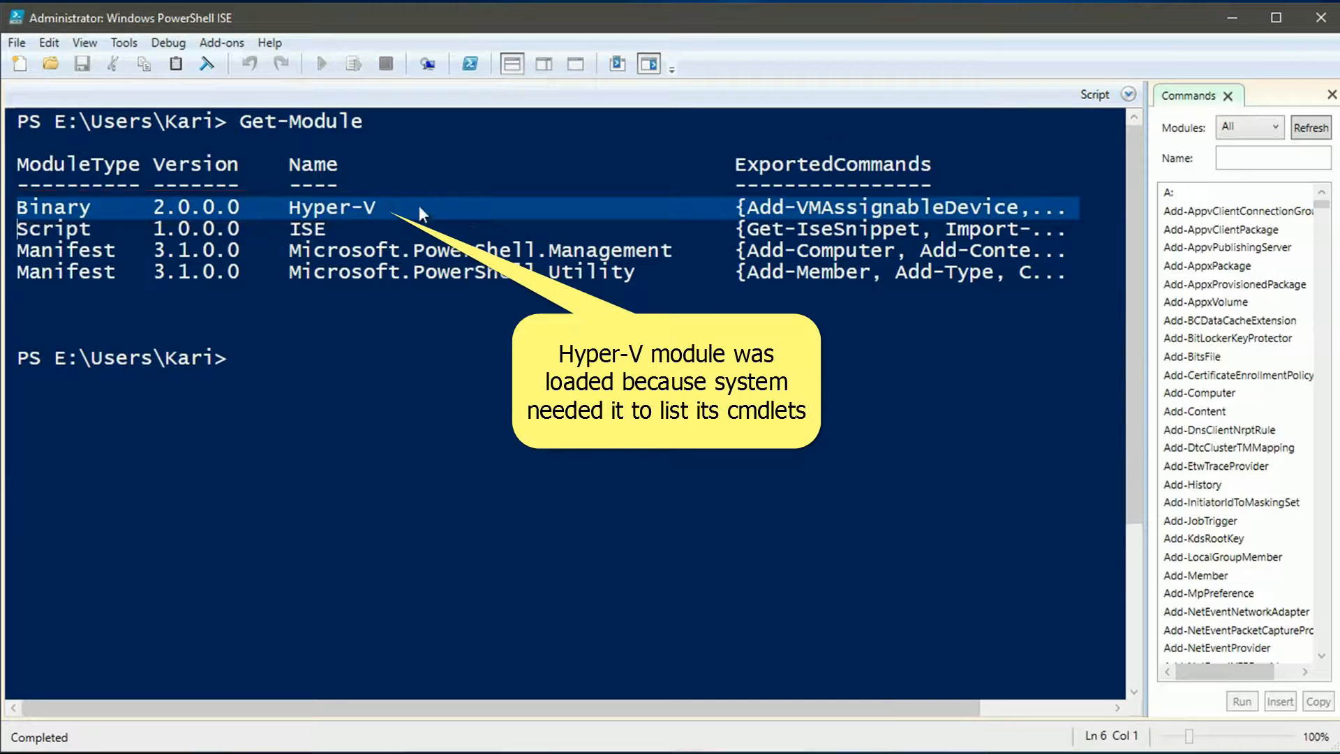
click(319, 391)
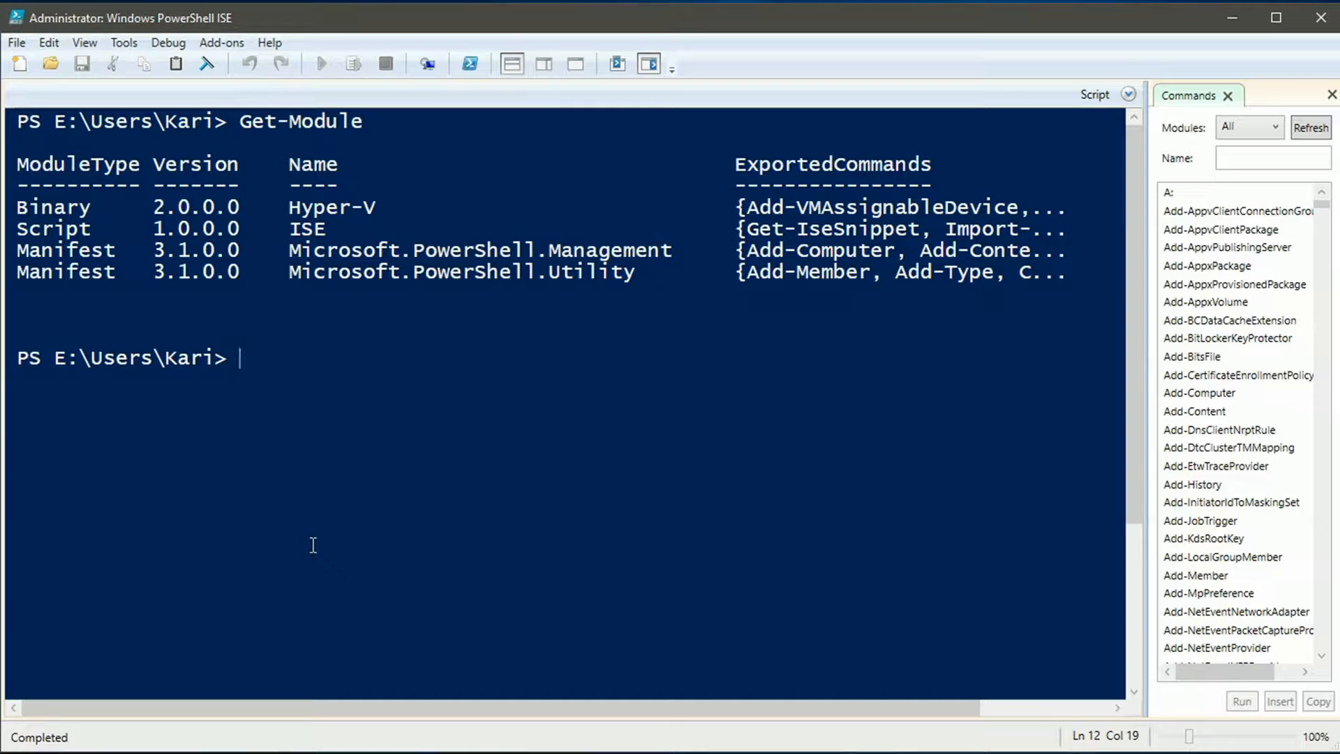
Step: Run Install-Package Malwarebytes -Force, installing version 2.2.1.1043 from chocolatey
text(Install-Package Malw)
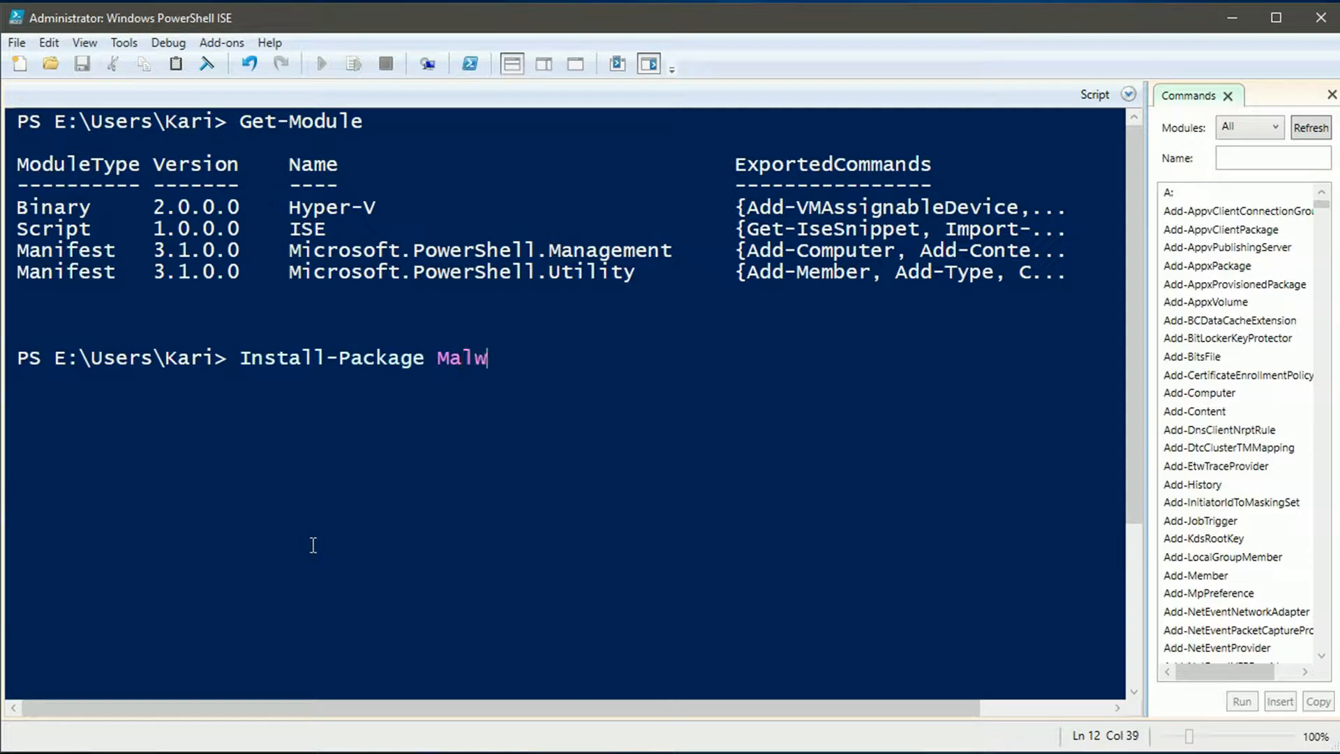
text(arebytes)
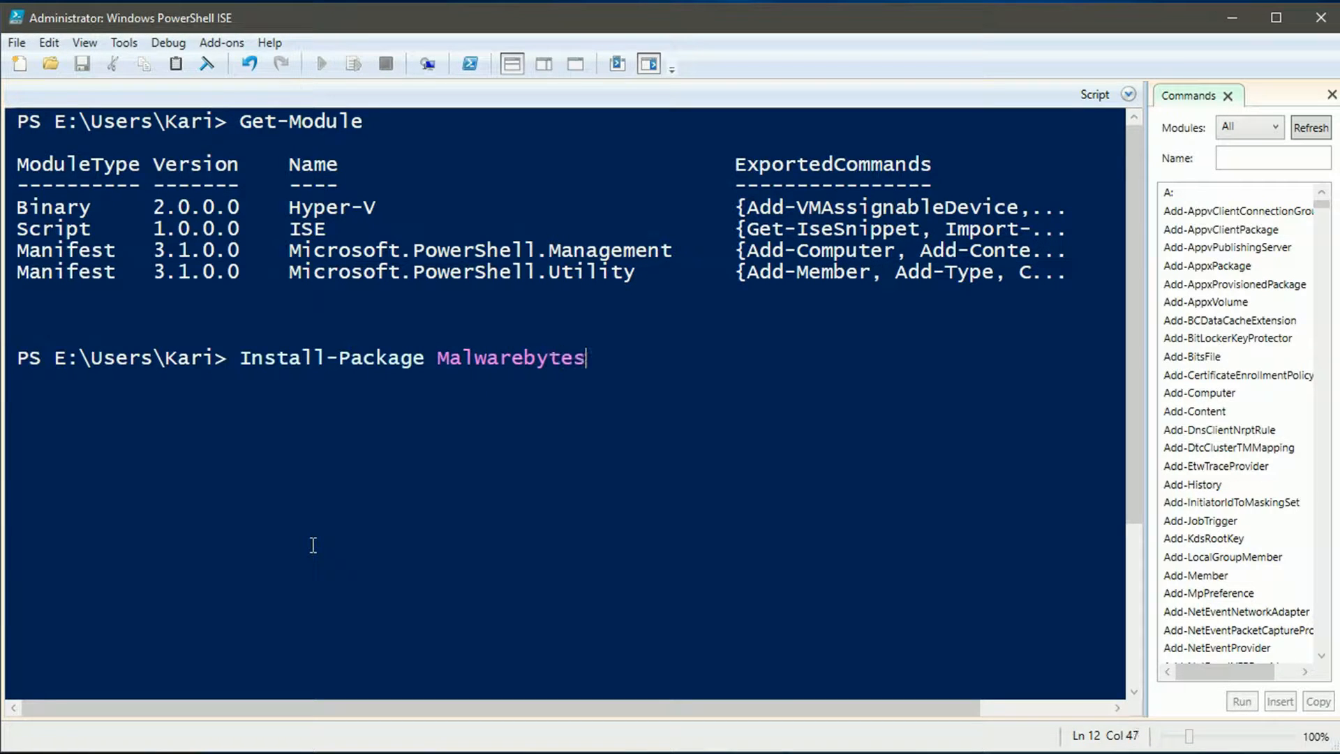
text(-Fo)
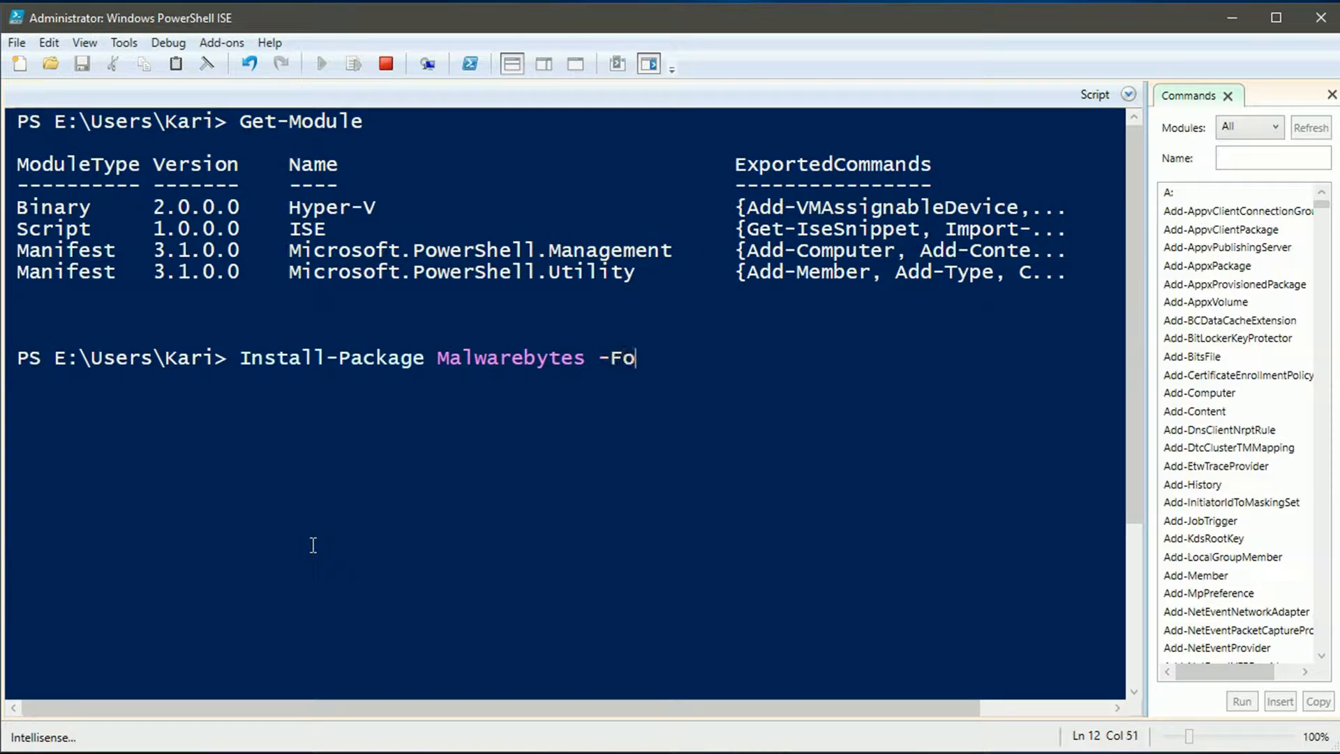
text(rce)
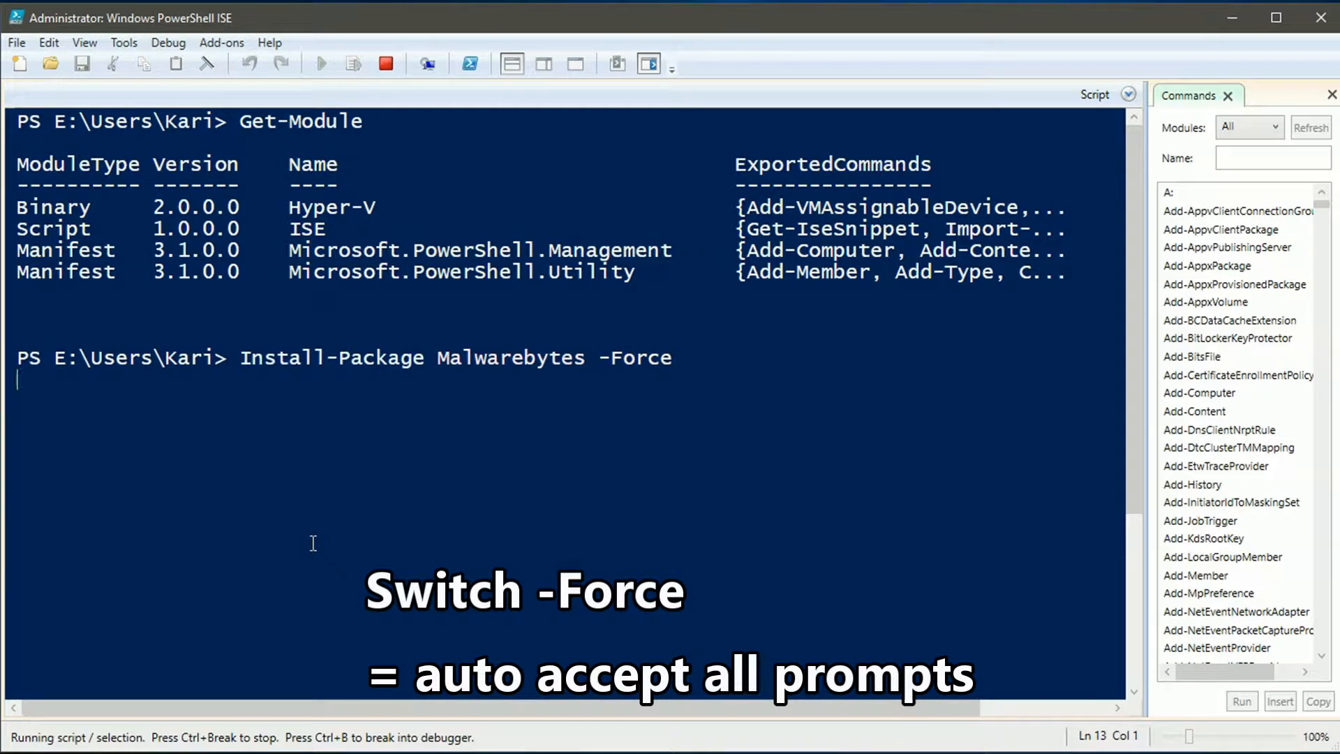
mouse_move(527, 414)
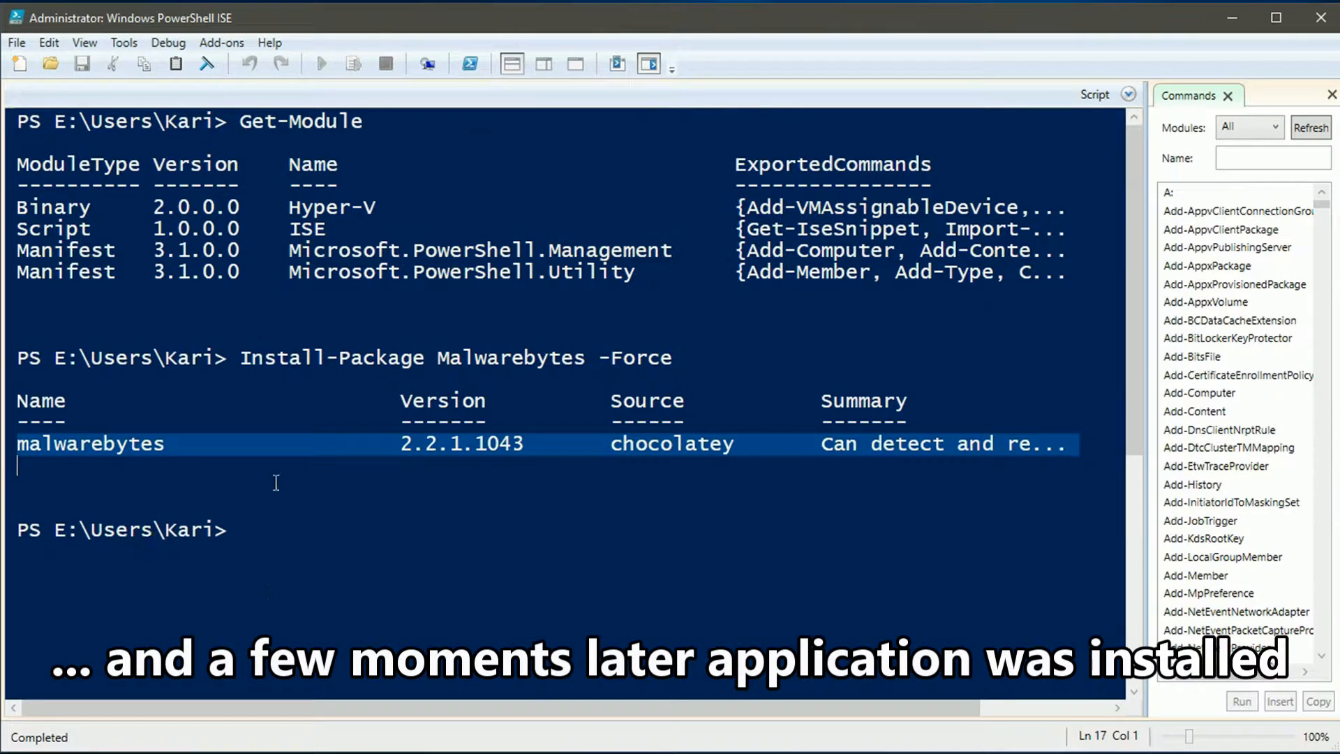
mouse_move(556, 585)
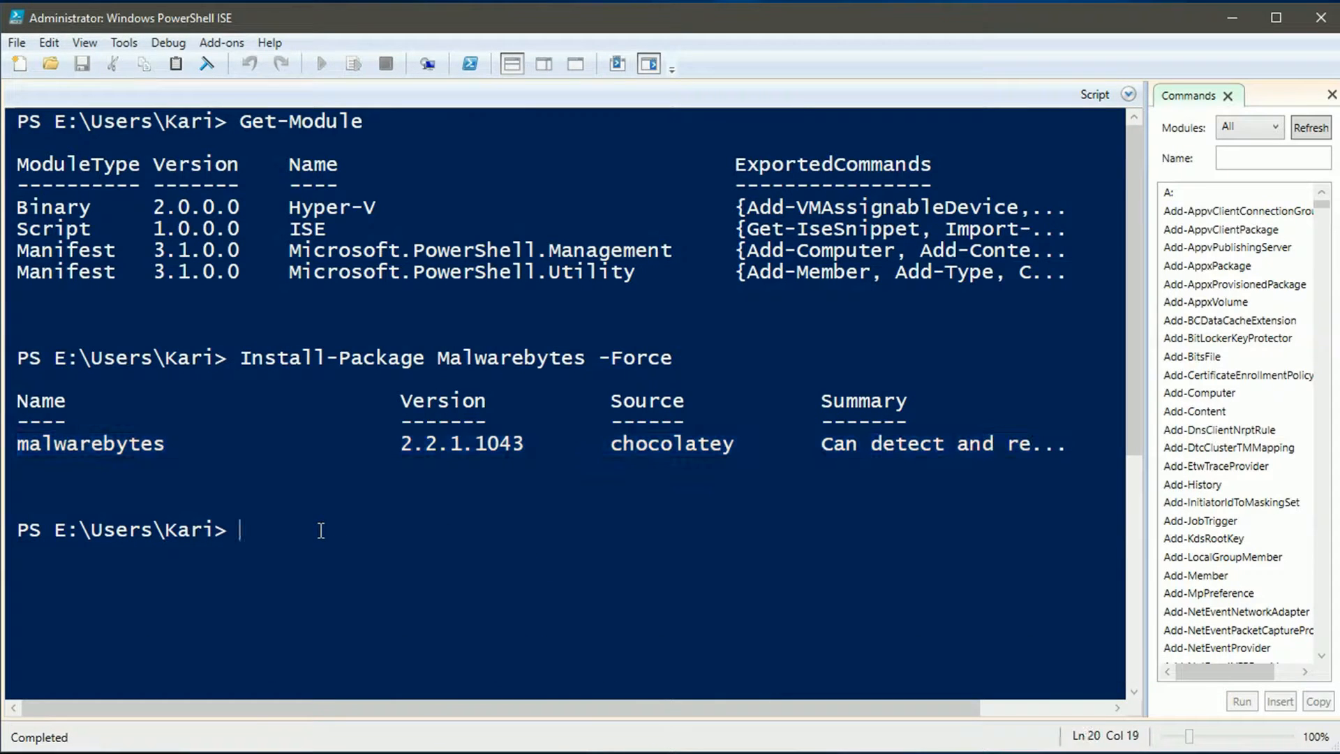
text(Get-Module)
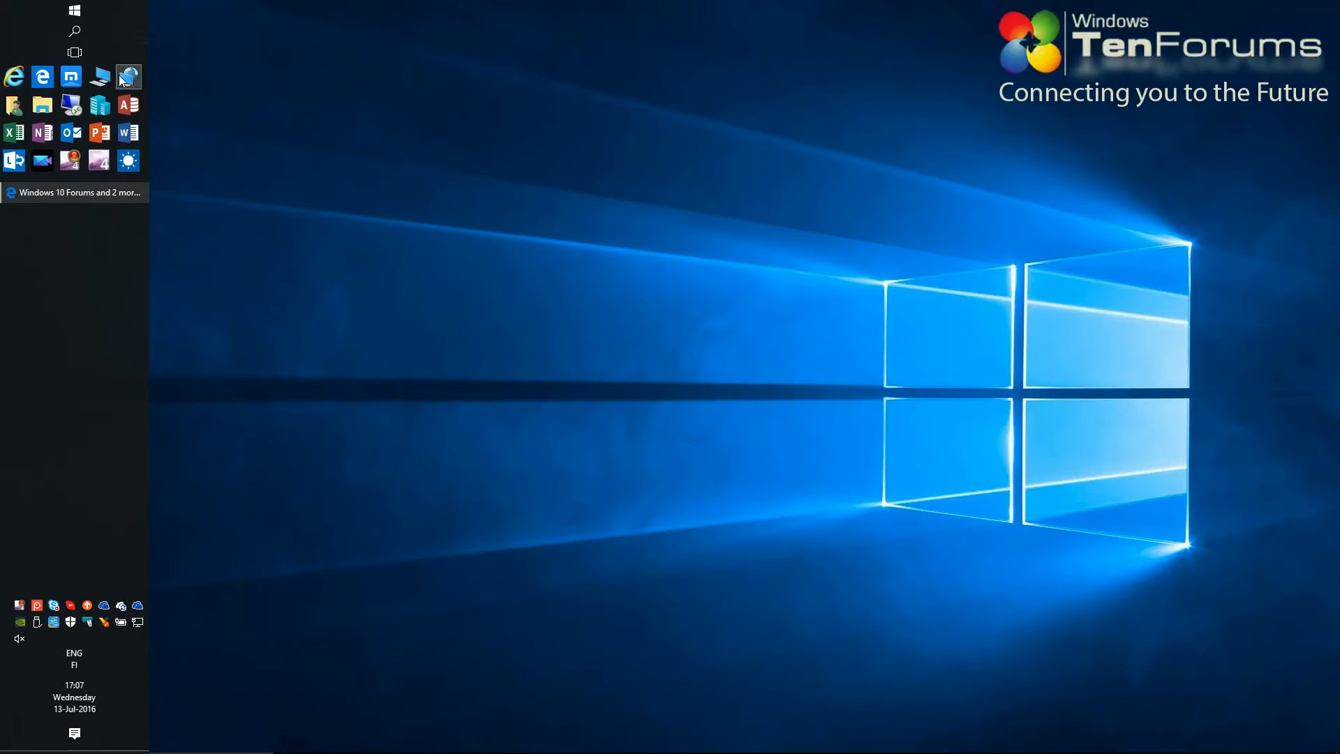
Step: Launch Windows PowerShell ISE via More > Run as administrator from the Start menu
right_click(700, 325)
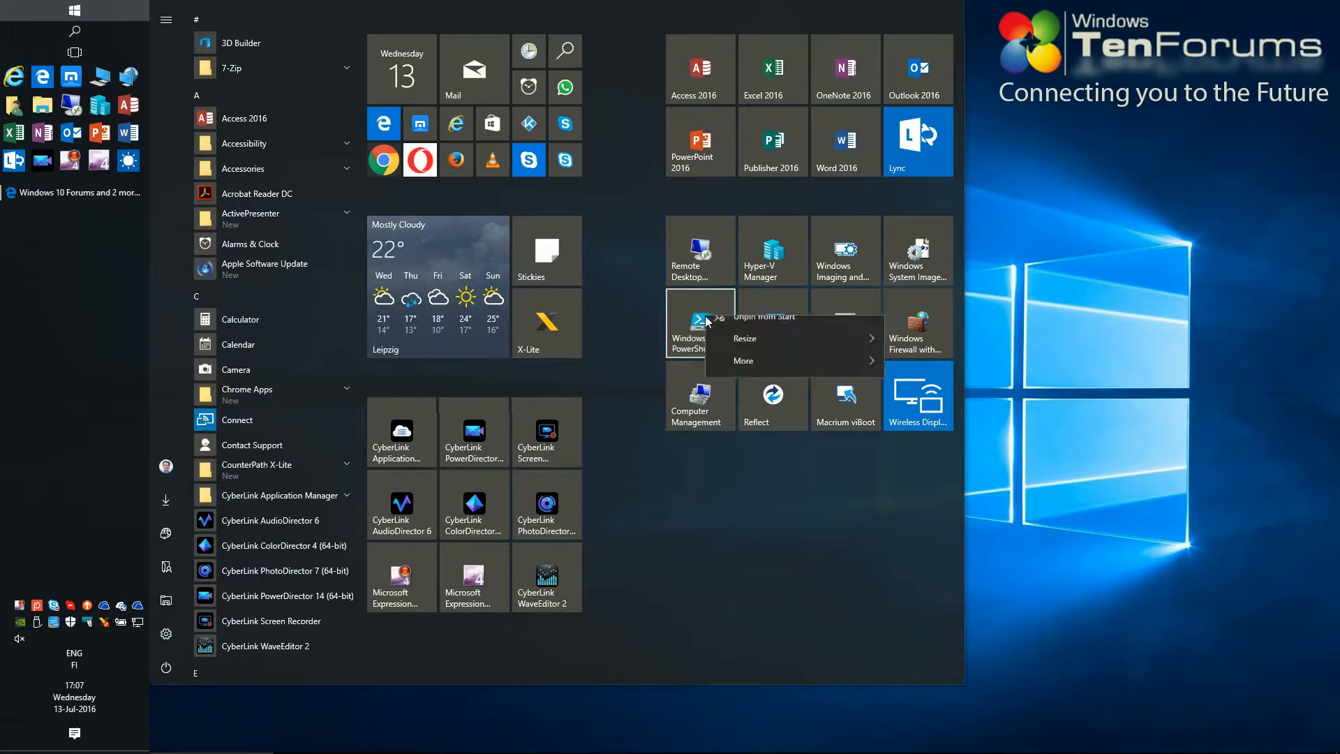
click(743, 377)
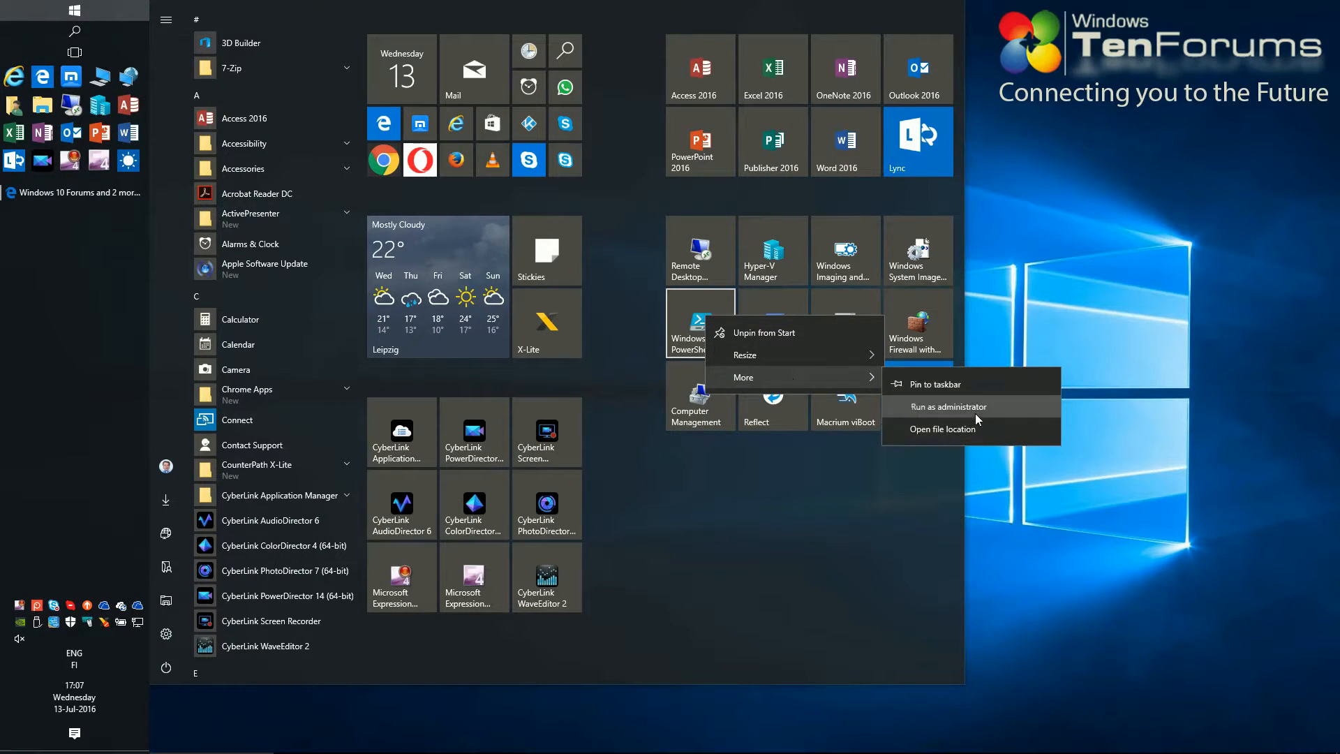
click(946, 407)
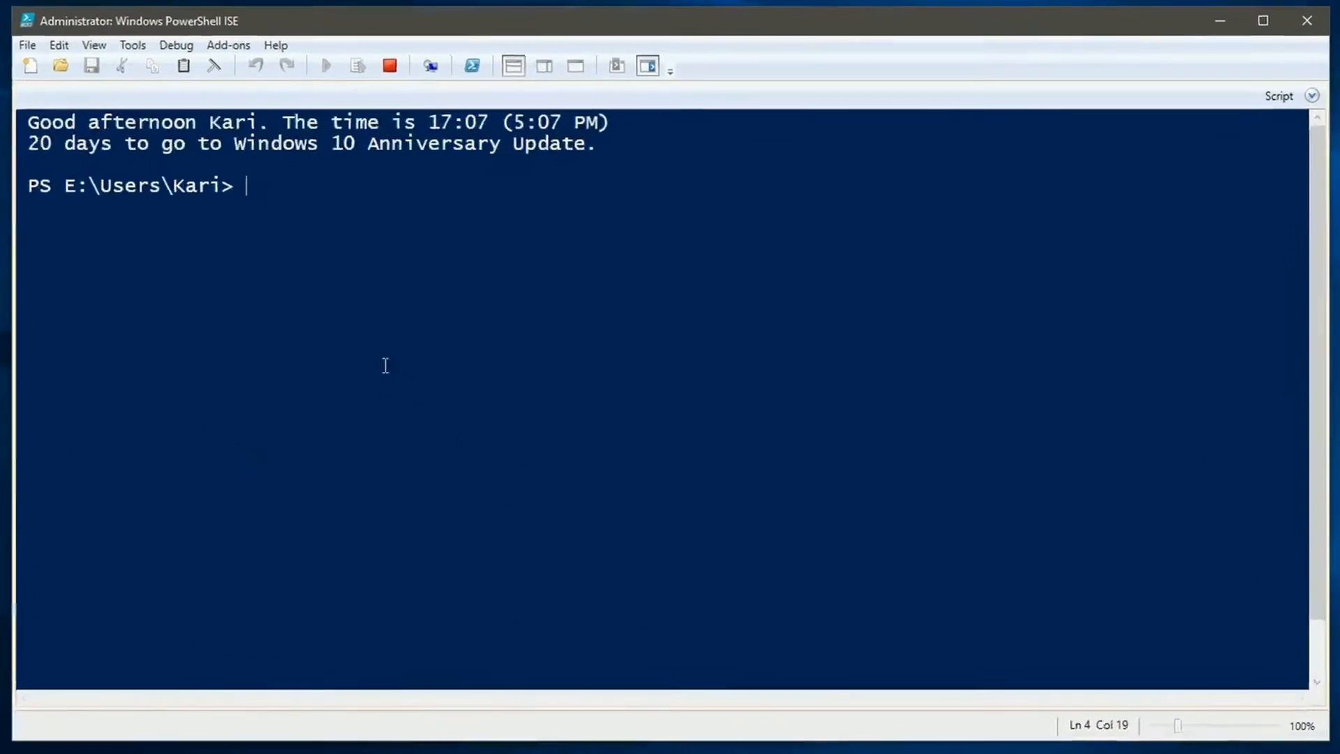
Step: Run Get-Module in the fresh session and widen the Commands side panel
text(GEt)
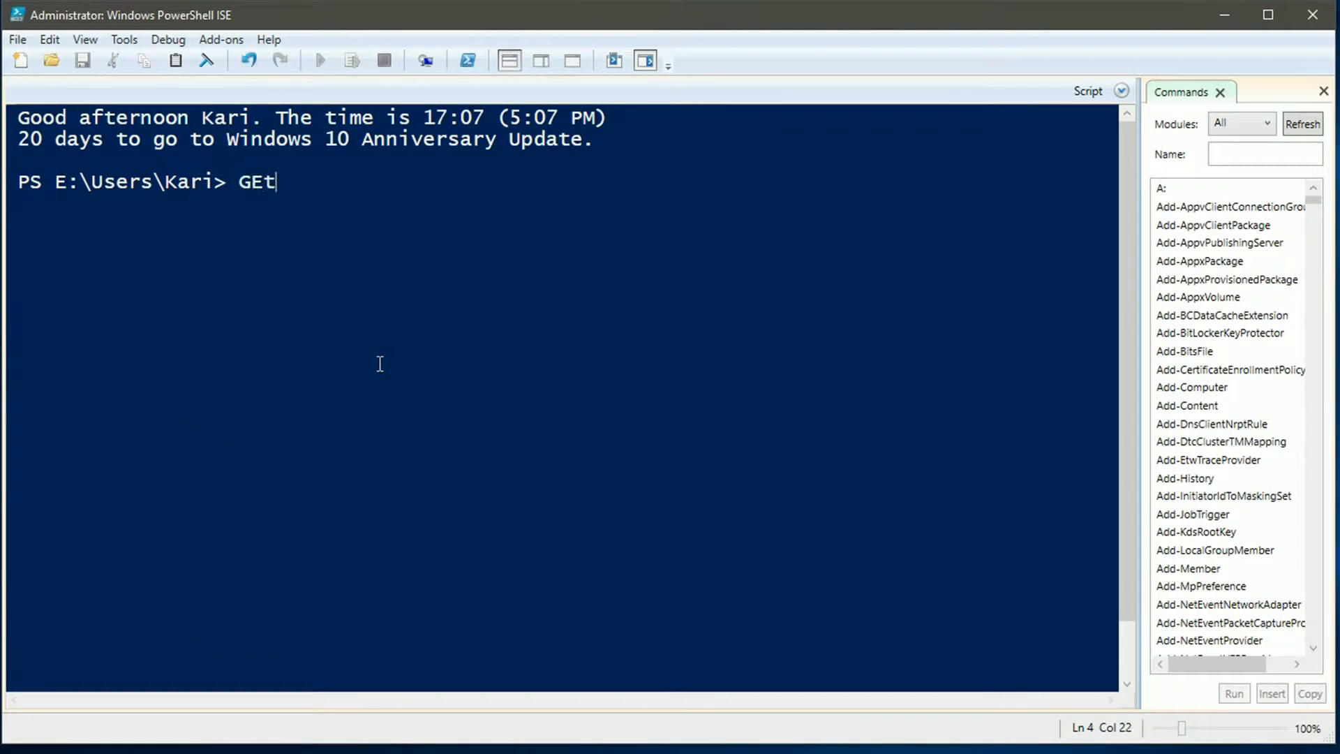
text(-Module)
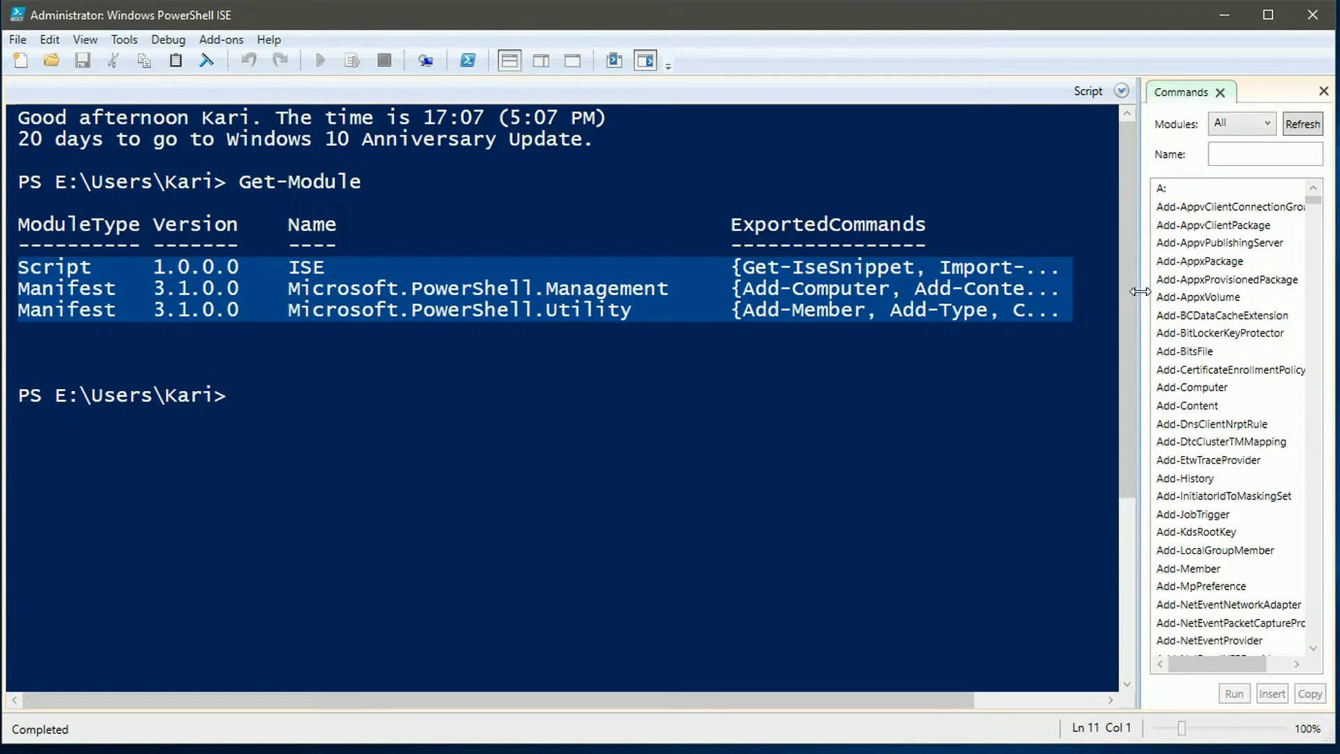
drag(1141, 291, 1006, 297)
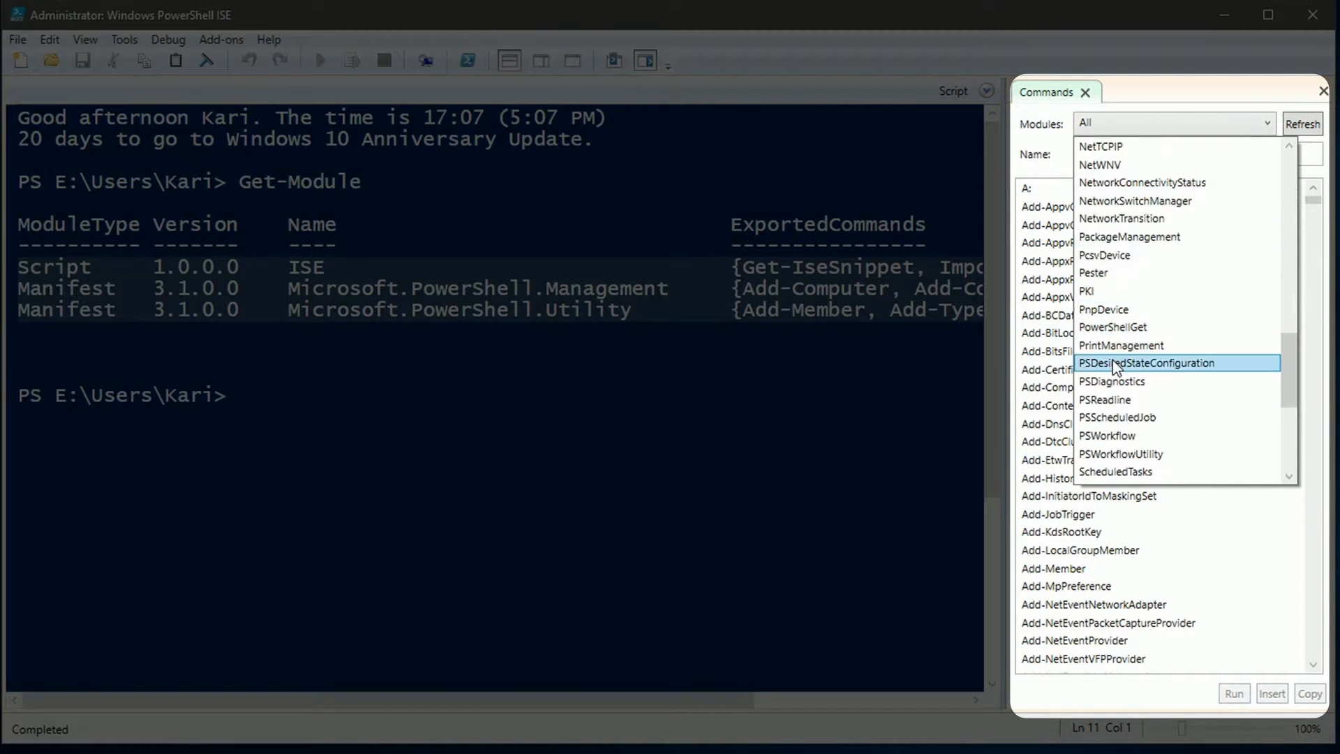
Step: Filter the Commands pane to PackageManagement and show the Install-Package parameter form
click(1130, 237)
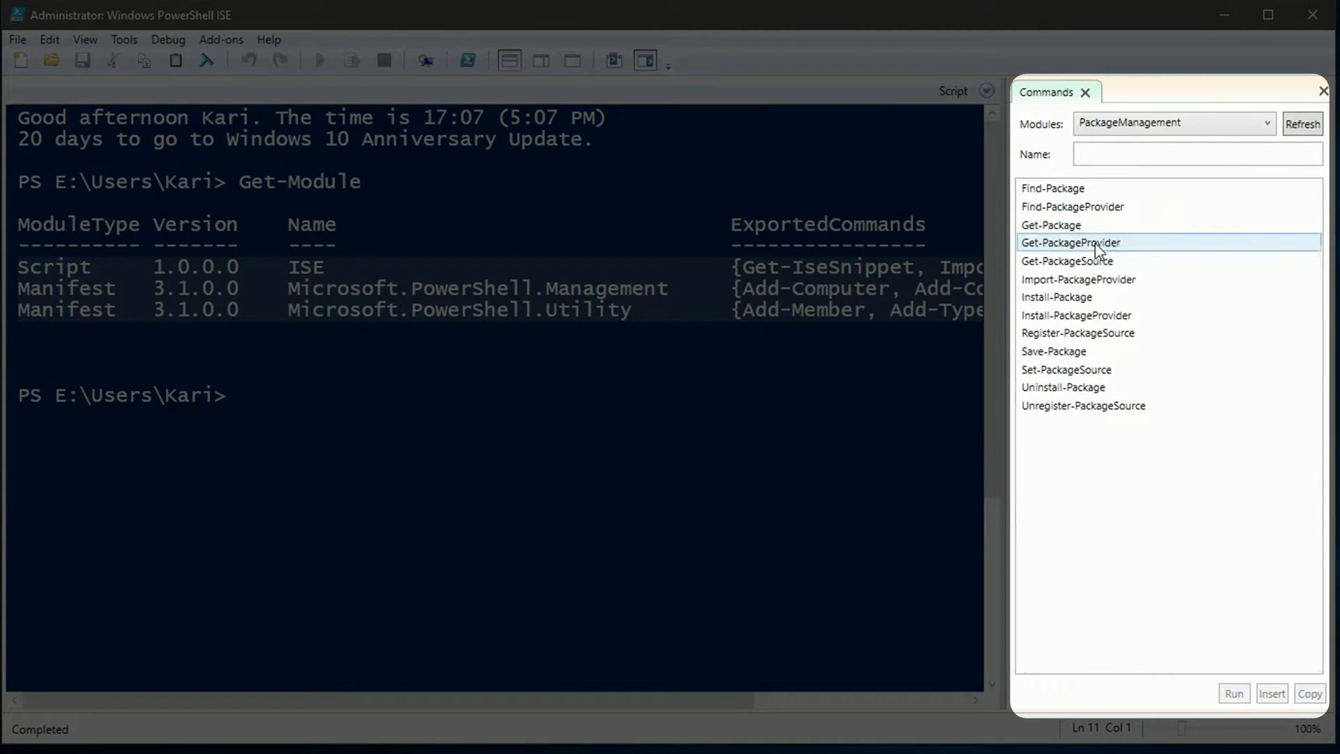
click(1051, 225)
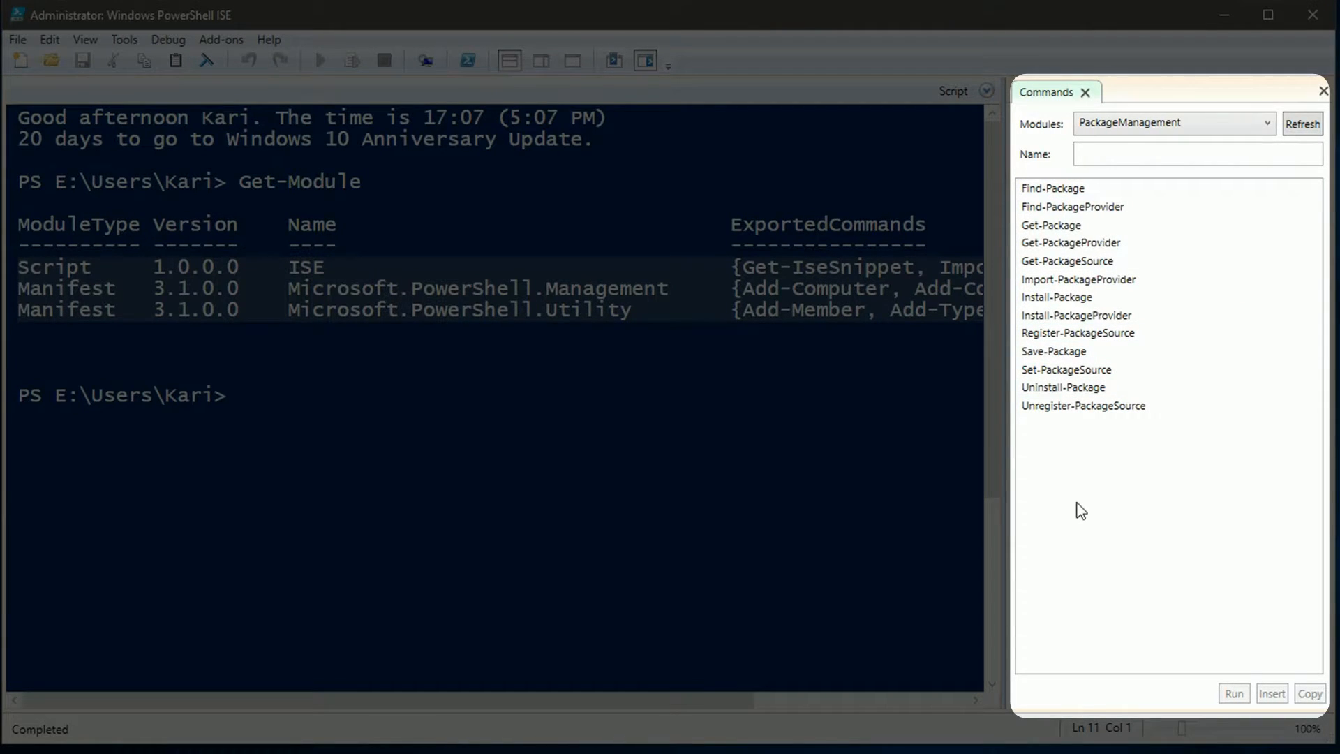
click(1056, 296)
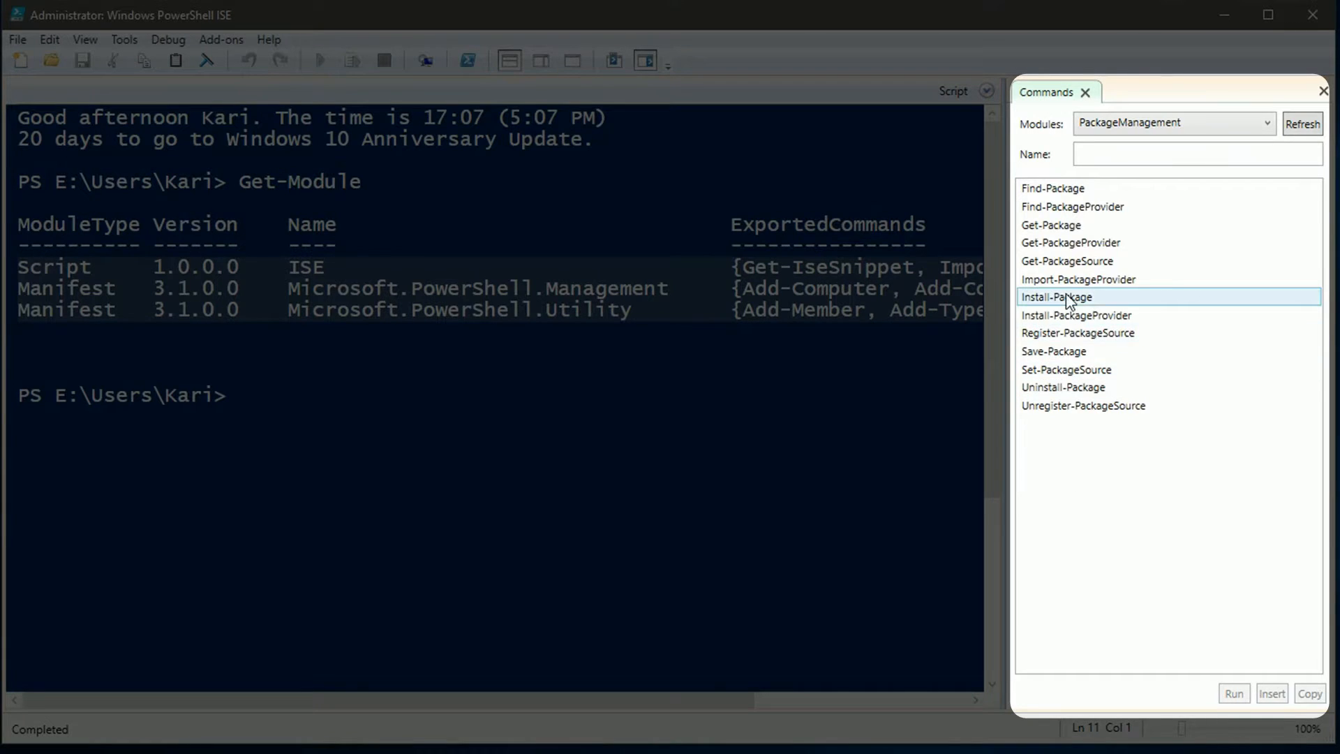
click(1056, 296)
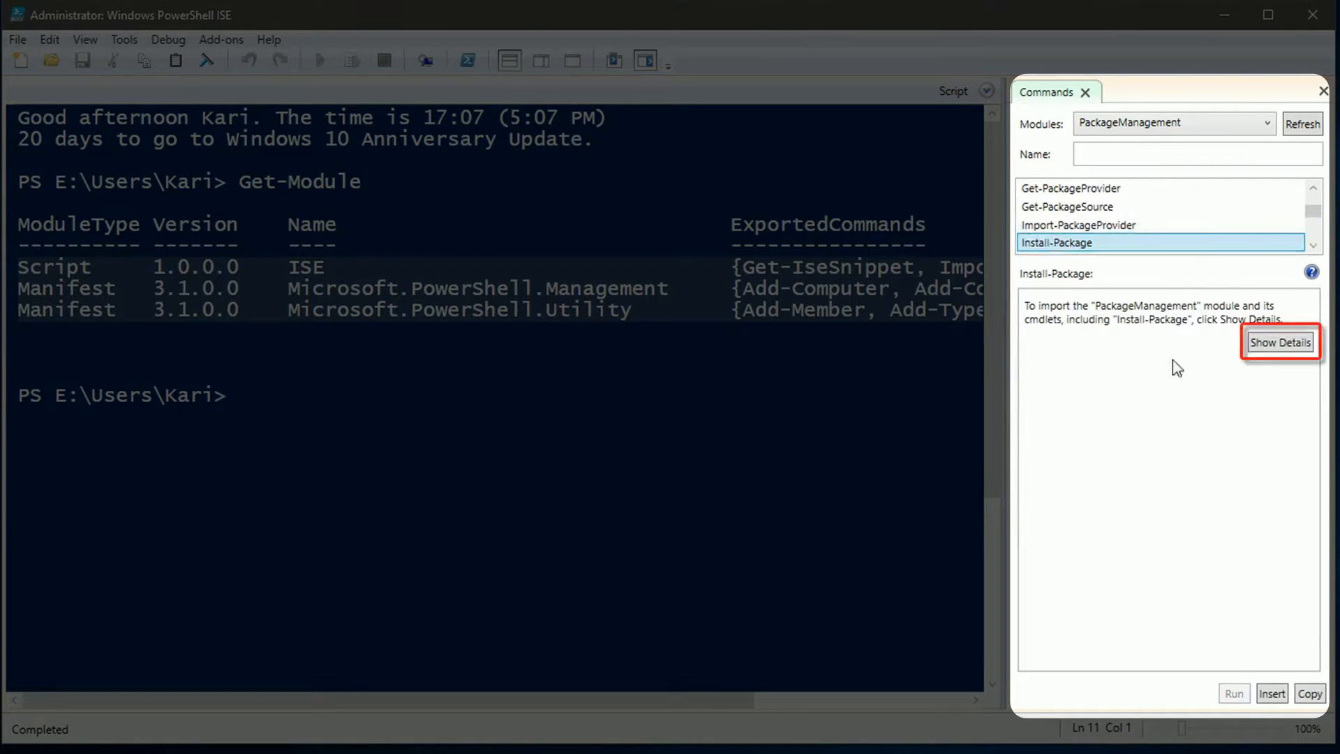
mouse_move(1069, 343)
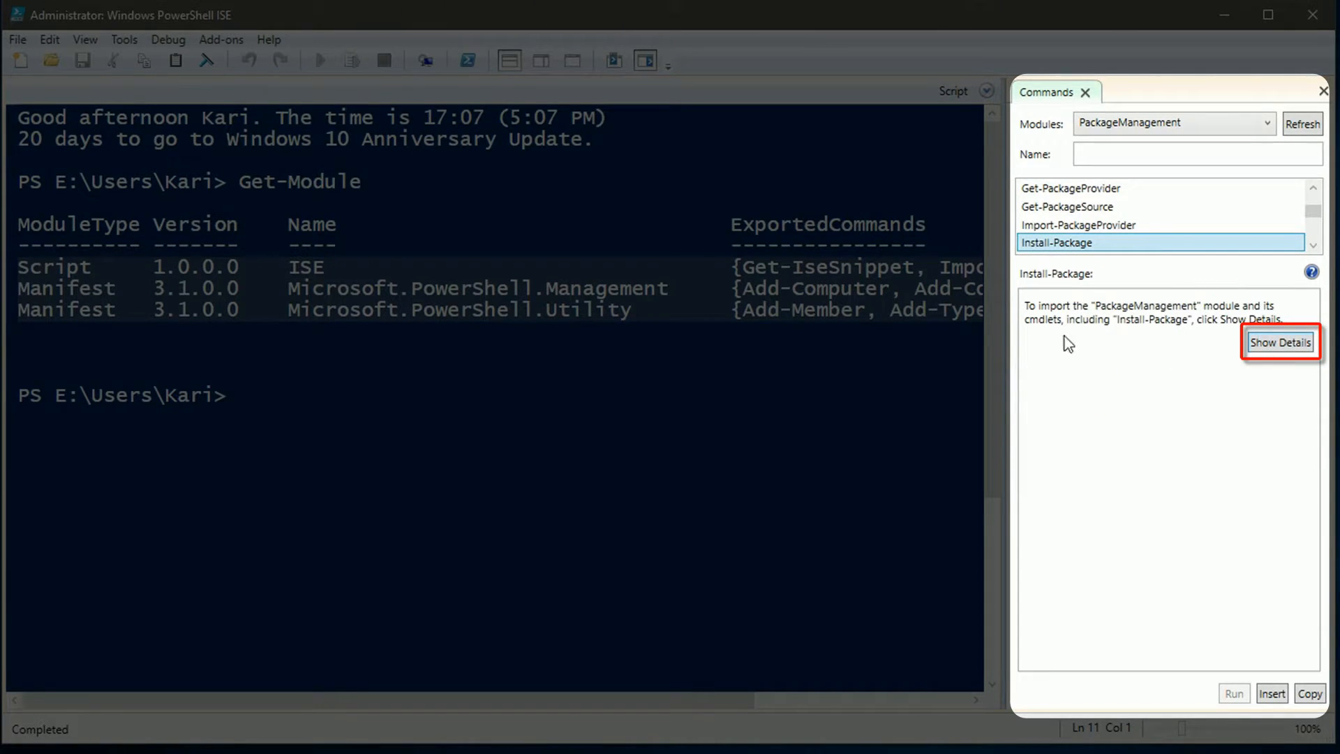
mouse_move(1176, 328)
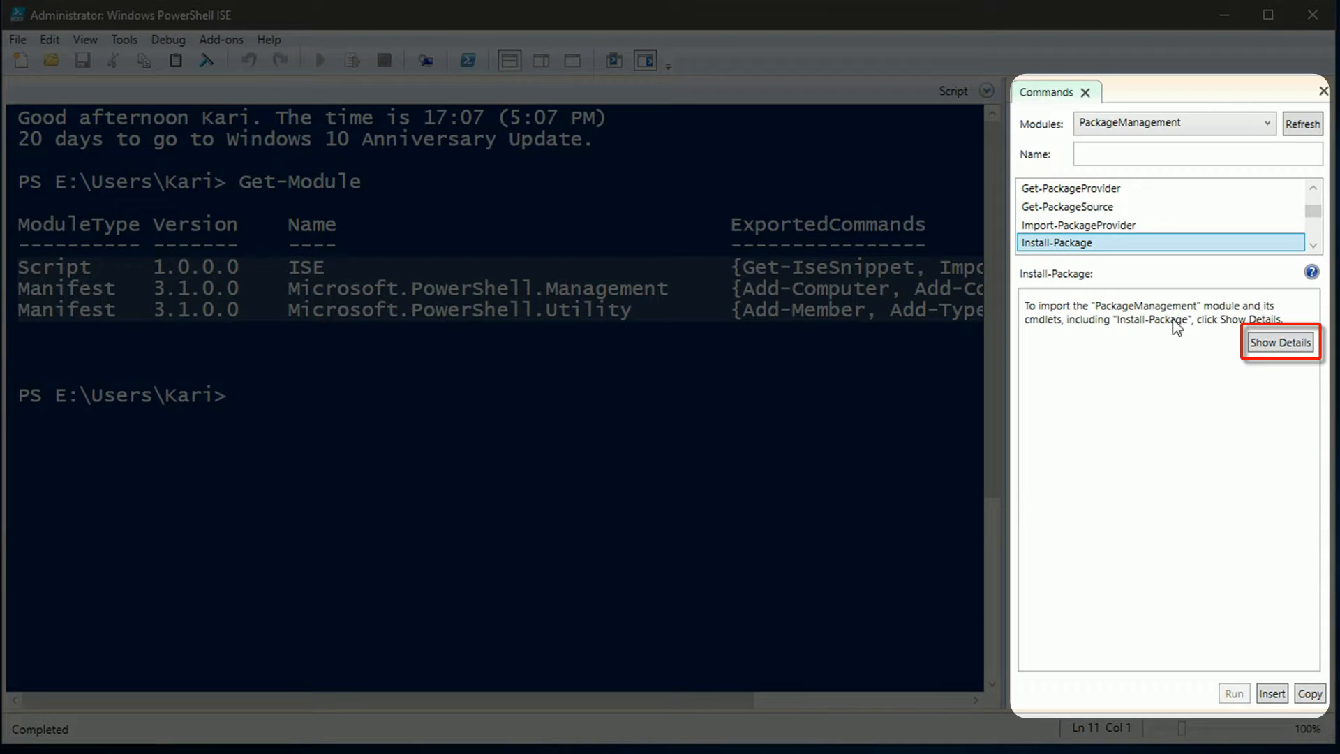
mouse_move(1209, 342)
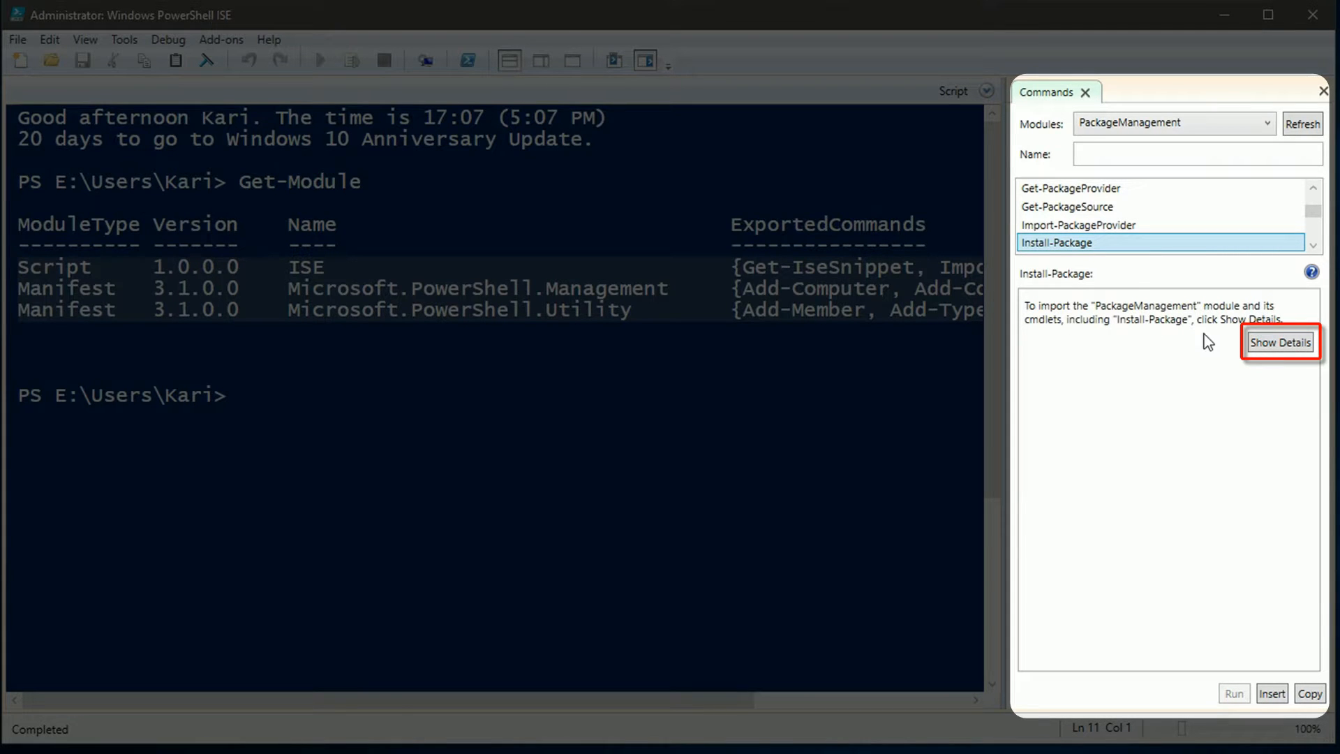
click(1280, 342)
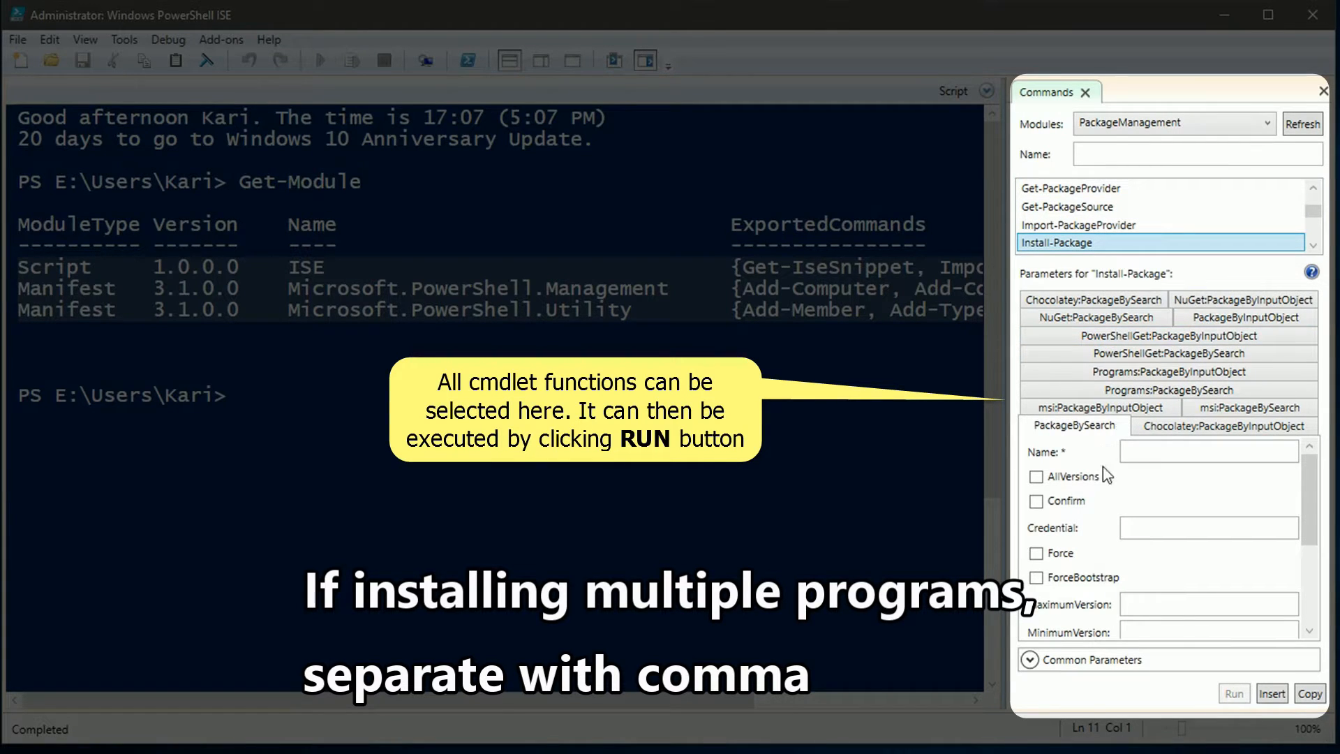
Step: Install TeamViewer with Force from the command form, then run Get-Module in the console
click(1207, 451)
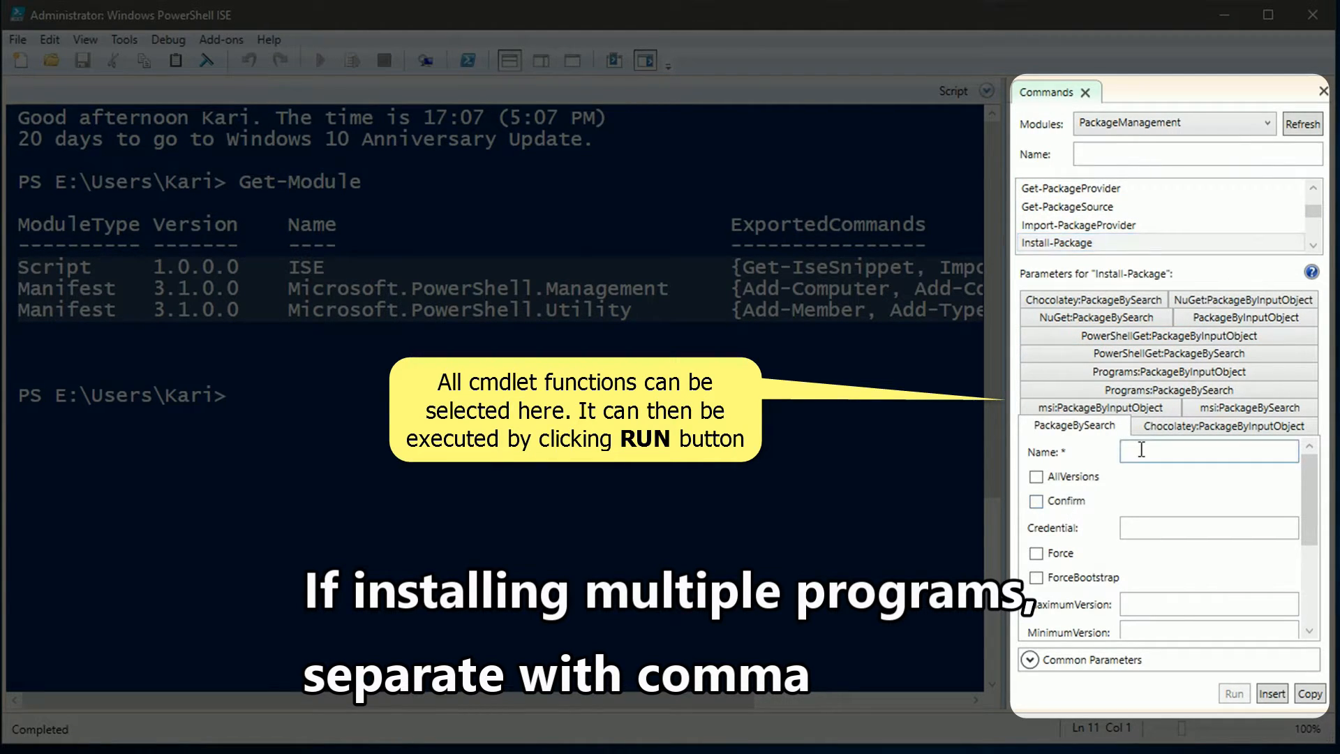
text(TeamViewer)
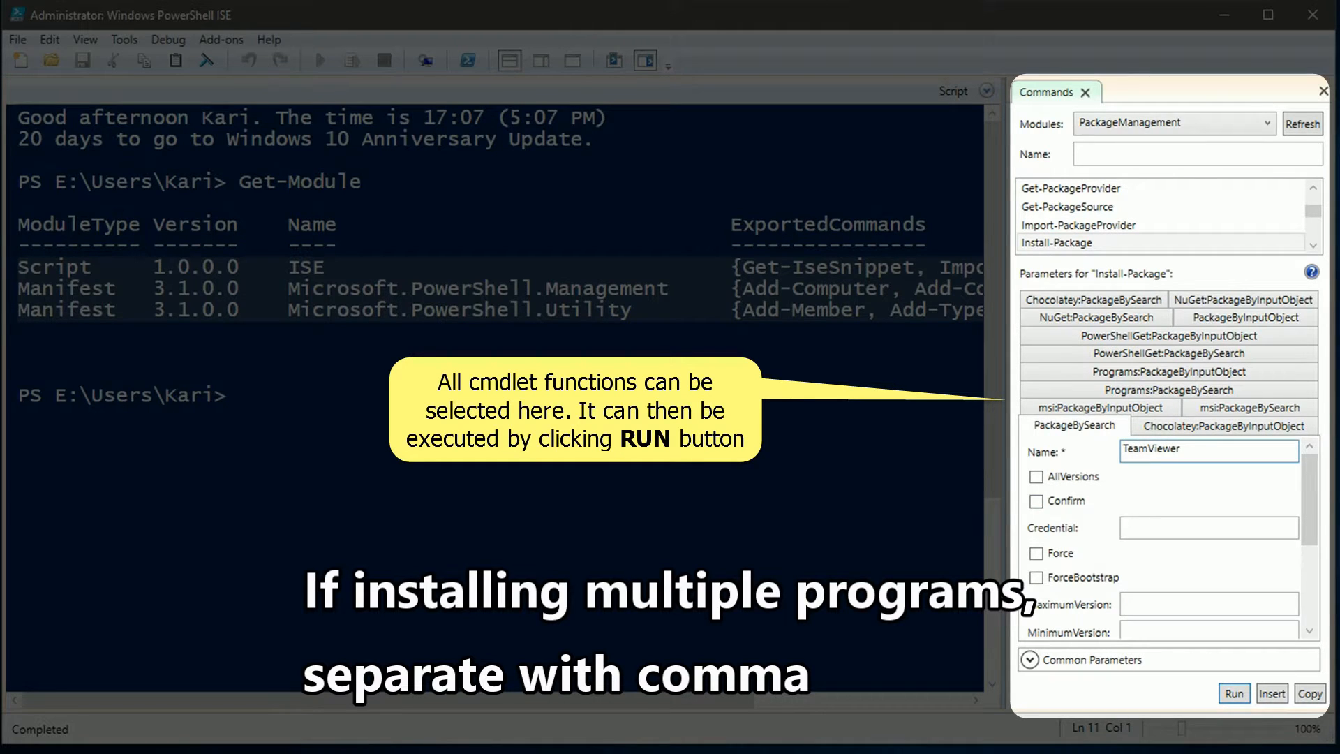
click(1036, 553)
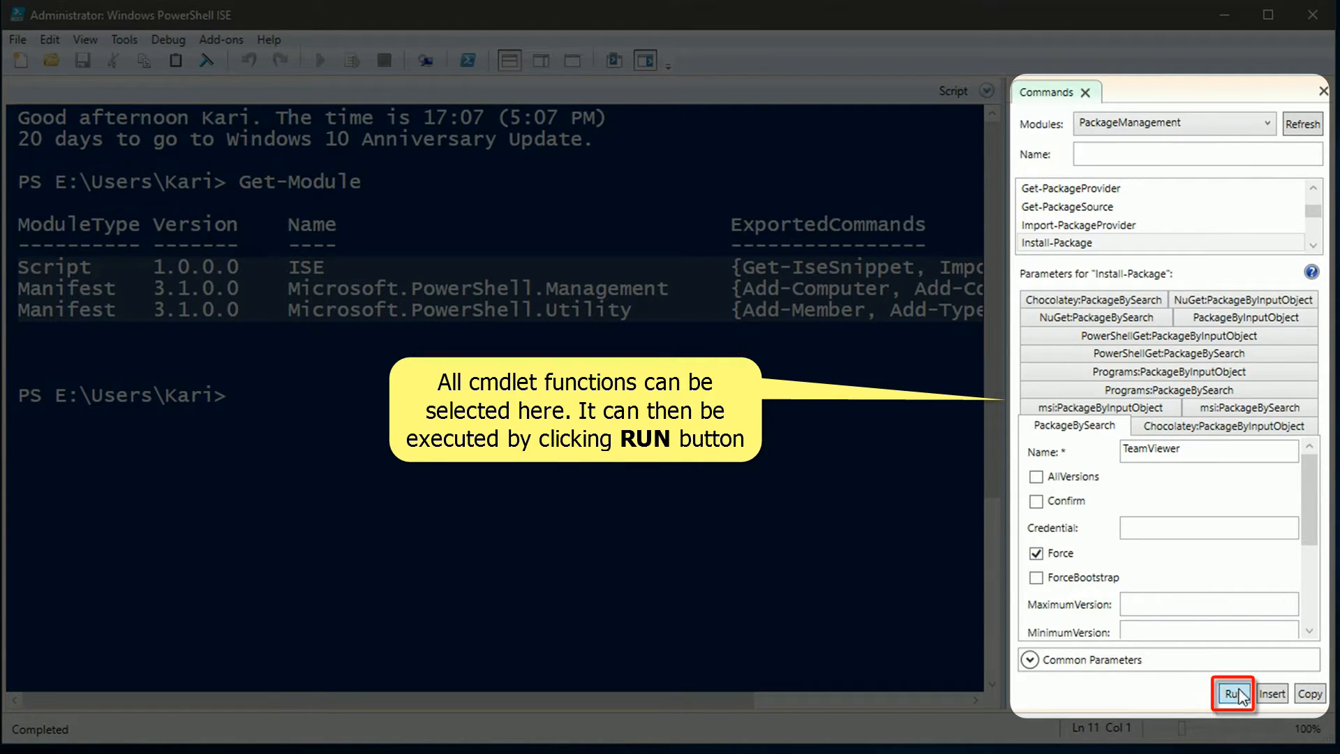
click(1233, 694)
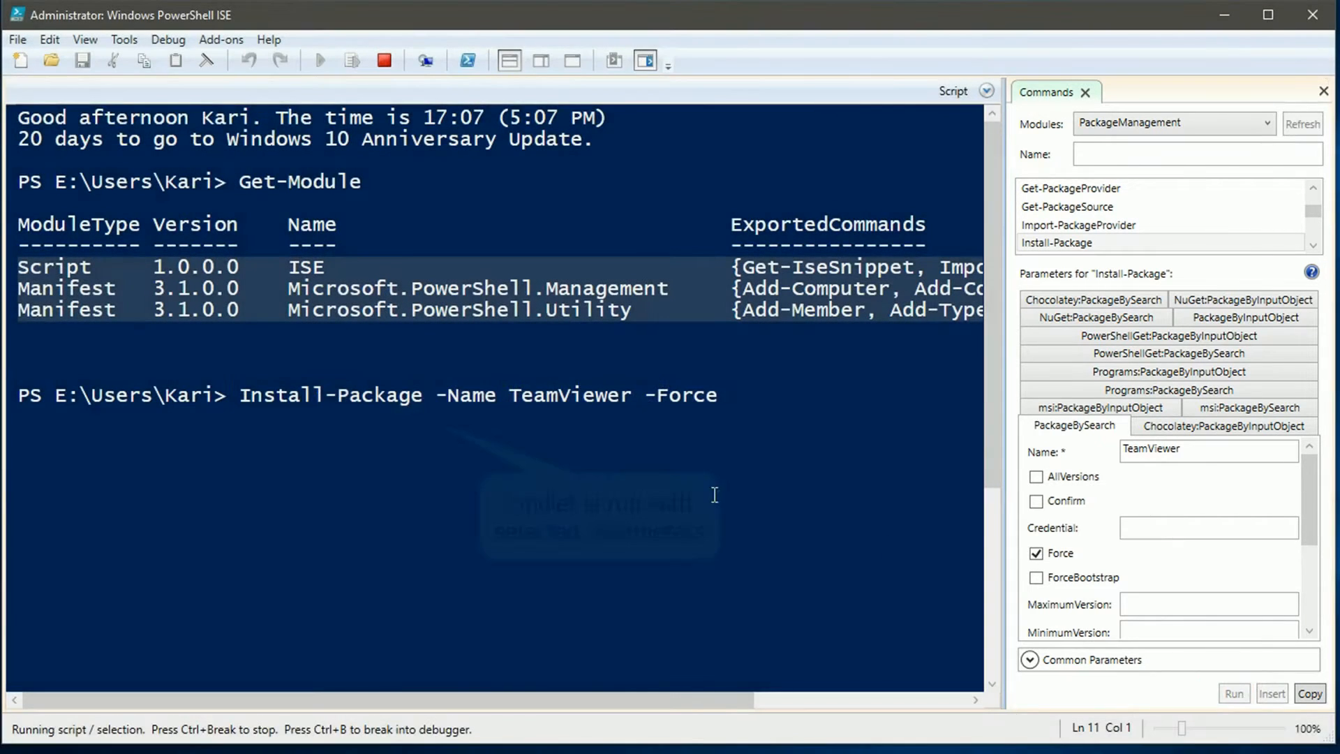
click(1232, 693)
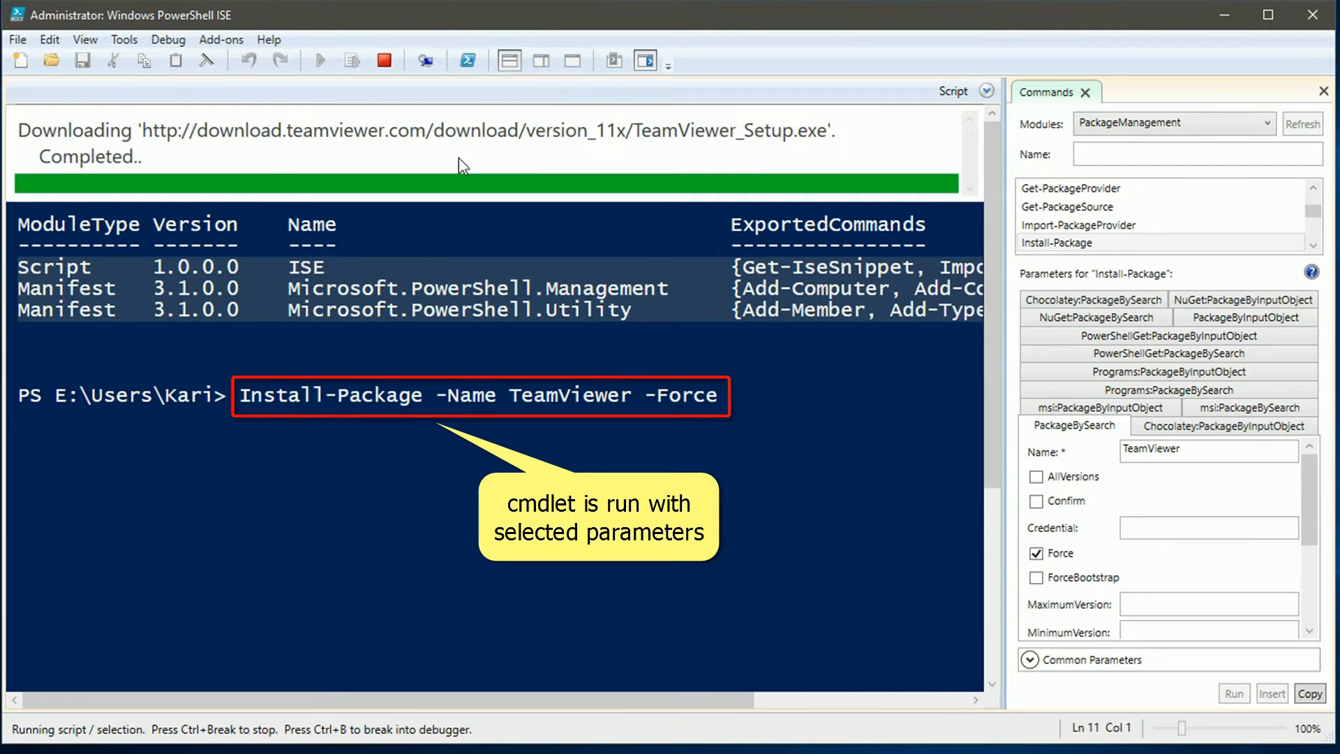
mouse_move(683, 161)
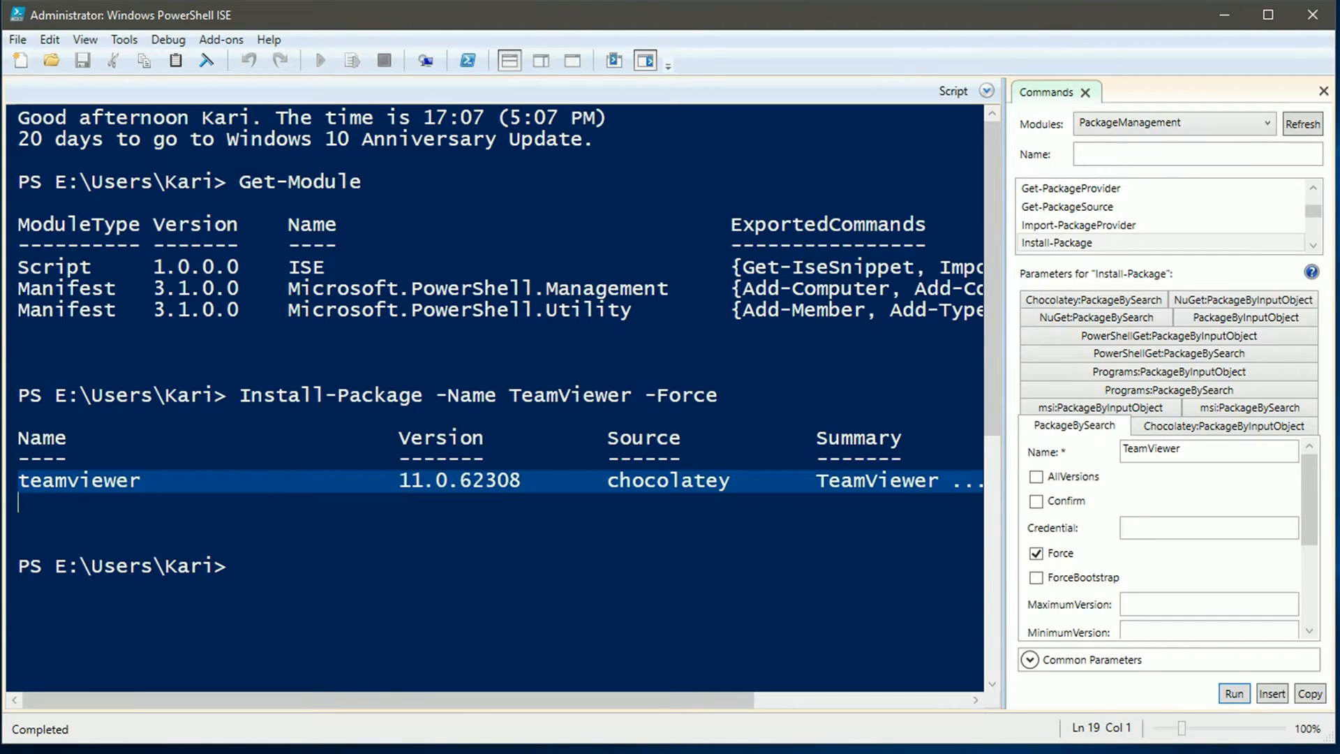
text(Get-Module)
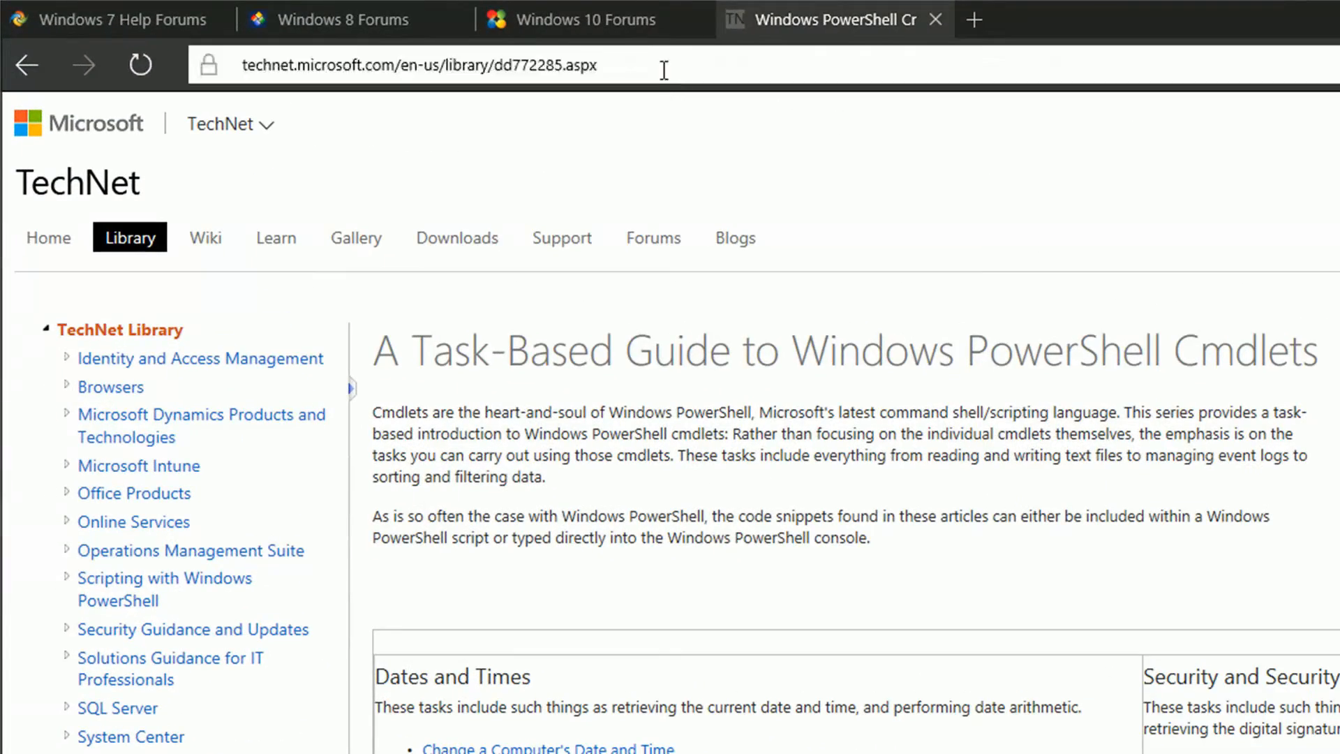
Step: Browse the TechNet cmdlet guide and open its Copy Files or Folders (Copy-Item) article
click(419, 64)
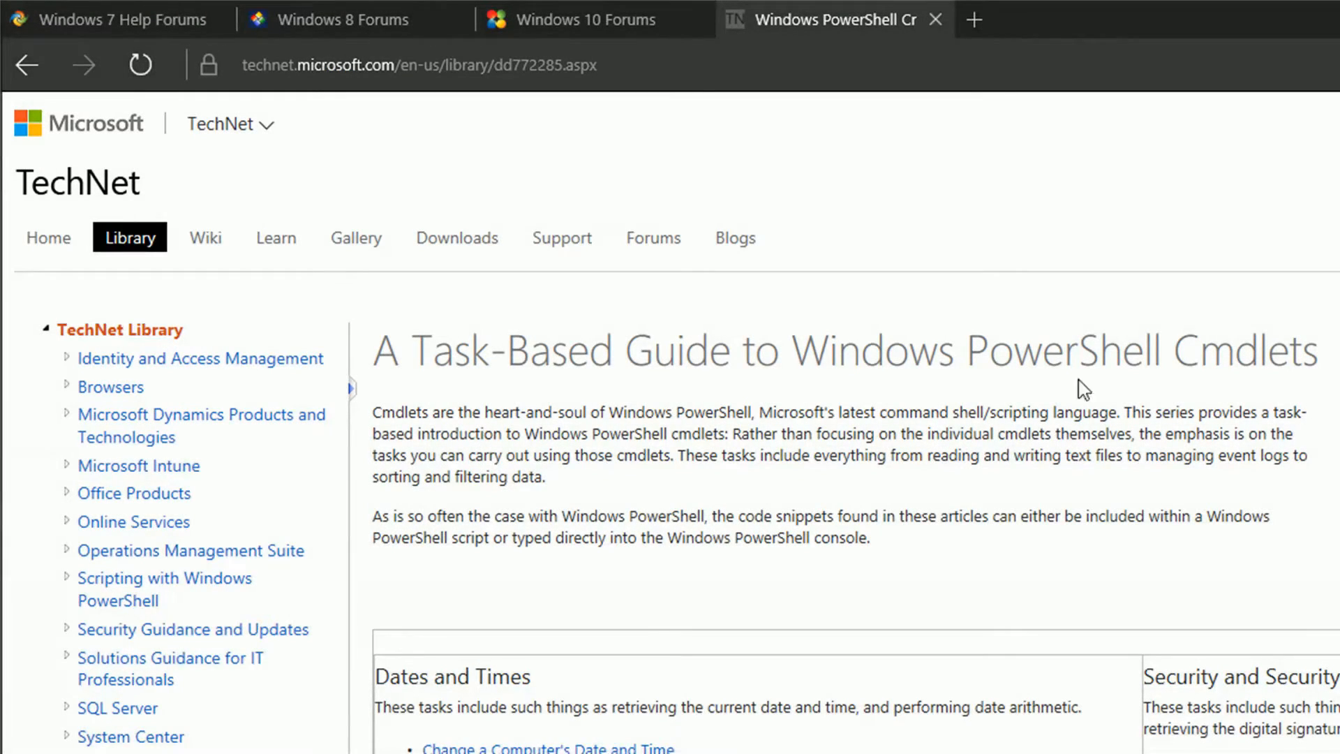
scroll(down, 3)
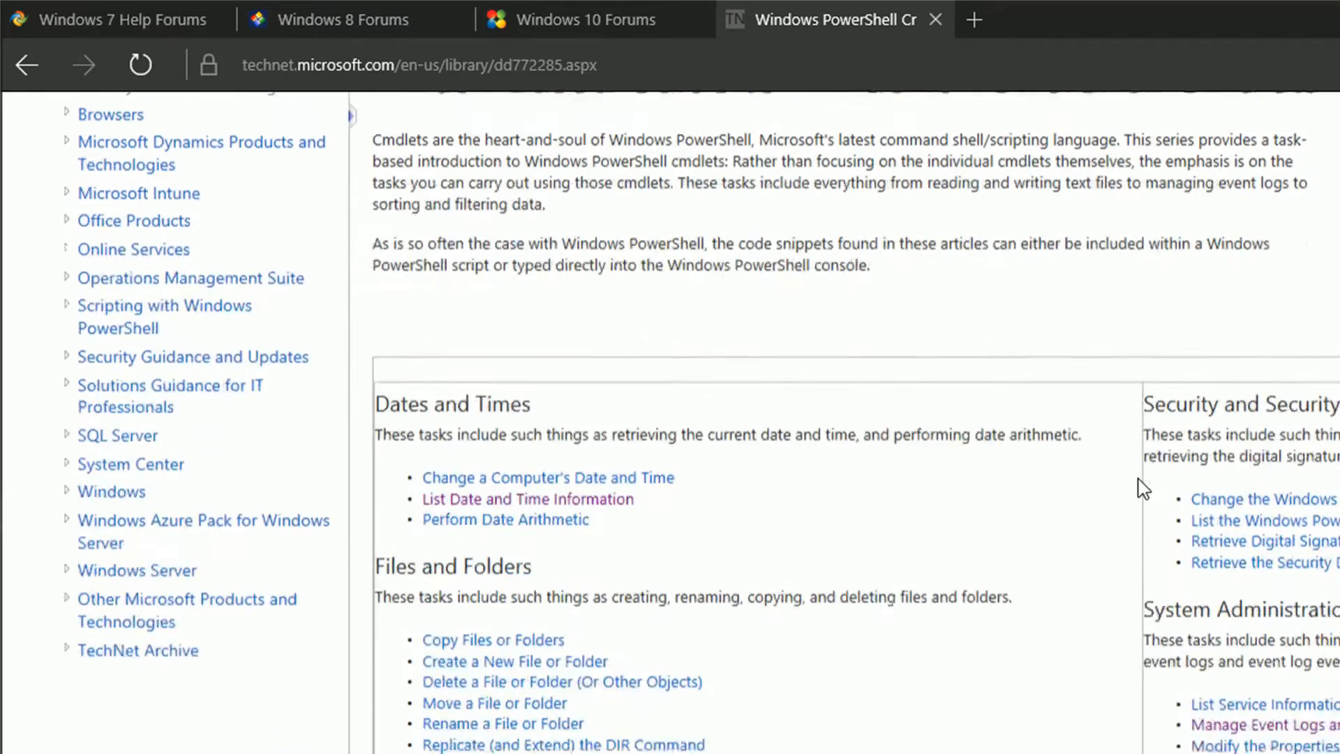
scroll(down, 3)
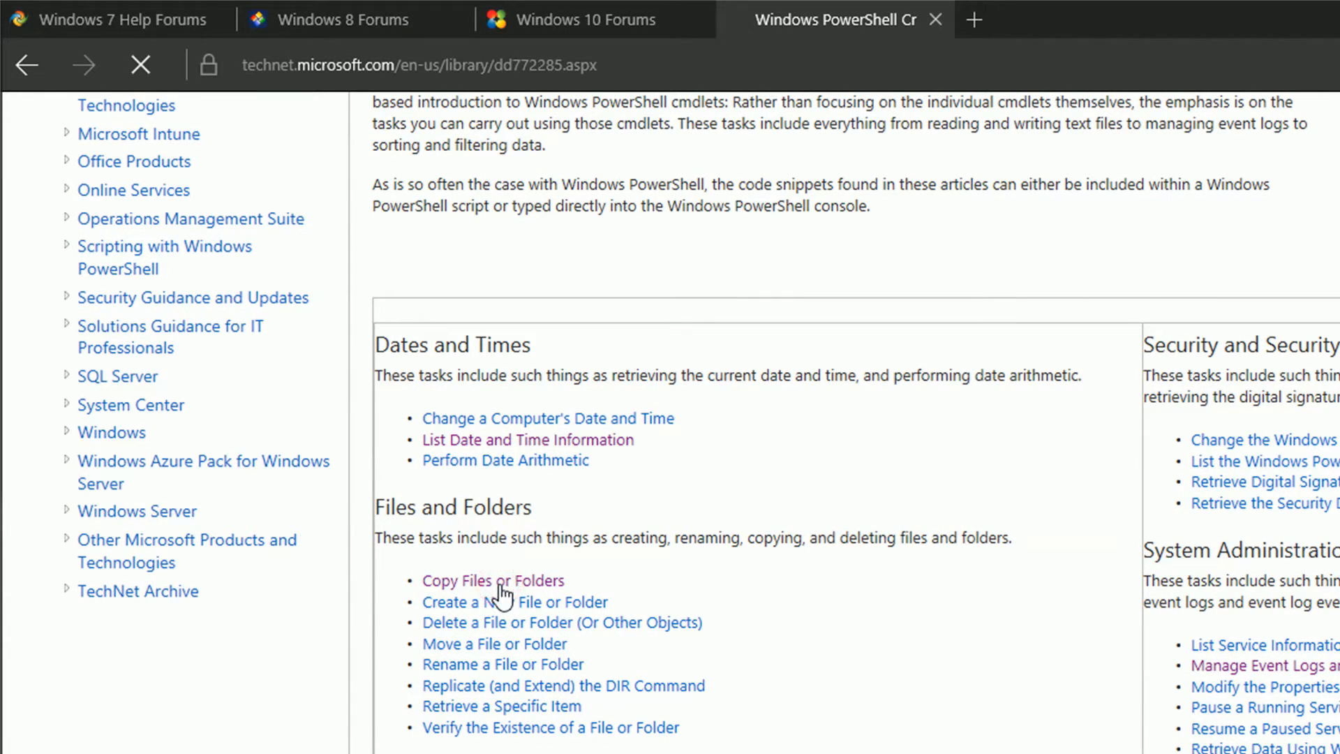
click(493, 581)
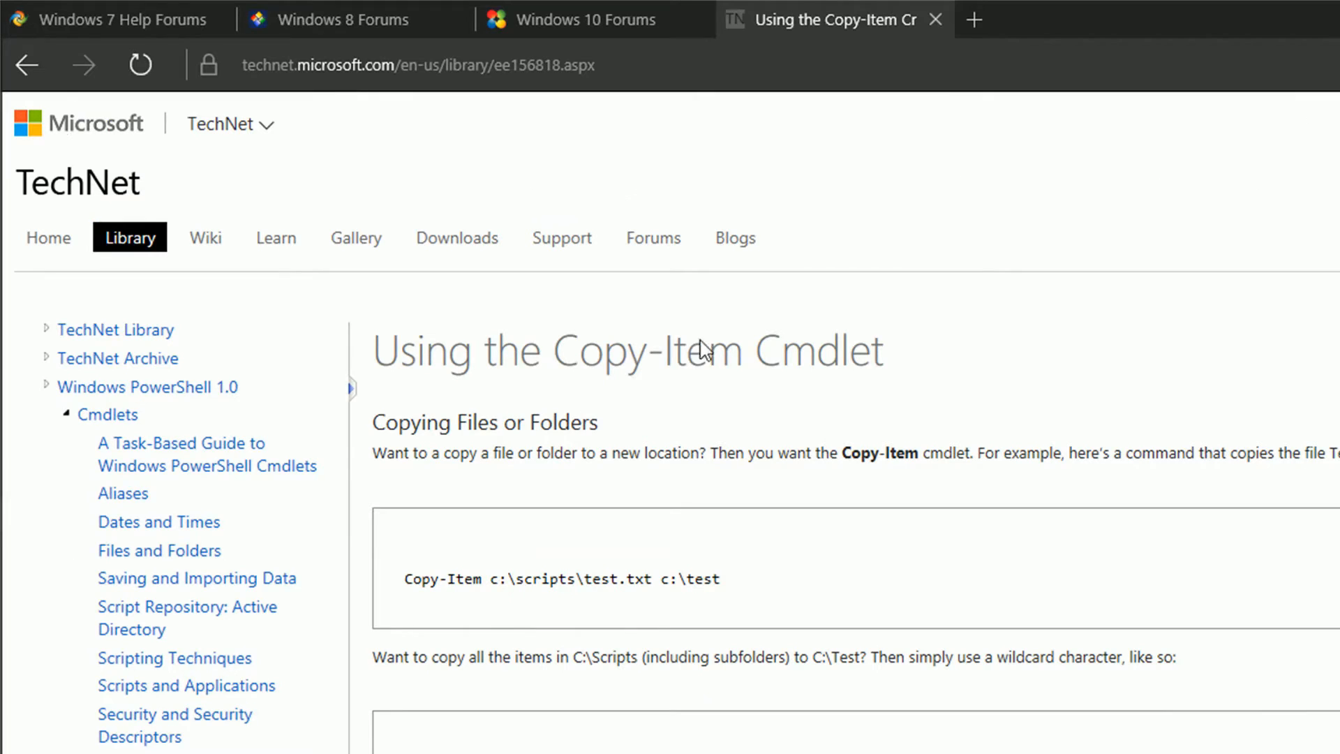
double_click(654, 351)
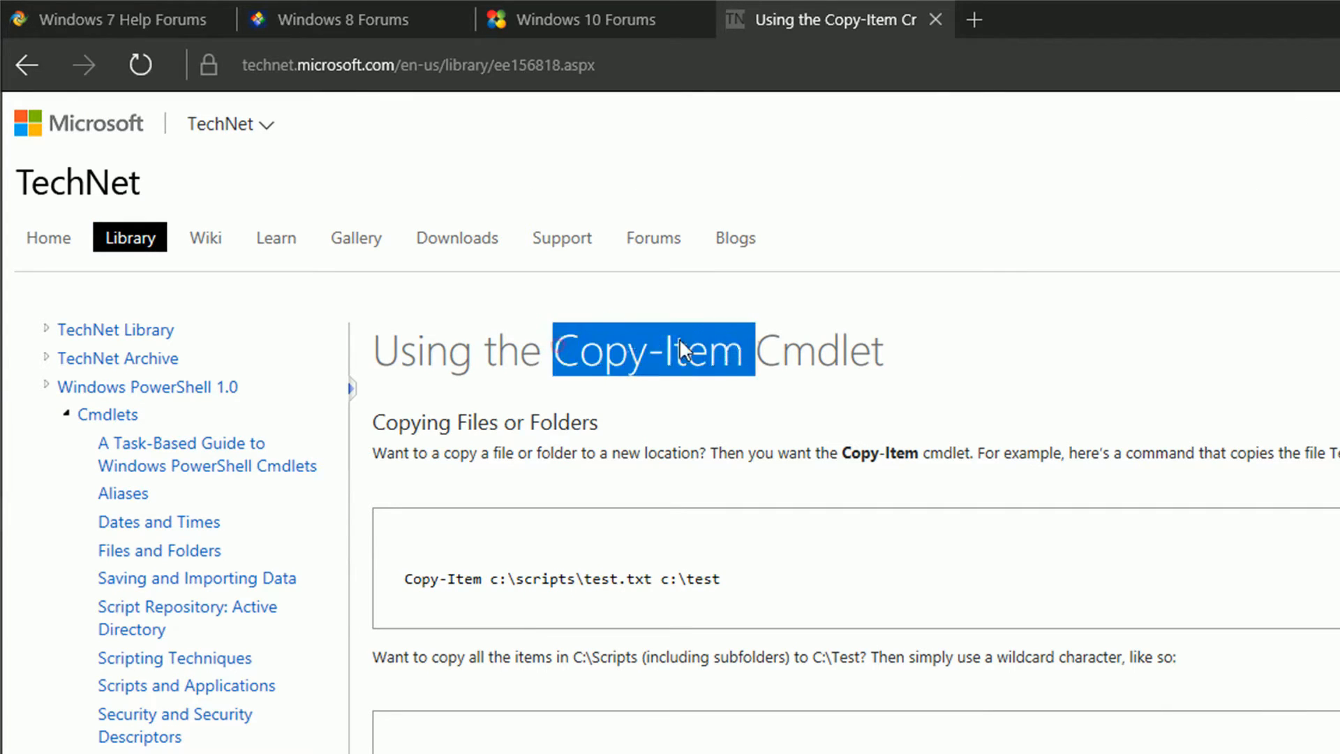
click(714, 535)
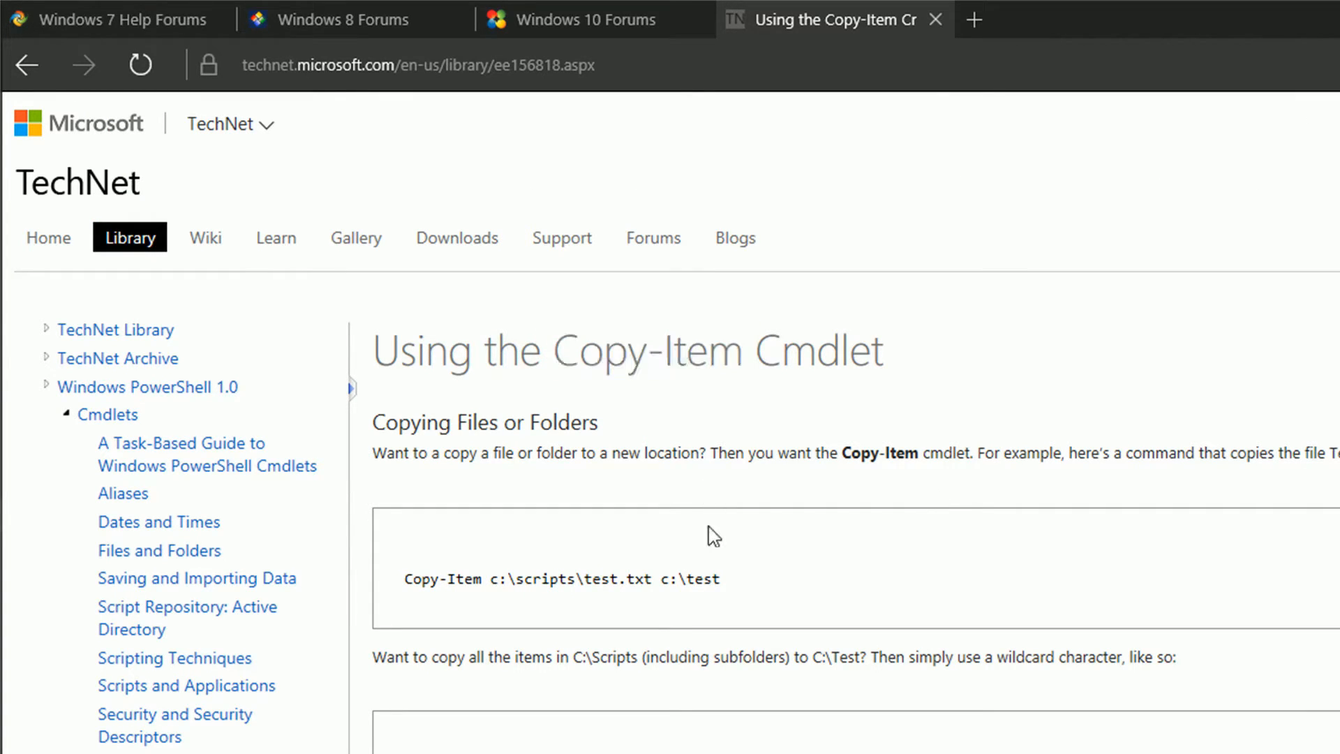
Step: Scroll through the Copy-Item examples, then switch to the Windows 10 Forums tab
scroll(down, 3)
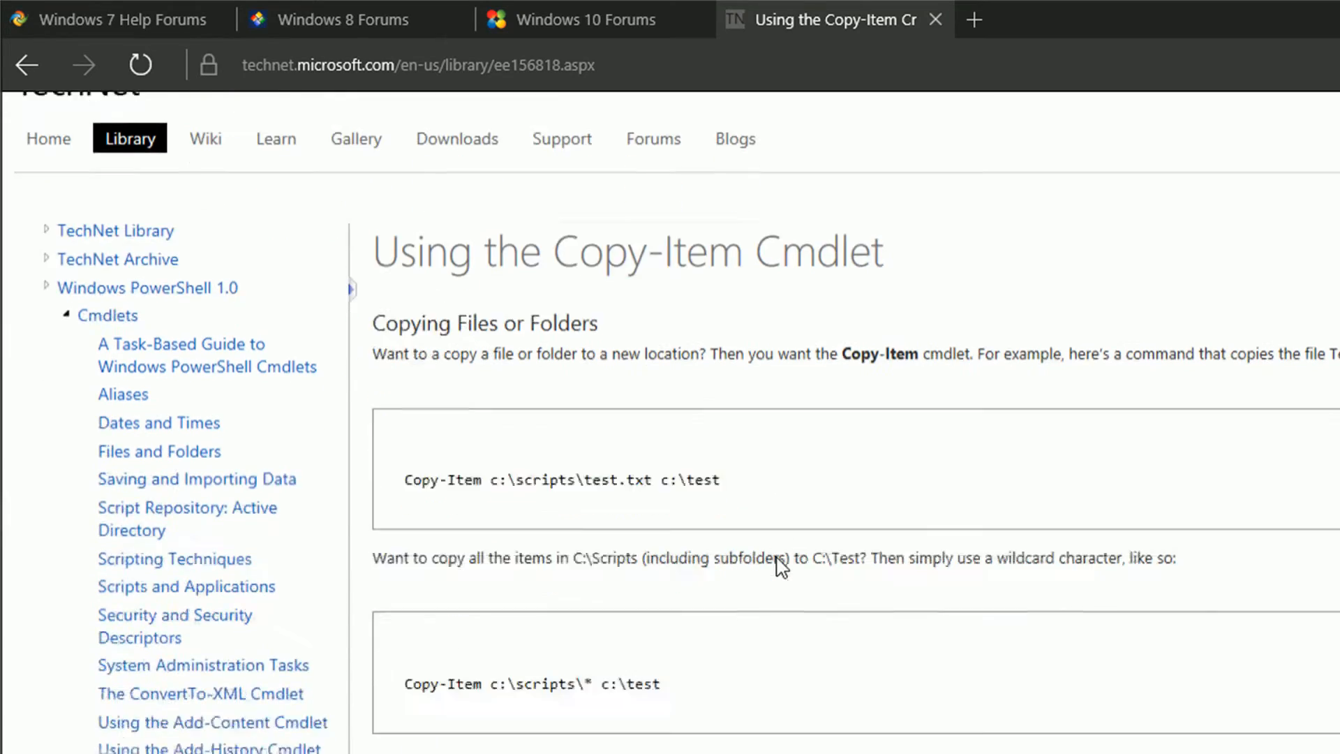
scroll(down, 3)
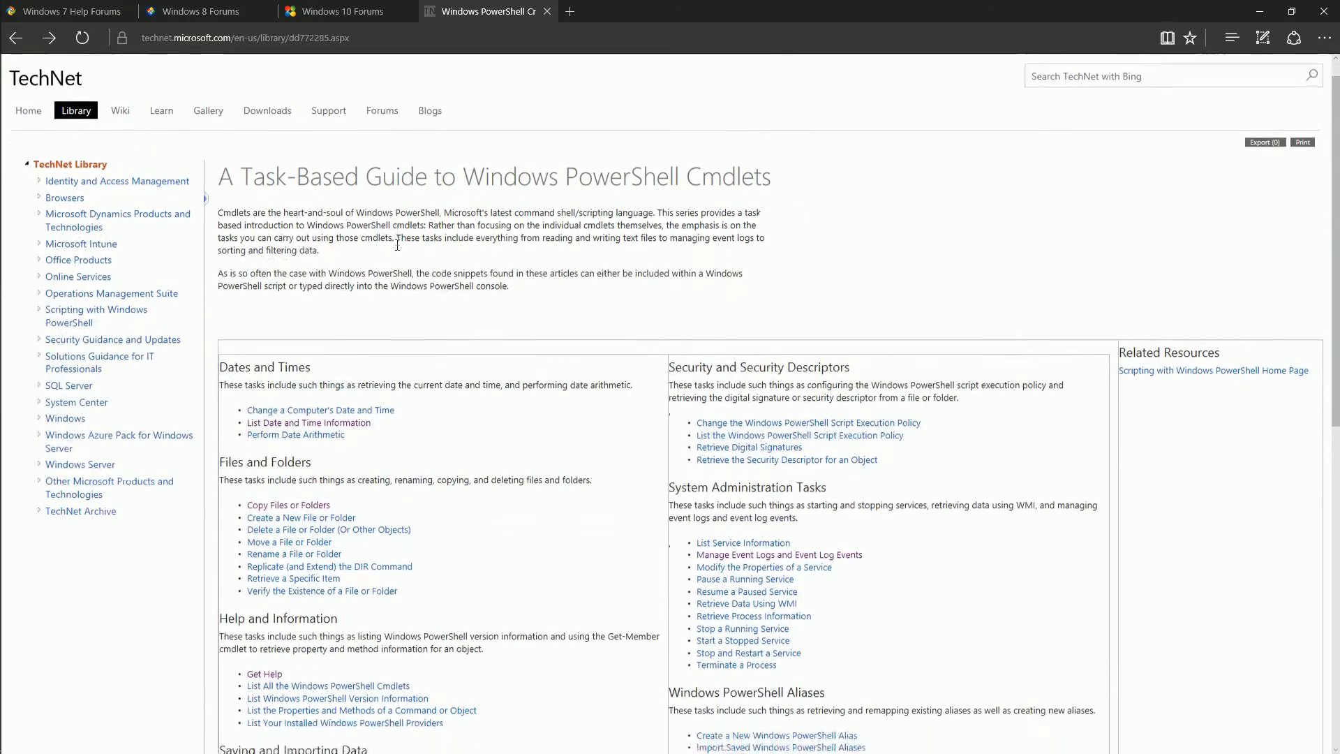
scroll(down, 3)
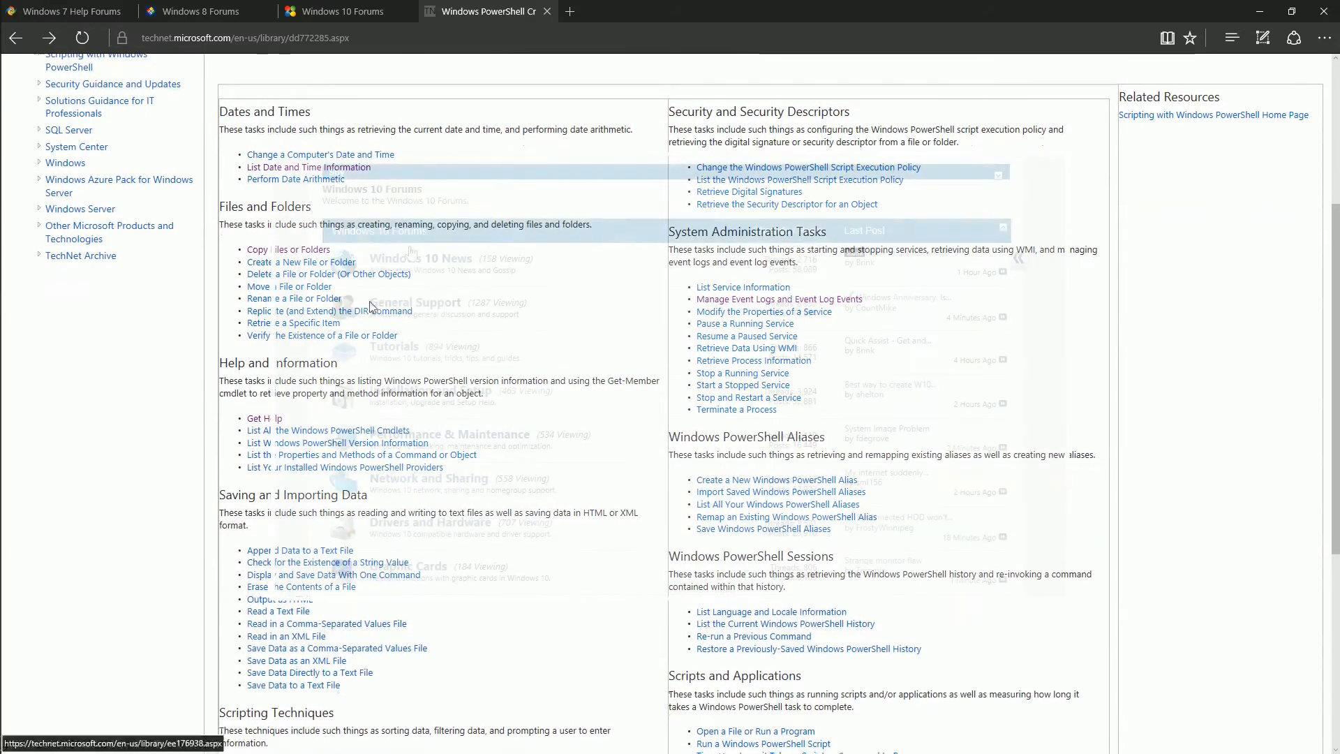
click(333, 12)
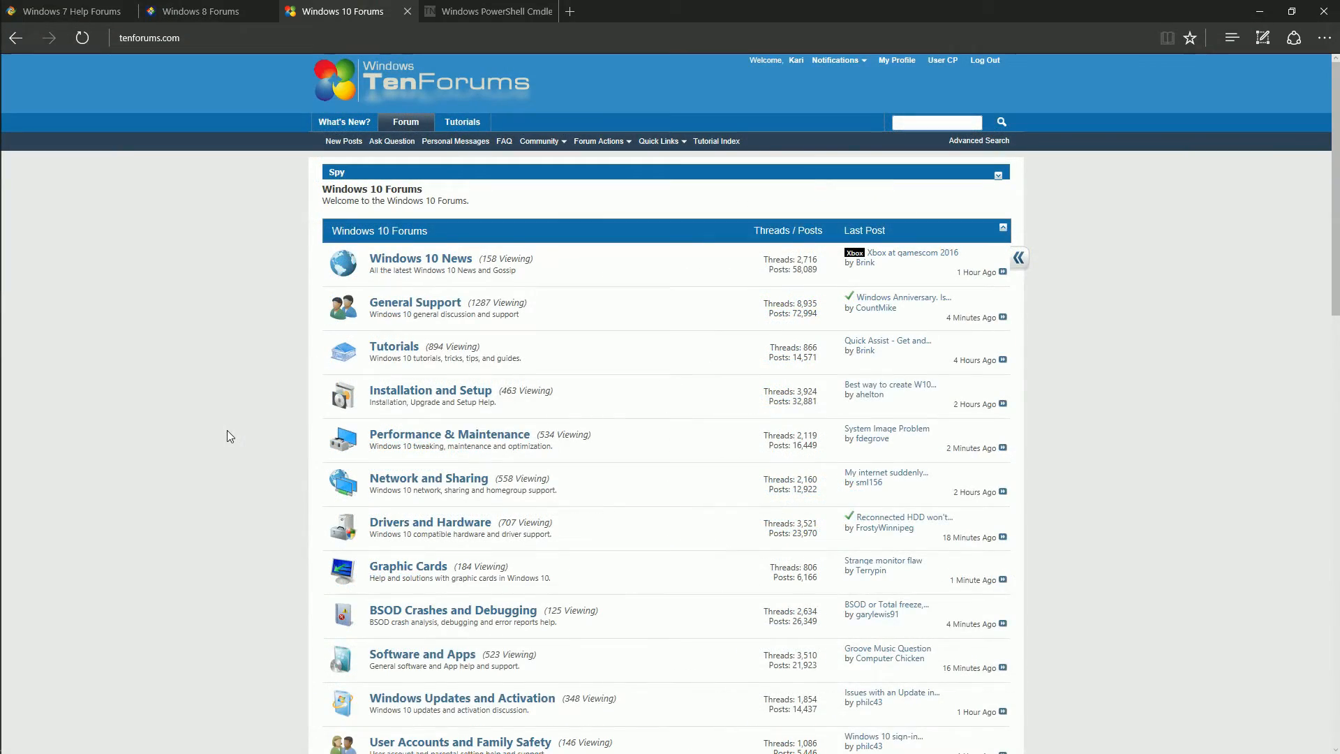